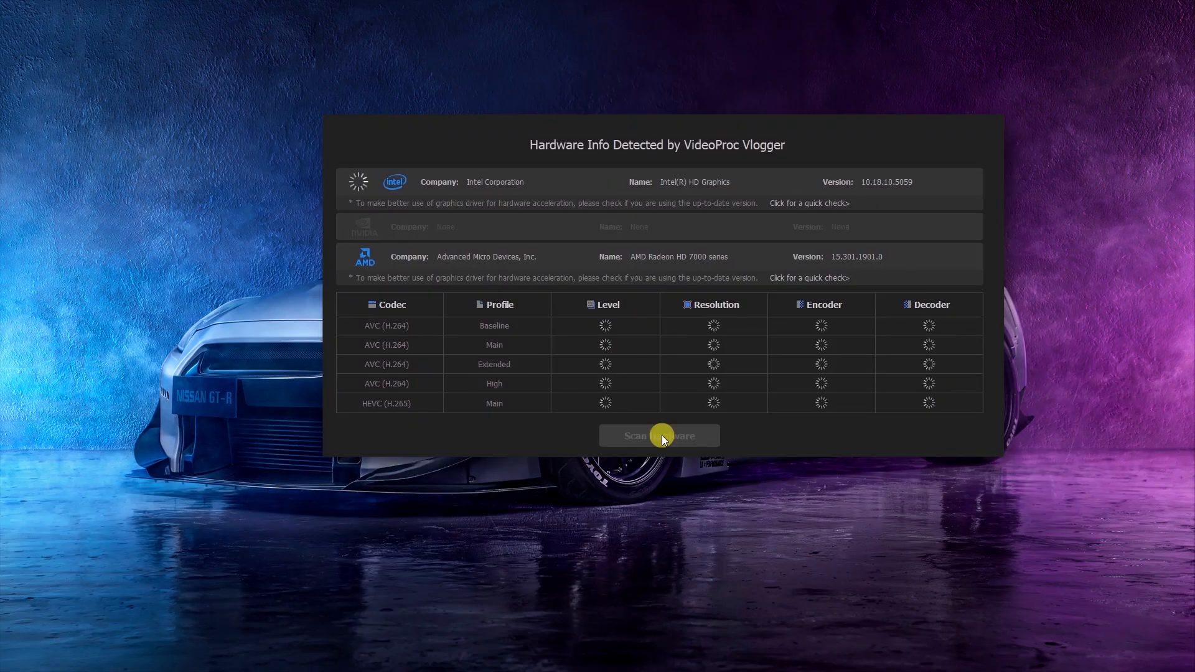
Run the hardware scan and finish it, moving on to the new-project dialog
{"action": "left_click", "coordinate": [658, 436]}
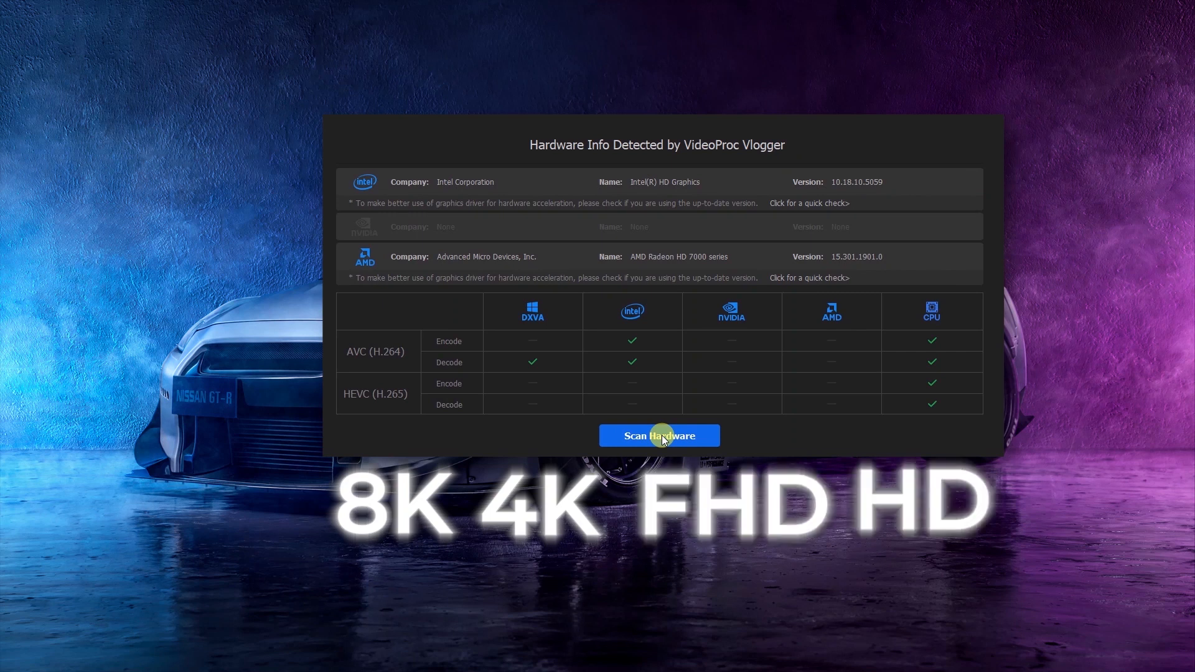
{"action": "left_click", "coordinate": [659, 436]}
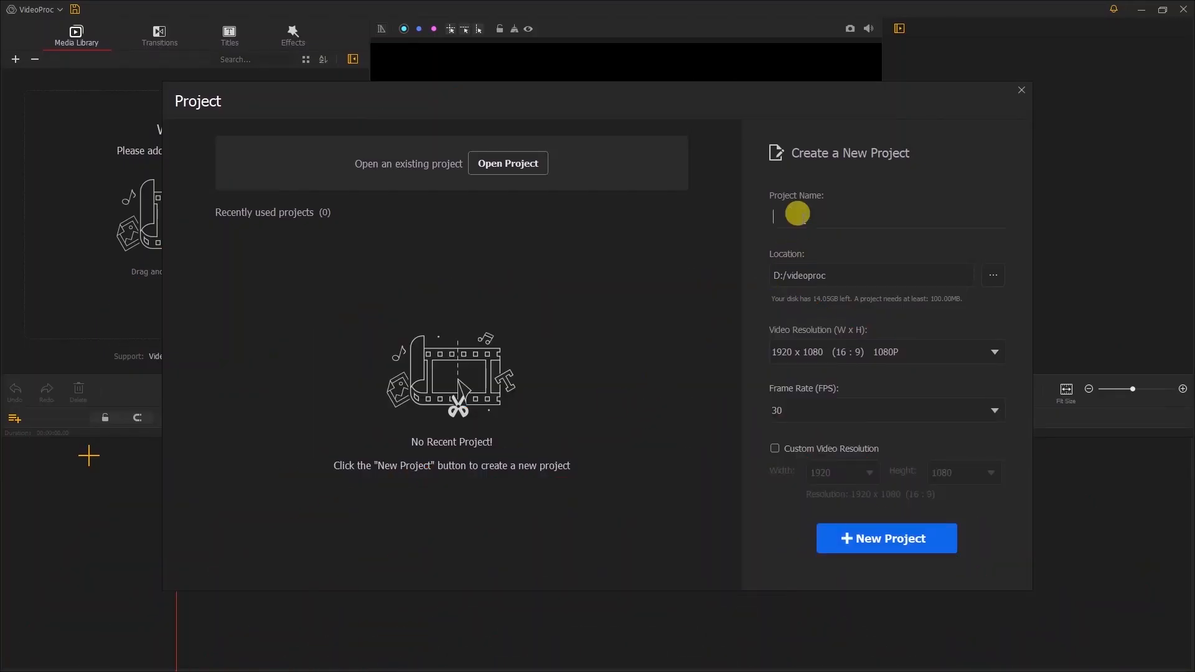
Create a new project named 'project name' at 1920 x 1080, 30 fps
{"action": "type", "text": "project name"}
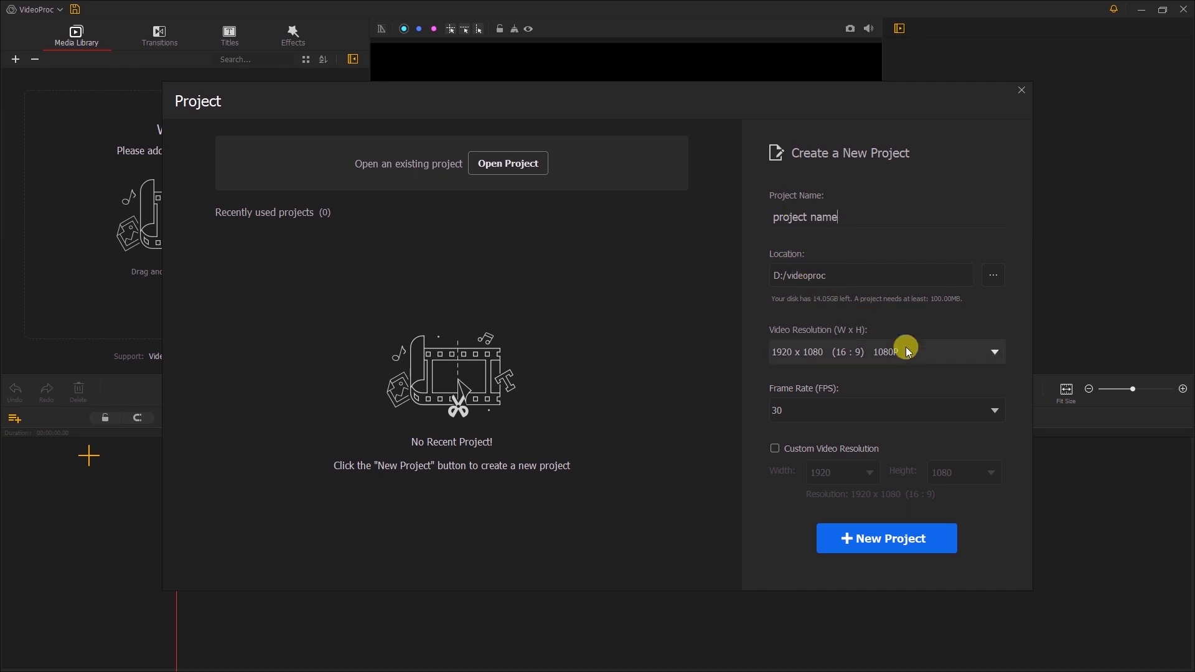
{"action": "left_click", "coordinate": [993, 351]}
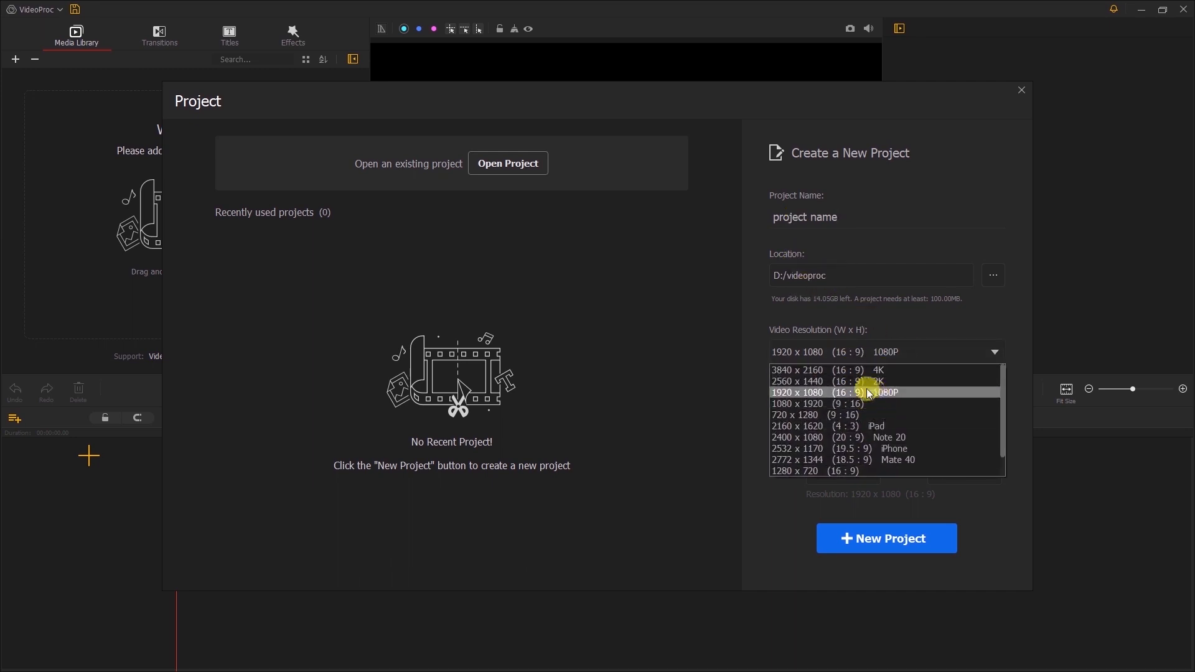
{"action": "left_click", "coordinate": [831, 392]}
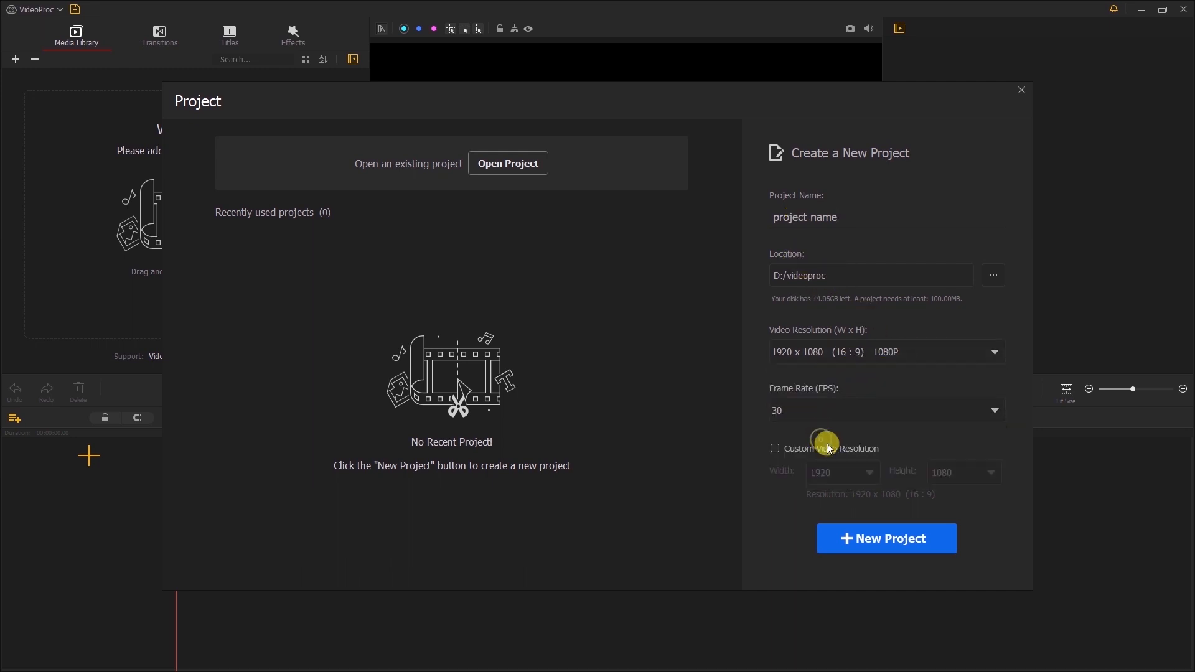
{"action": "left_click", "coordinate": [885, 538]}
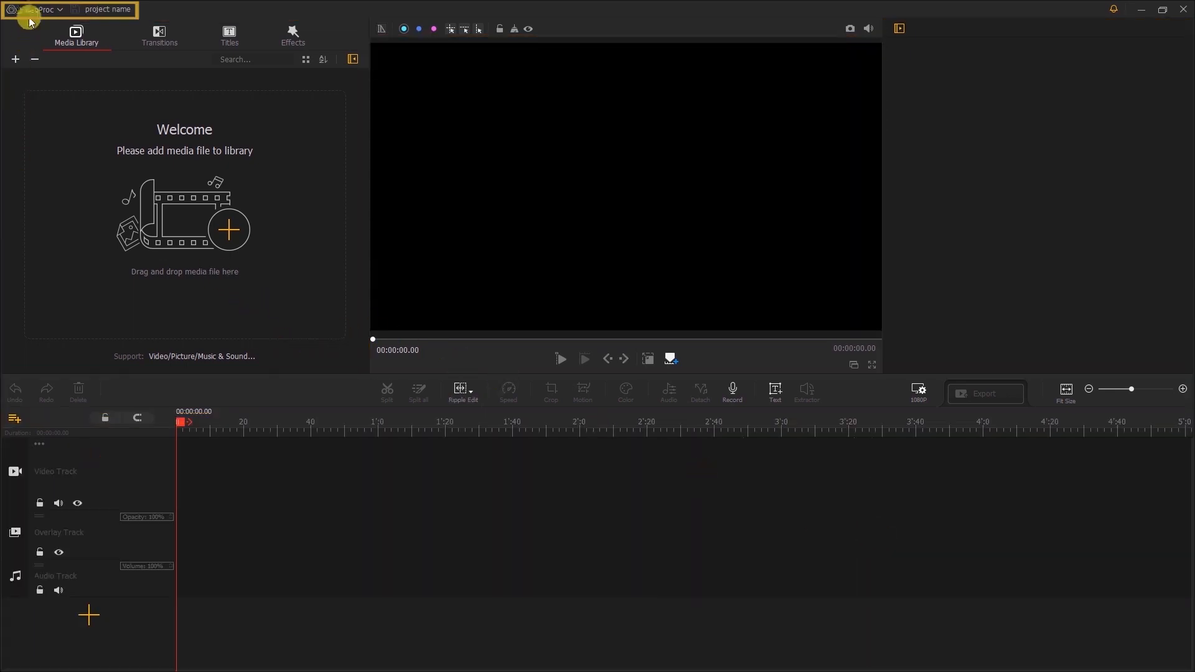
Bring up the main VideoProc menu to reach the Import File option
{"action": "left_click", "coordinate": [38, 9]}
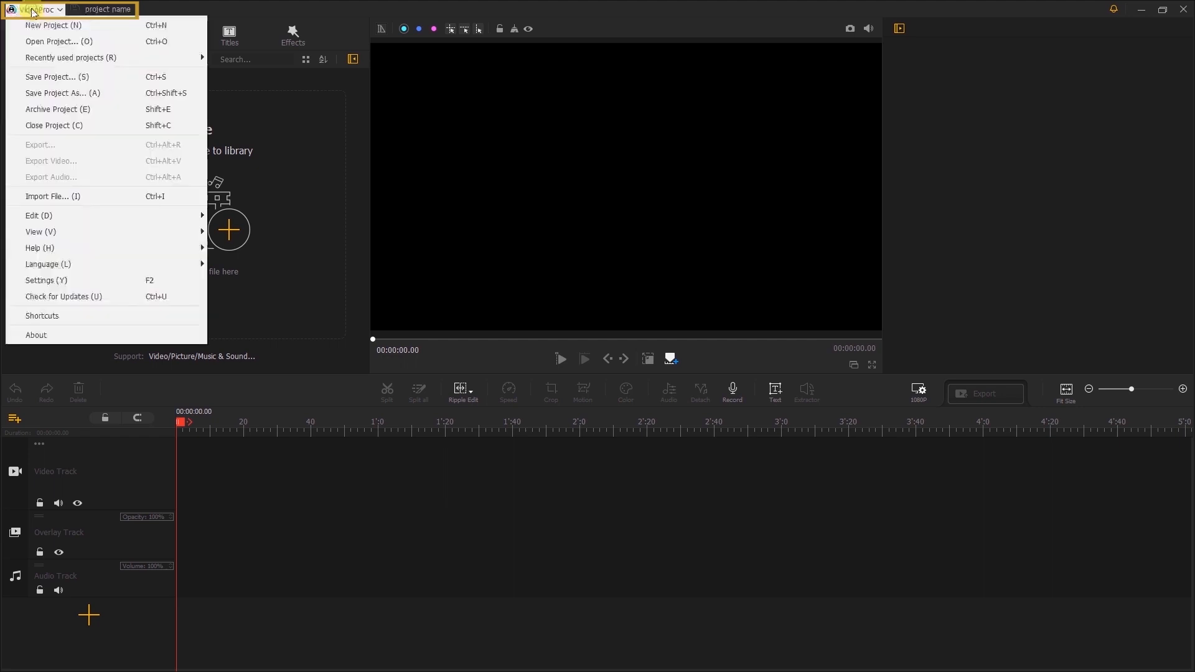
{"action": "mouse_move", "coordinate": [62, 92]}
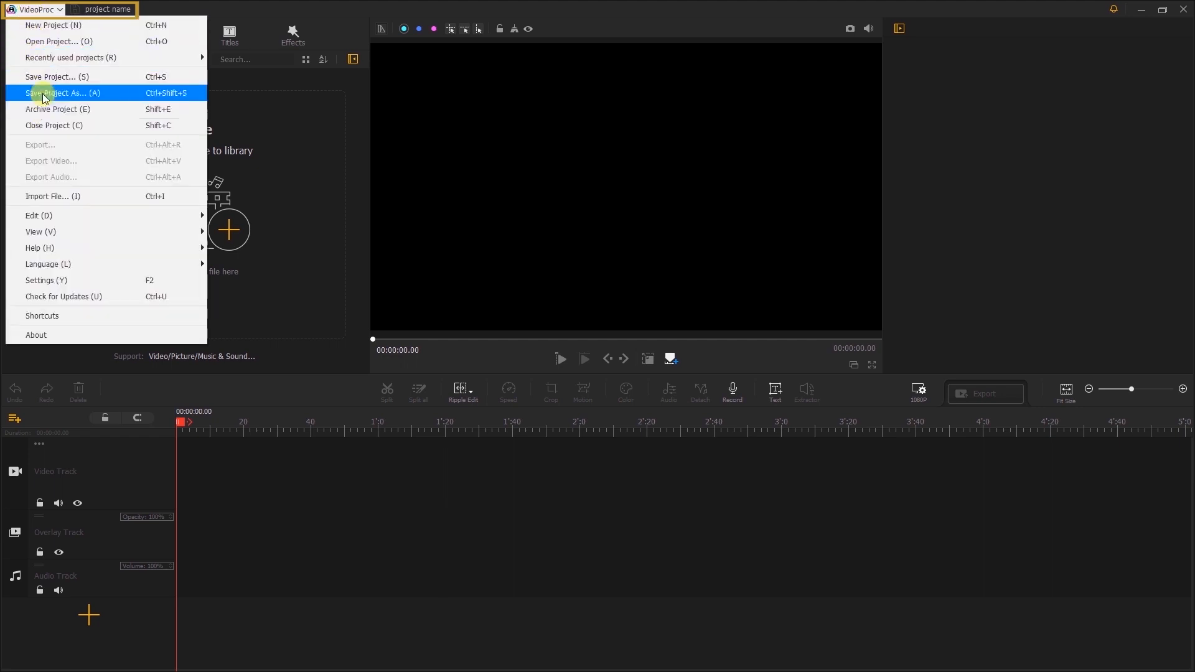
{"action": "mouse_move", "coordinate": [69, 57]}
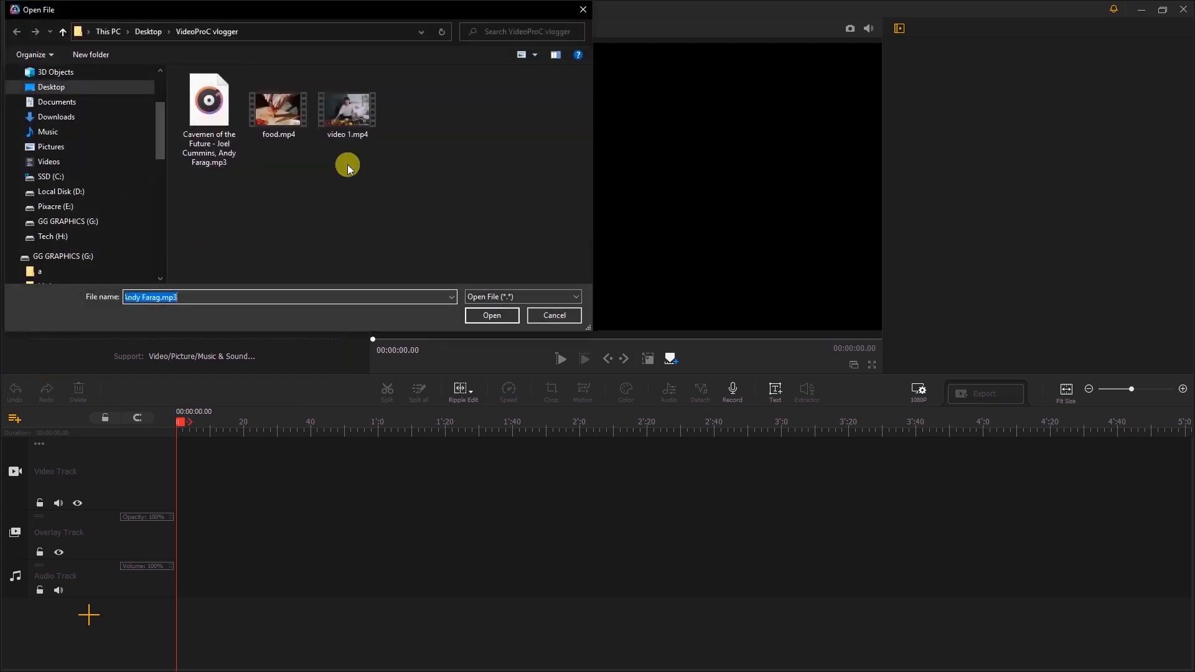
Import the two videos and MP3, browse Titles and Effects, and return to the Media Library
{"action": "left_click", "coordinate": [491, 315]}
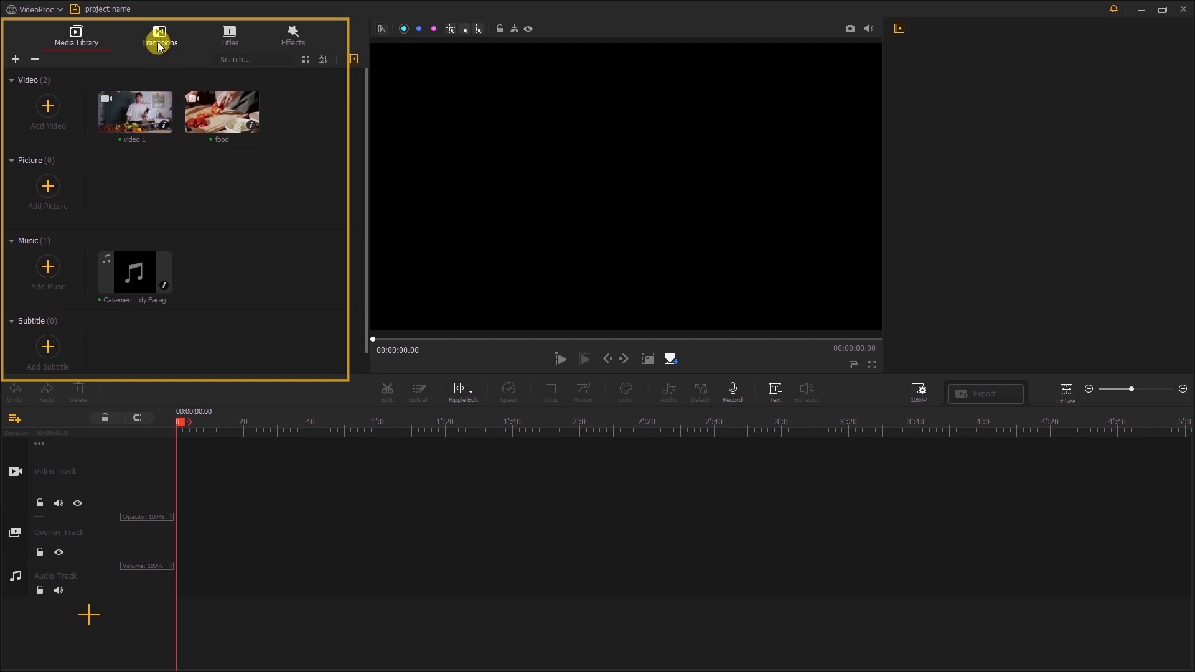
{"action": "left_click", "coordinate": [229, 35]}
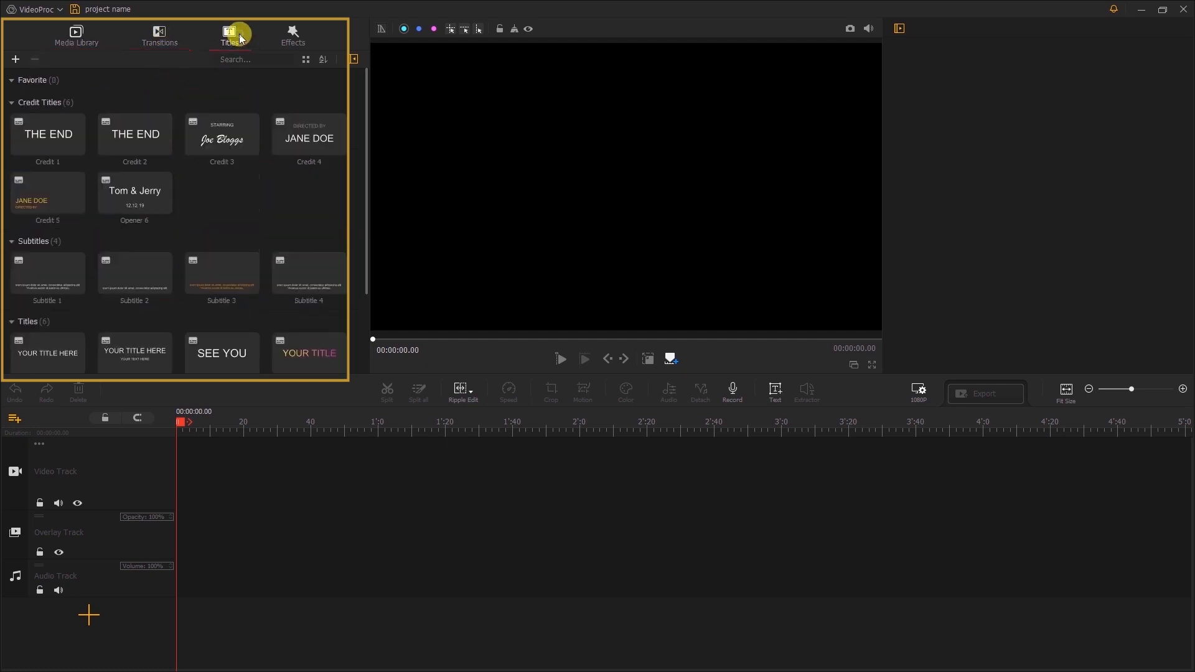
{"action": "left_click", "coordinate": [292, 35]}
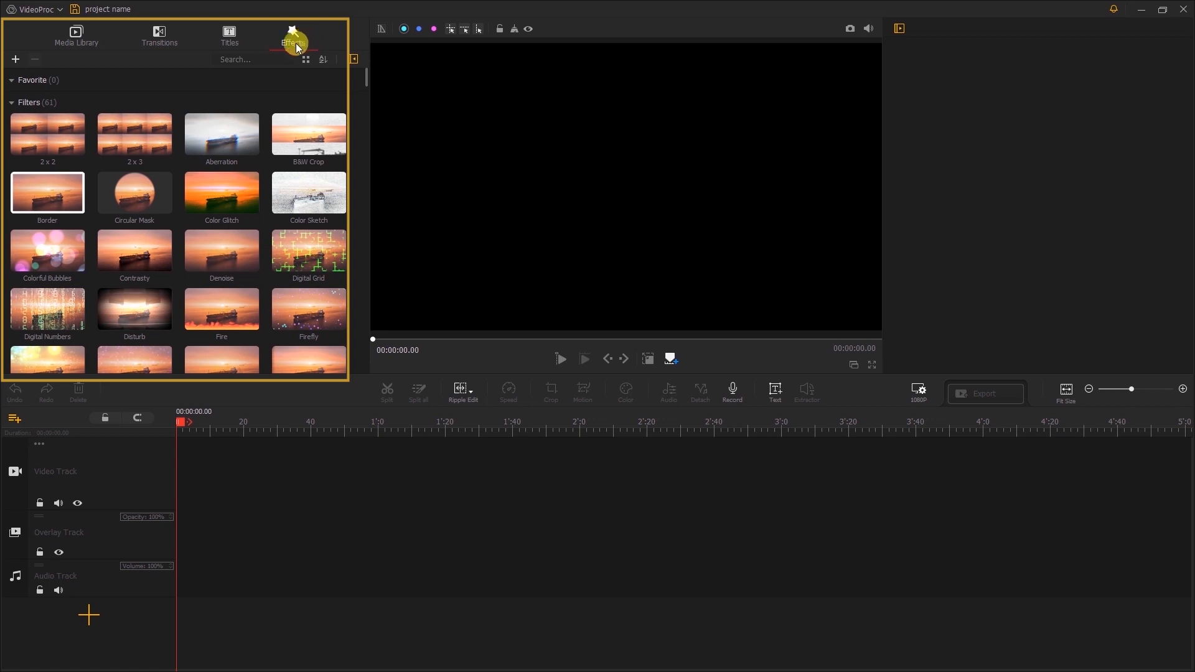
{"action": "left_click", "coordinate": [76, 35]}
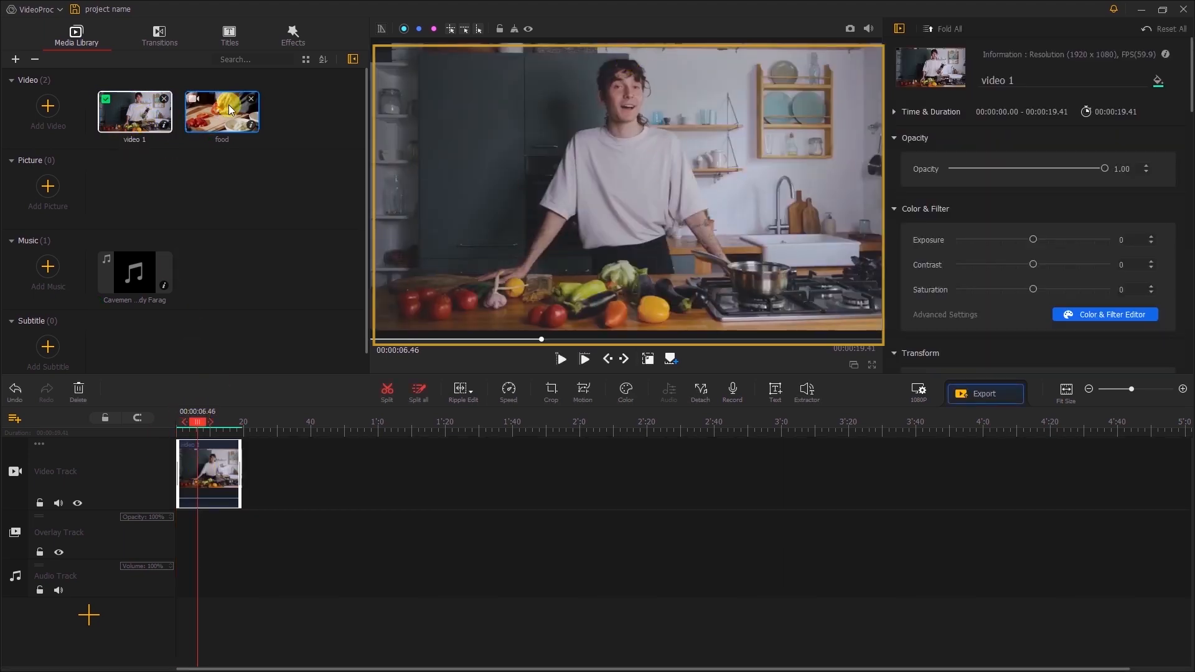
Place the food clip after video 1 and inspect the food and video 1 clips on the timeline
{"action": "left_click", "coordinate": [561, 359]}
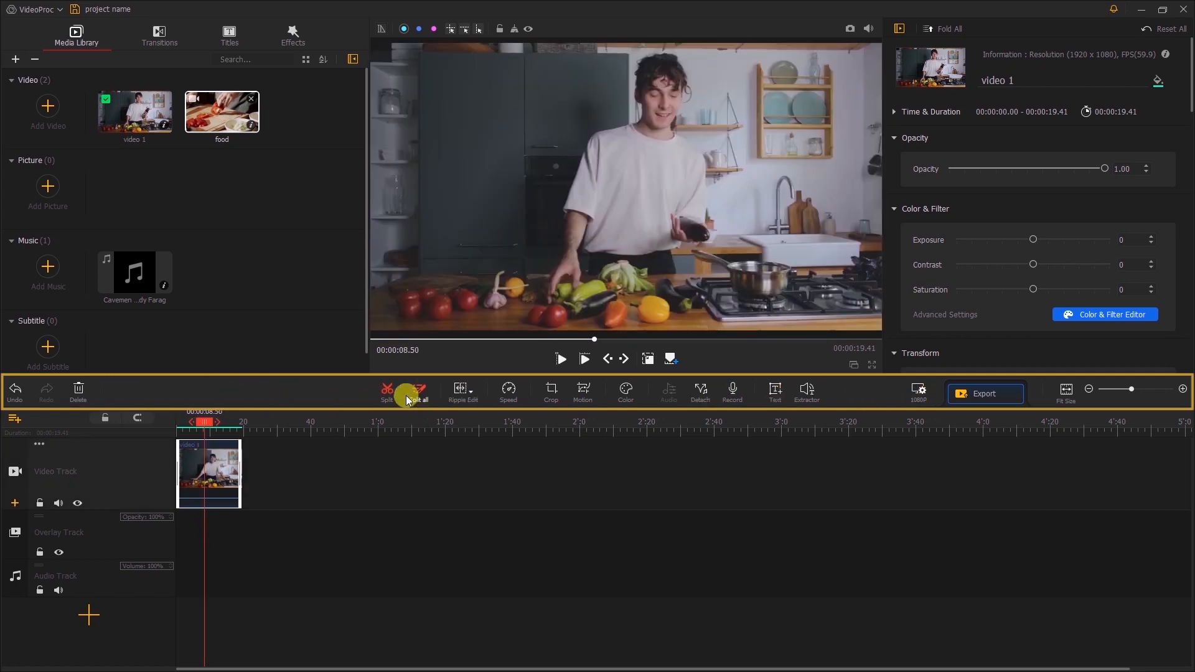
{"action": "mouse_move", "coordinate": [806, 395]}
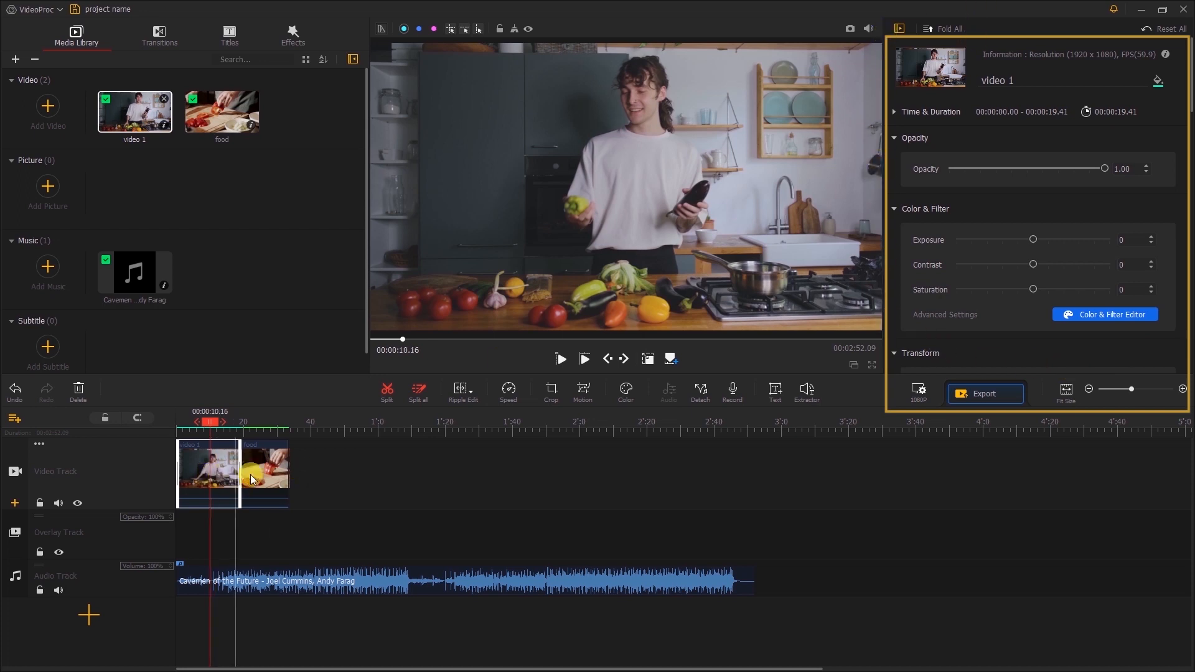
{"action": "left_click", "coordinate": [264, 473]}
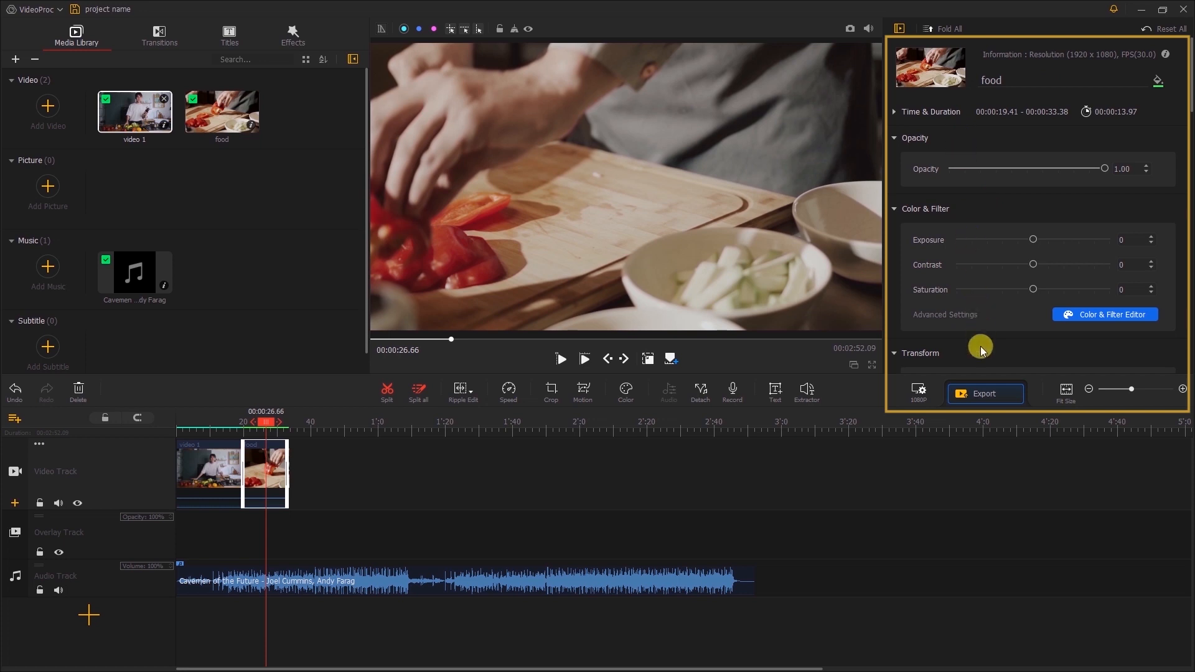
{"action": "left_click", "coordinate": [208, 473]}
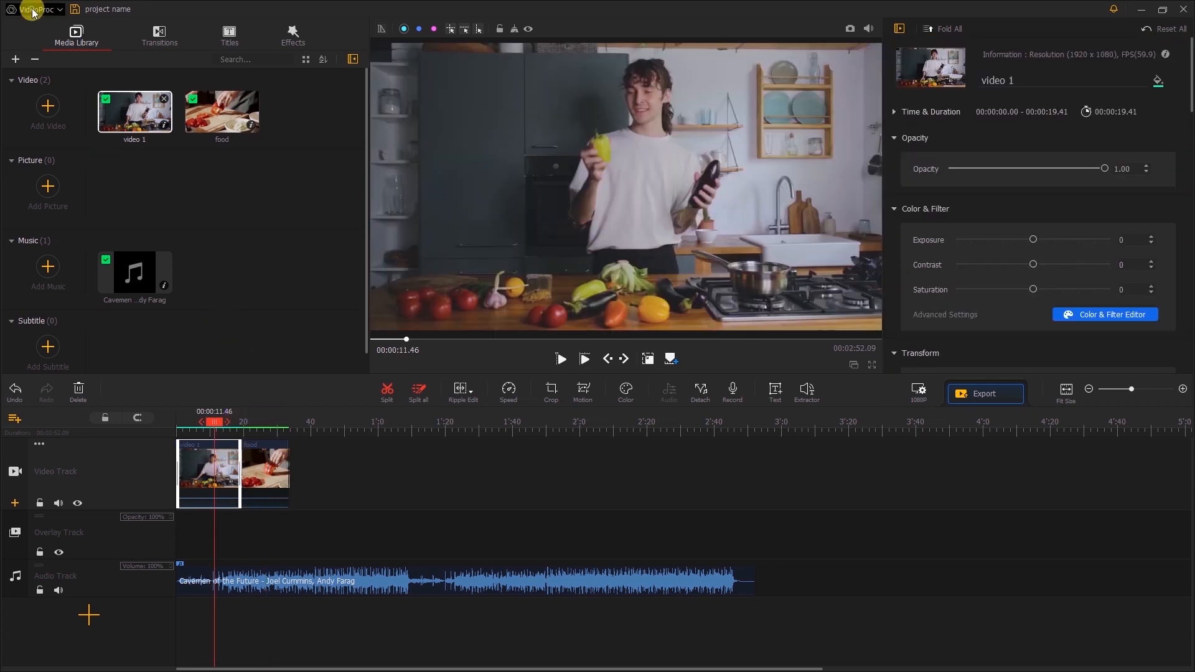
Start over with a new project from the main menu, closing the current edit
{"action": "left_click", "coordinate": [36, 9]}
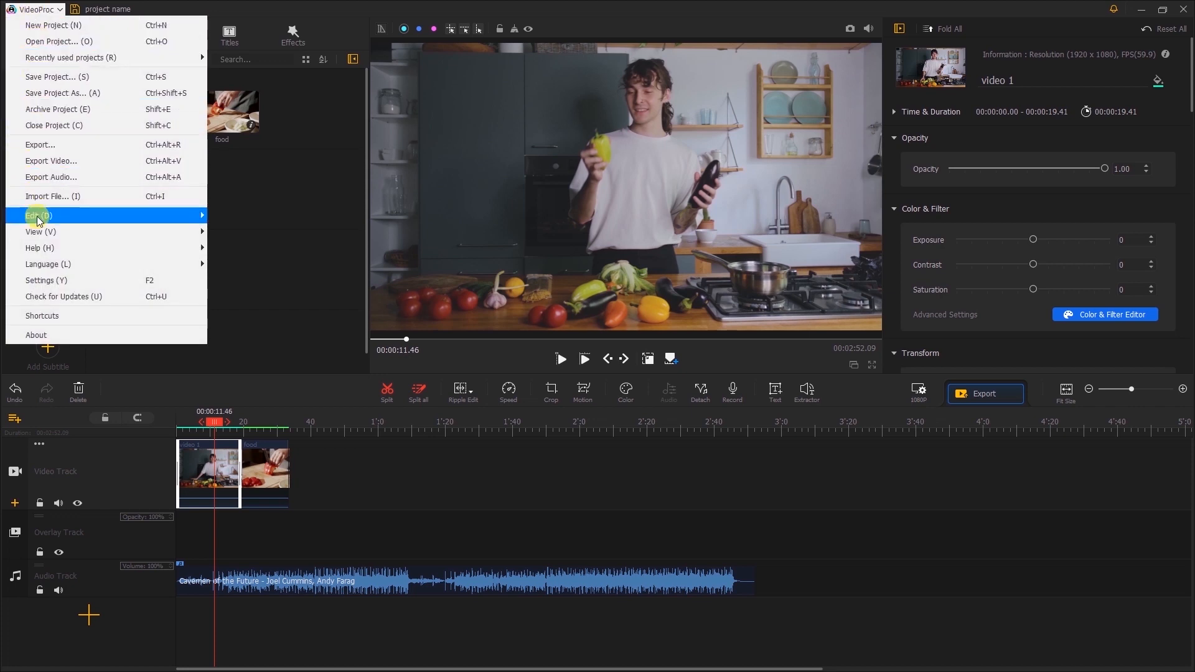
{"action": "mouse_move", "coordinate": [53, 280]}
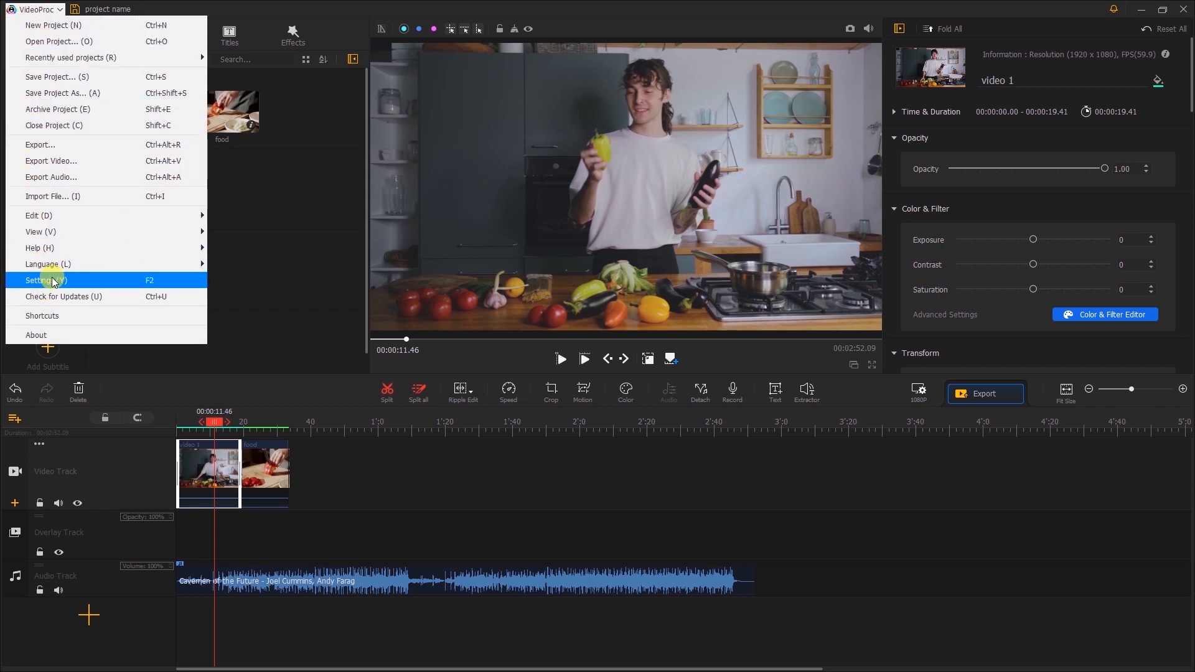
{"action": "left_click", "coordinate": [44, 280]}
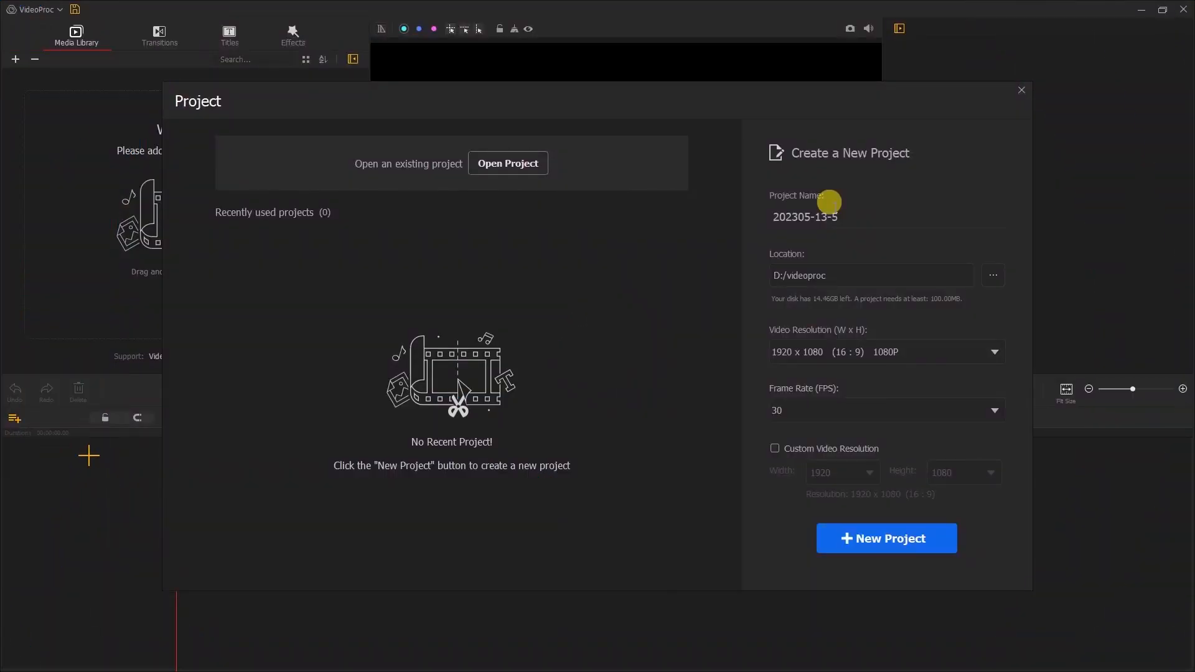
Create a new 1920 x 1080, 30 fps project named 'Healthy Diet'
{"action": "left_click", "coordinate": [838, 216]}
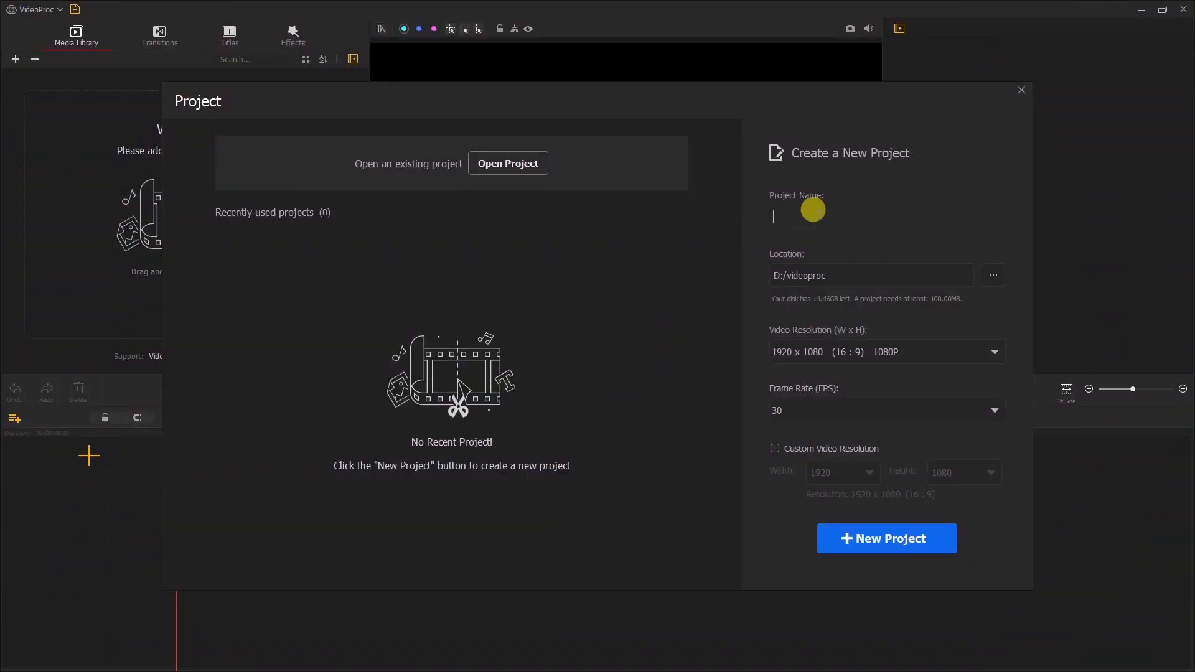
{"action": "type", "text": "Healthy Diet"}
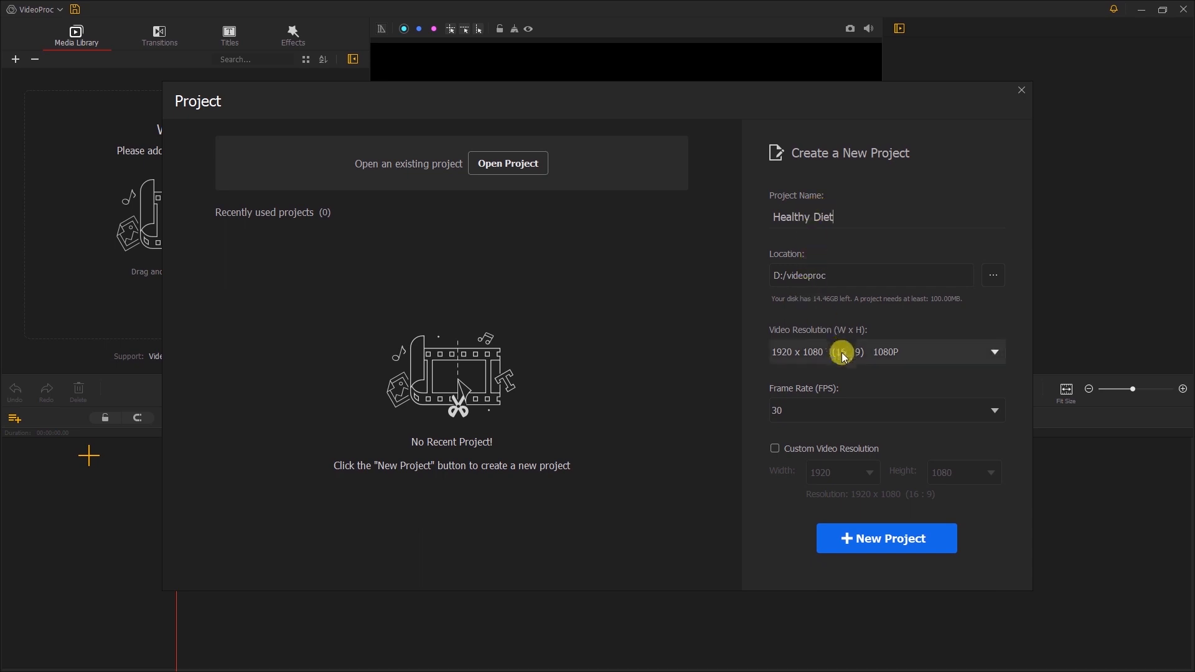
{"action": "left_click", "coordinate": [994, 409]}
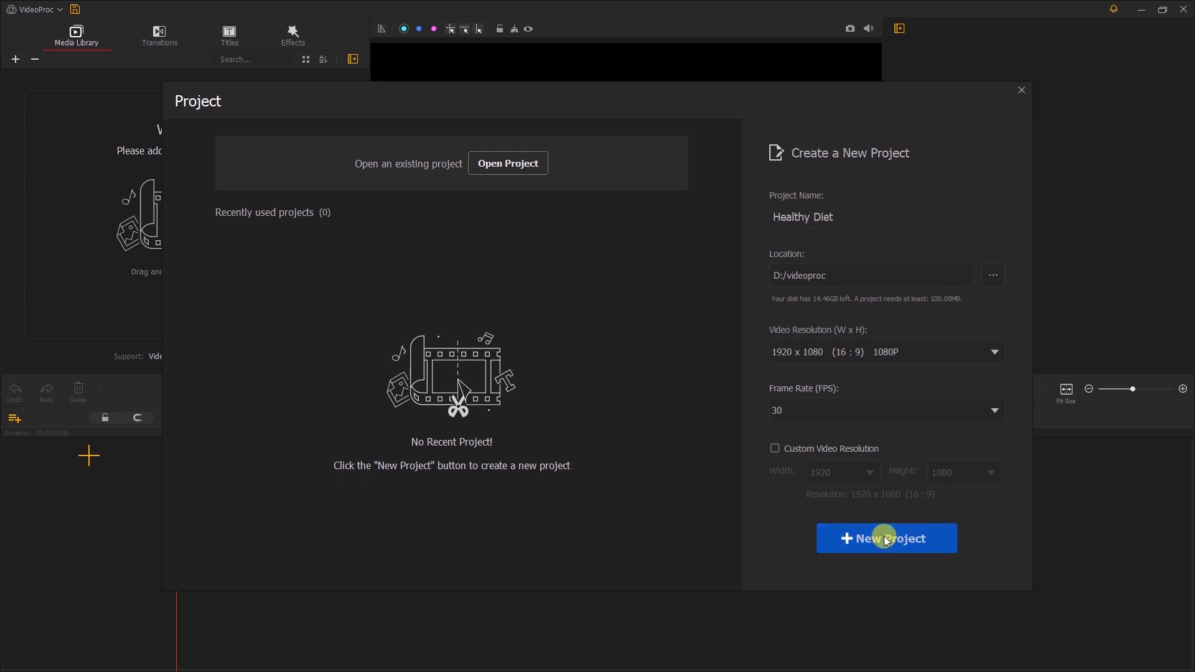
{"action": "left_click", "coordinate": [885, 538]}
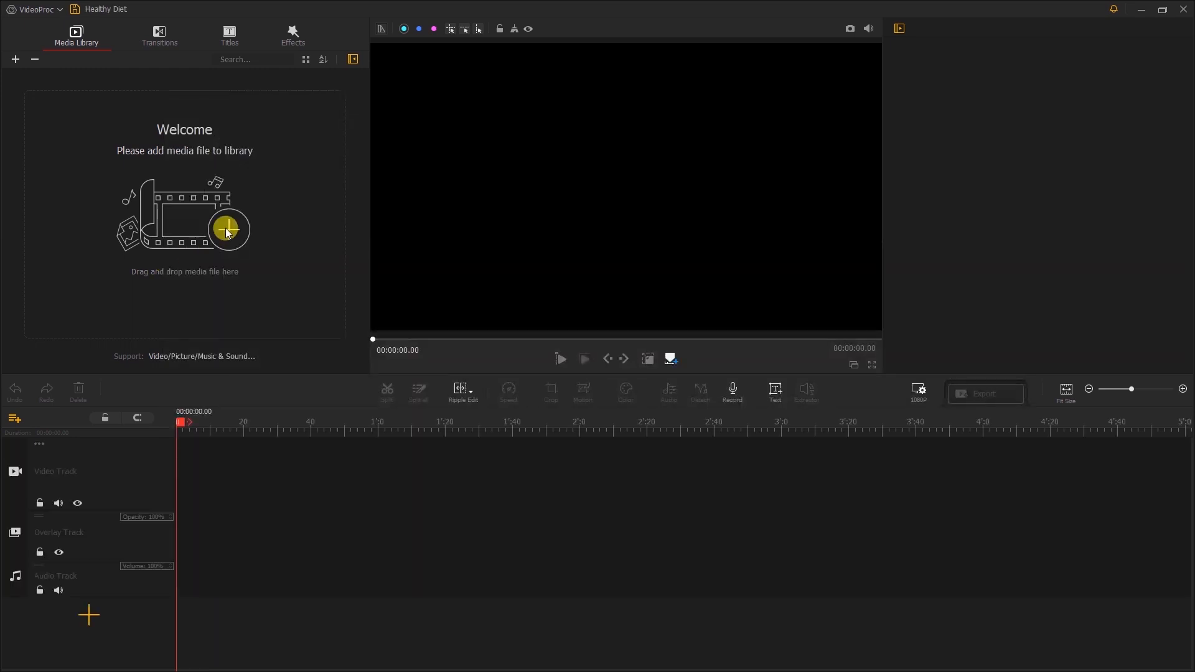
Import the MP3 and both MP4 files into the Healthy Diet media library
{"action": "left_click", "coordinate": [227, 230]}
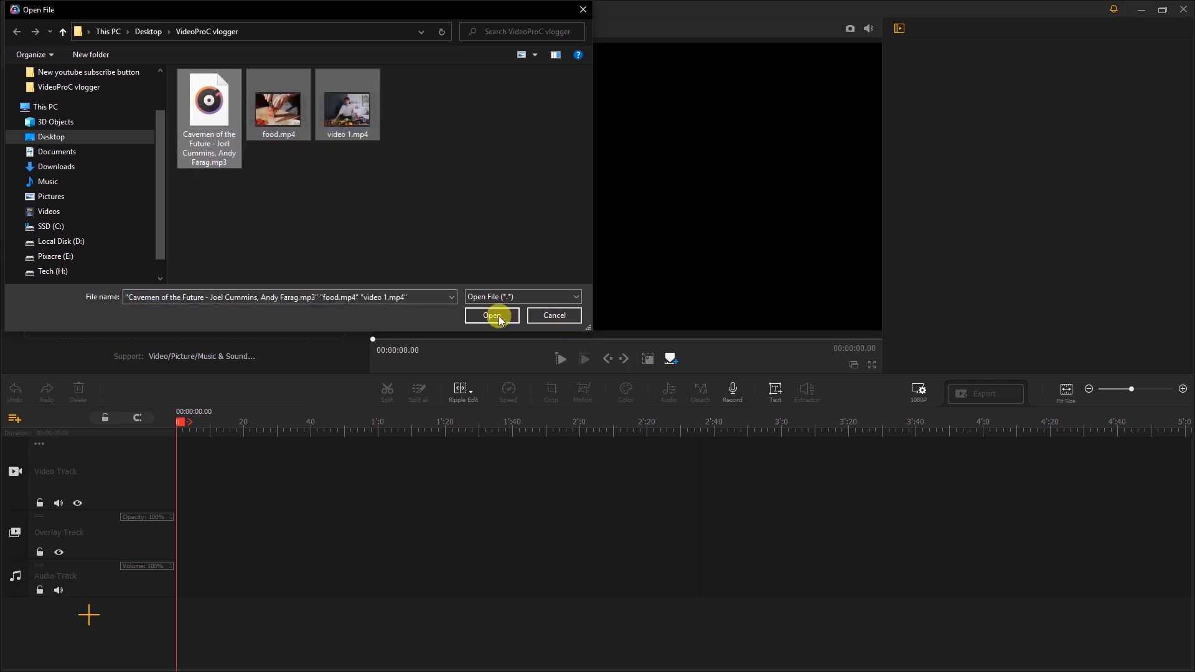
{"action": "left_click", "coordinate": [491, 315]}
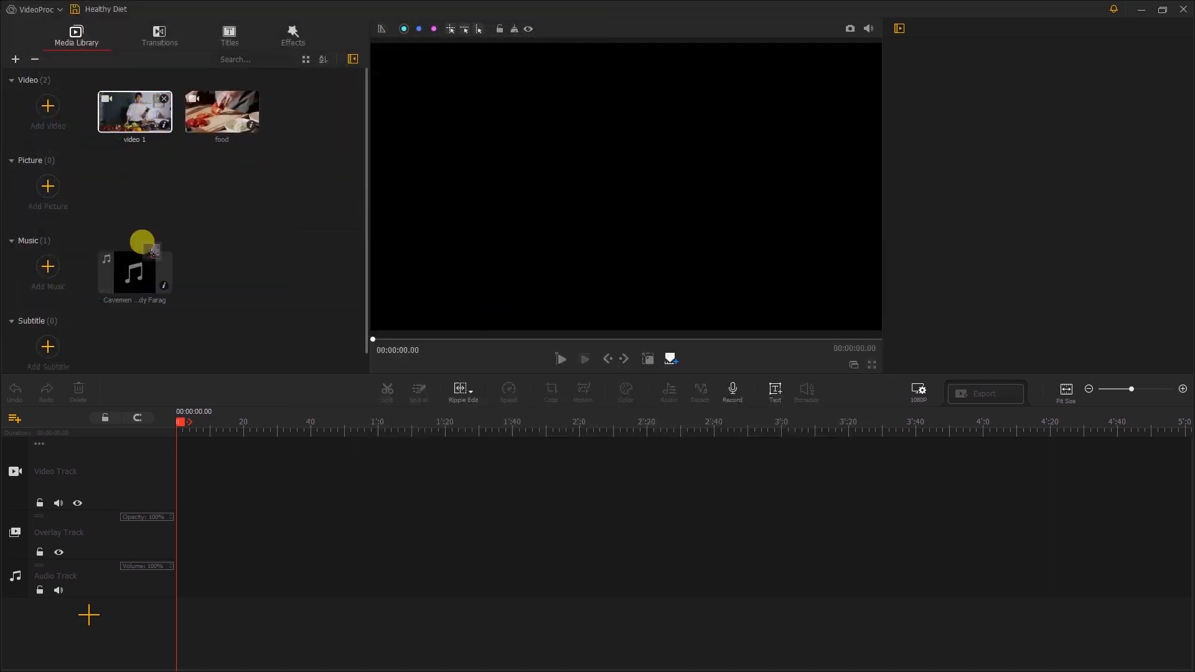
Place video 1 on the video track and split it at about 6 and 12 seconds
{"action": "left_click_drag", "start_coordinate": [134, 110], "coordinate": [209, 473]}
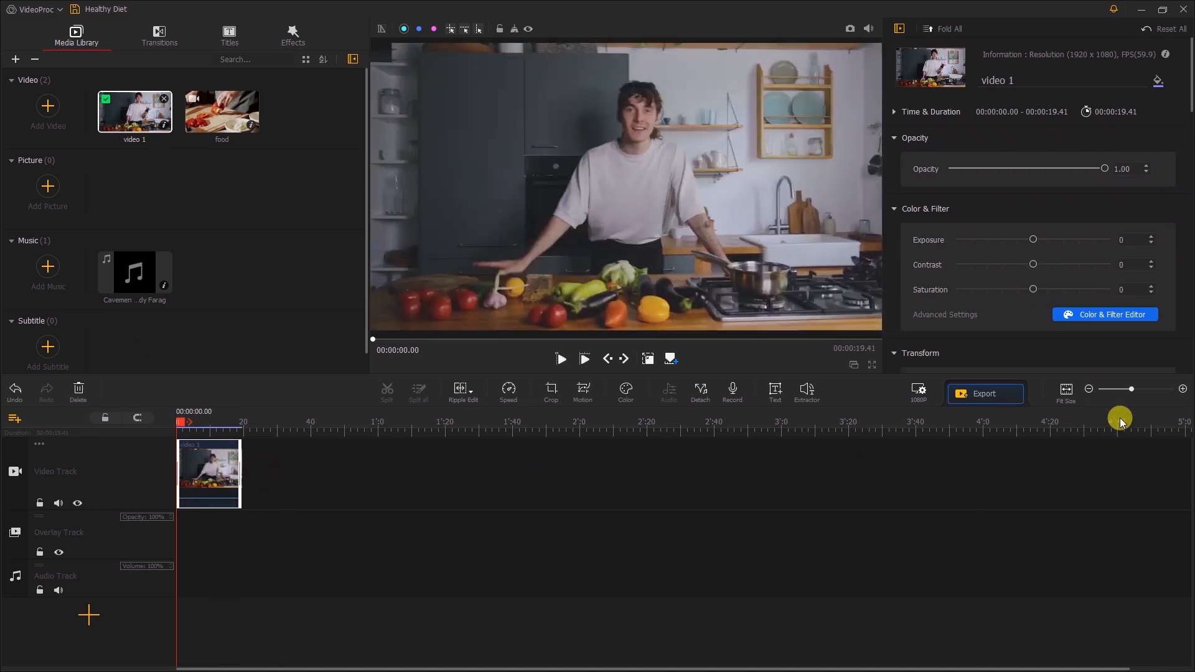
{"action": "left_click_drag", "start_coordinate": [1120, 419], "coordinate": [1143, 396]}
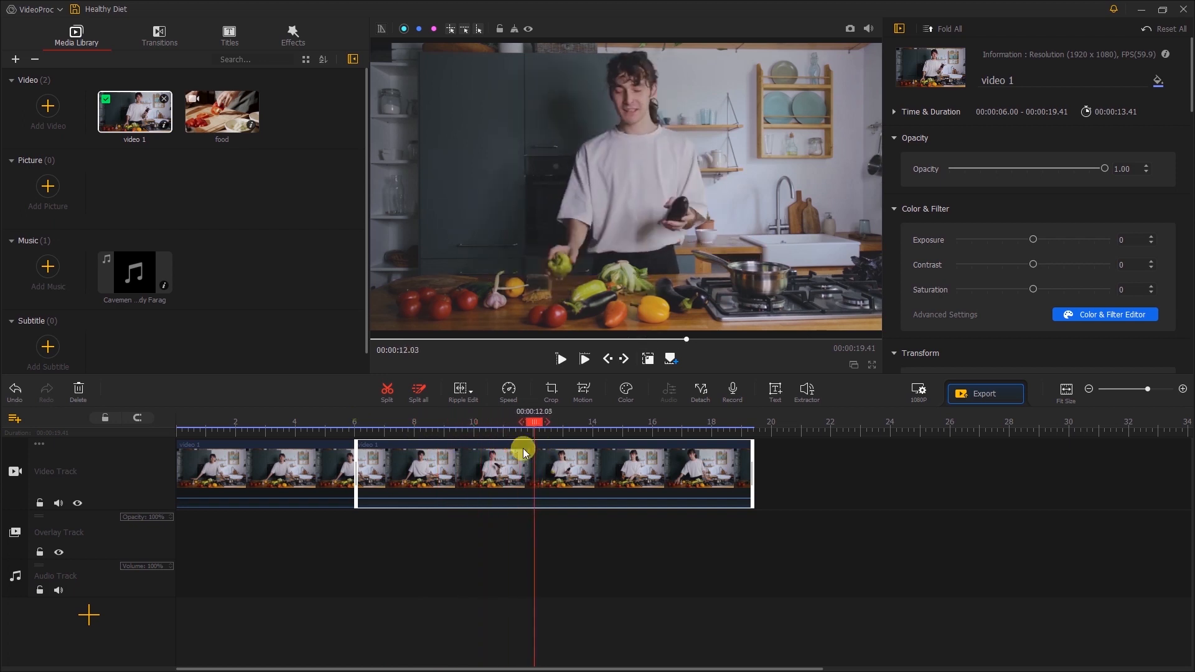
{"action": "left_click", "coordinate": [386, 390]}
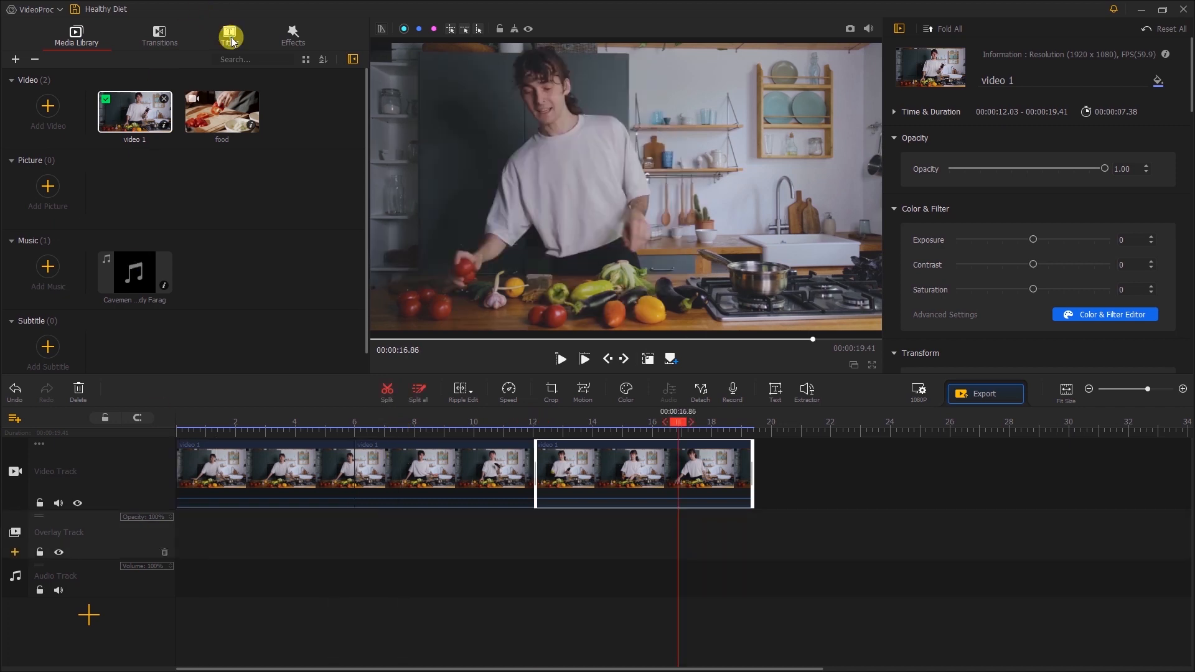
Add a Title 3 at the start of the subtitle track reading 'Healthy Diet'
{"action": "left_click", "coordinate": [230, 35]}
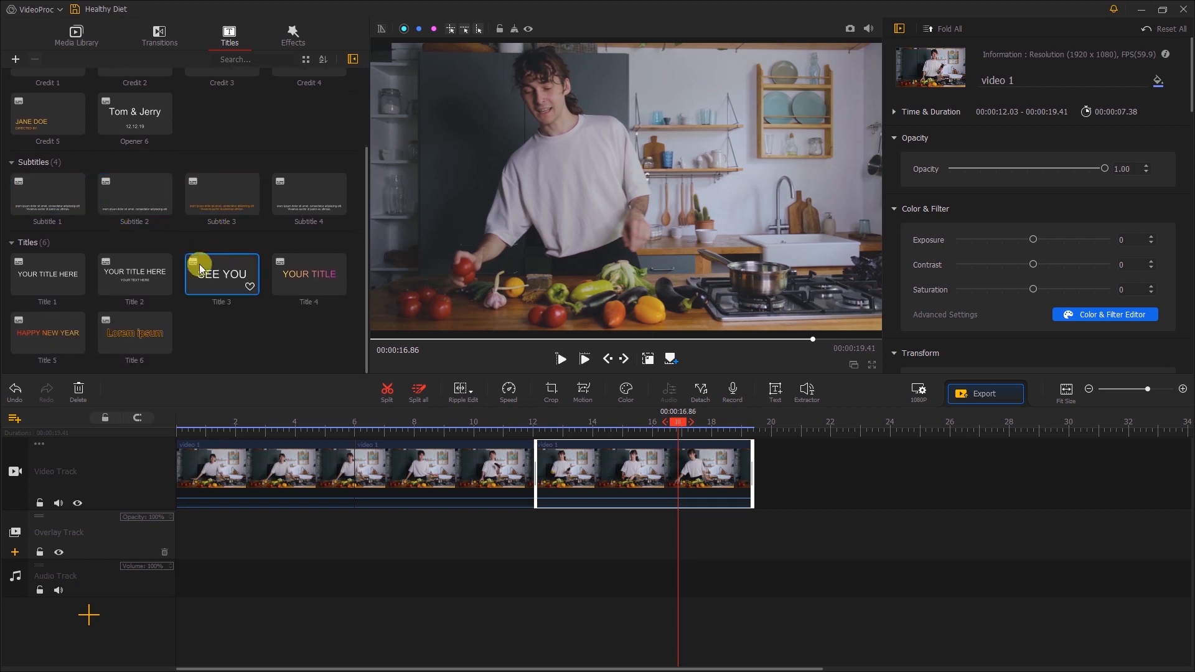
{"action": "mouse_move", "coordinate": [230, 274]}
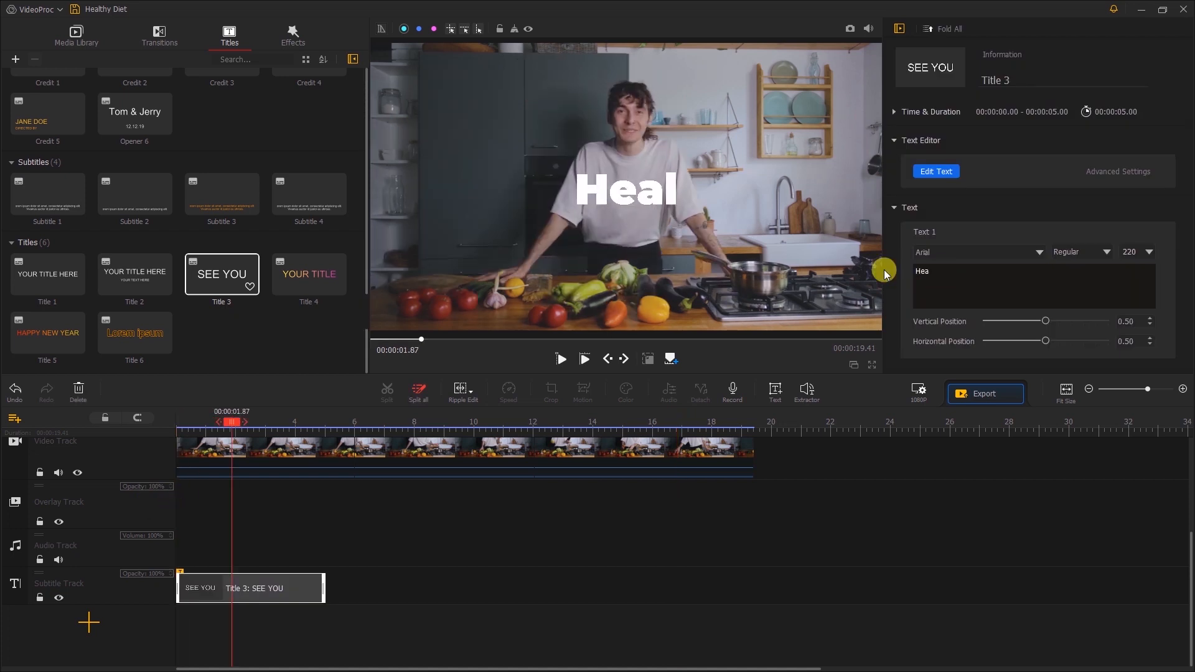
{"action": "type", "text": "Healthy Diet"}
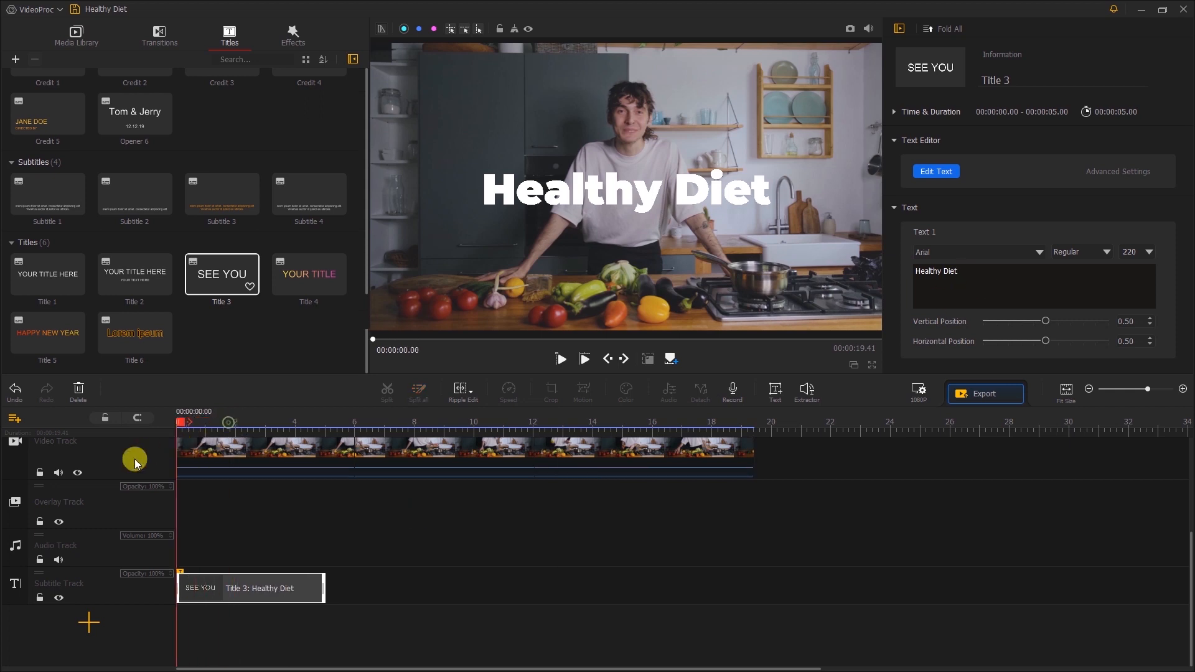
{"action": "left_click", "coordinate": [559, 358]}
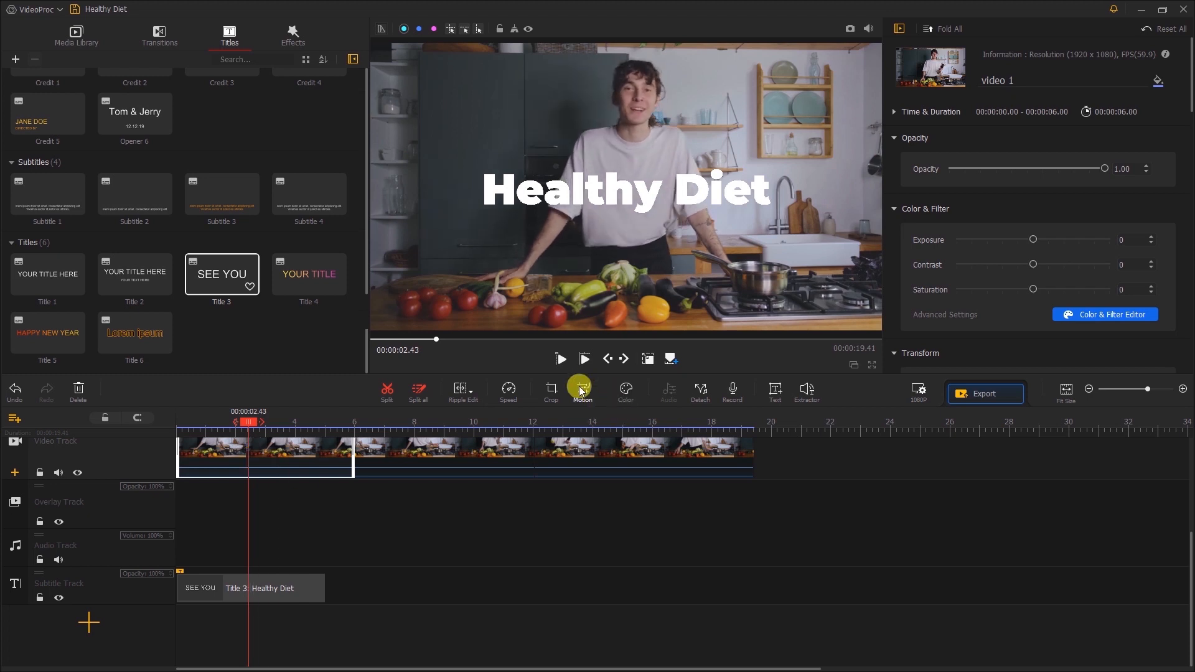
{"action": "mouse_move", "coordinate": [582, 390]}
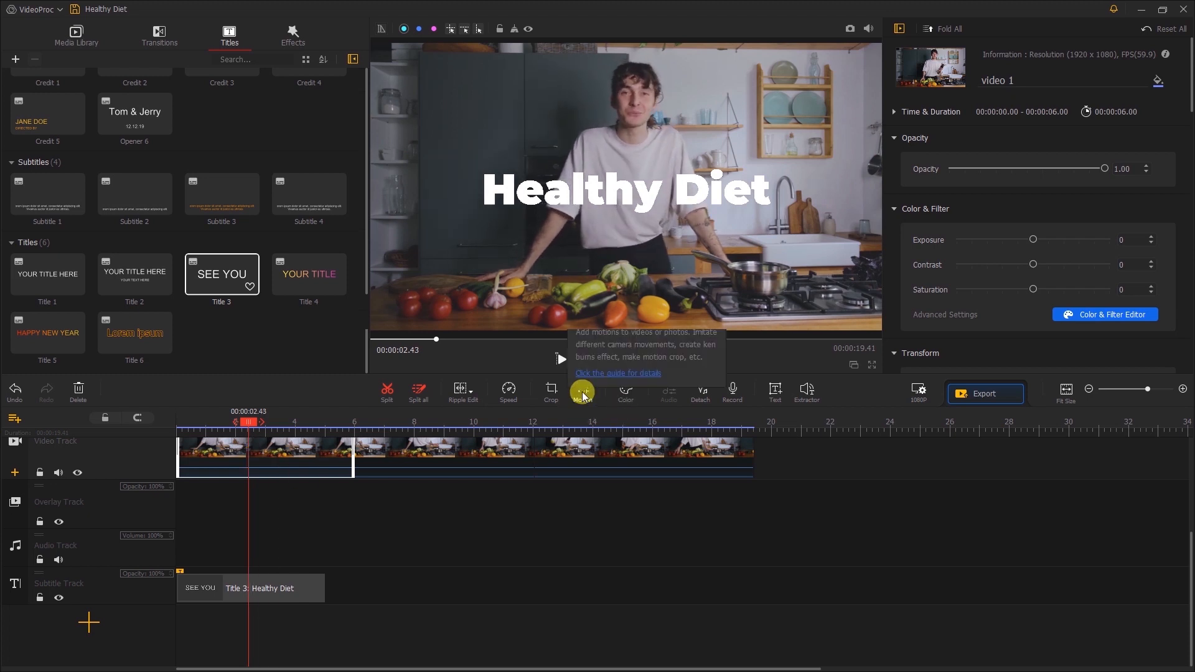
Bring up the Motion Editor presets for video 1's opening clip piece
{"action": "left_click", "coordinate": [581, 392]}
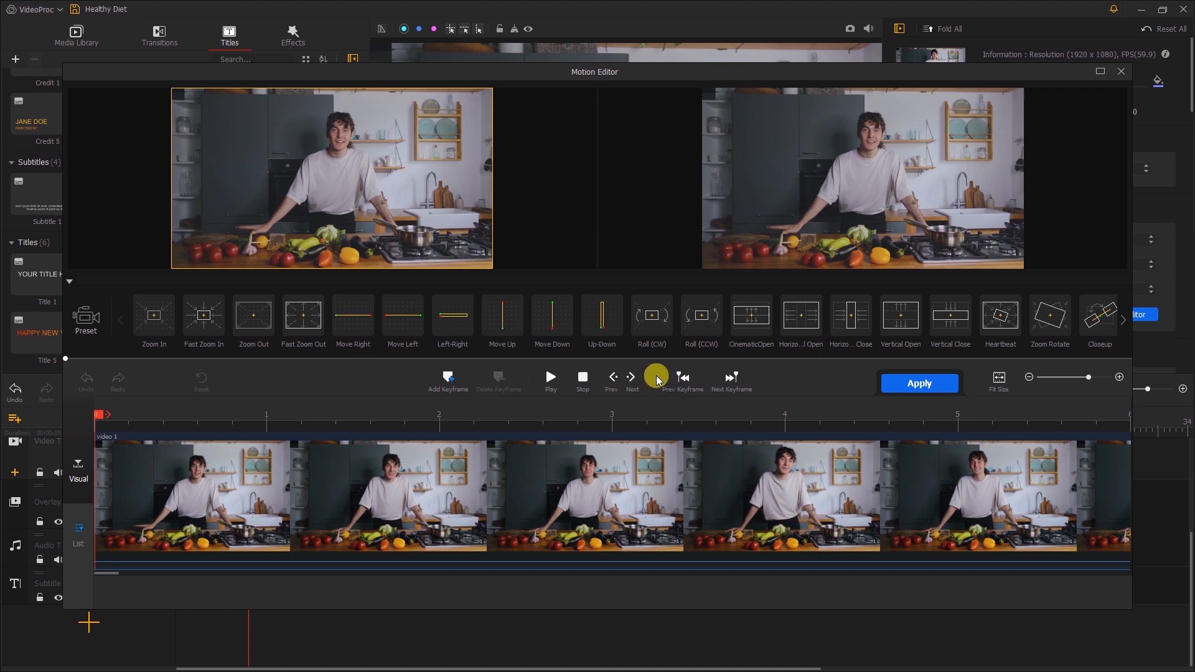
Apply the CinematicOpen motion preset to the opening piece after previewing its letterbox start
{"action": "left_click", "coordinate": [750, 316]}
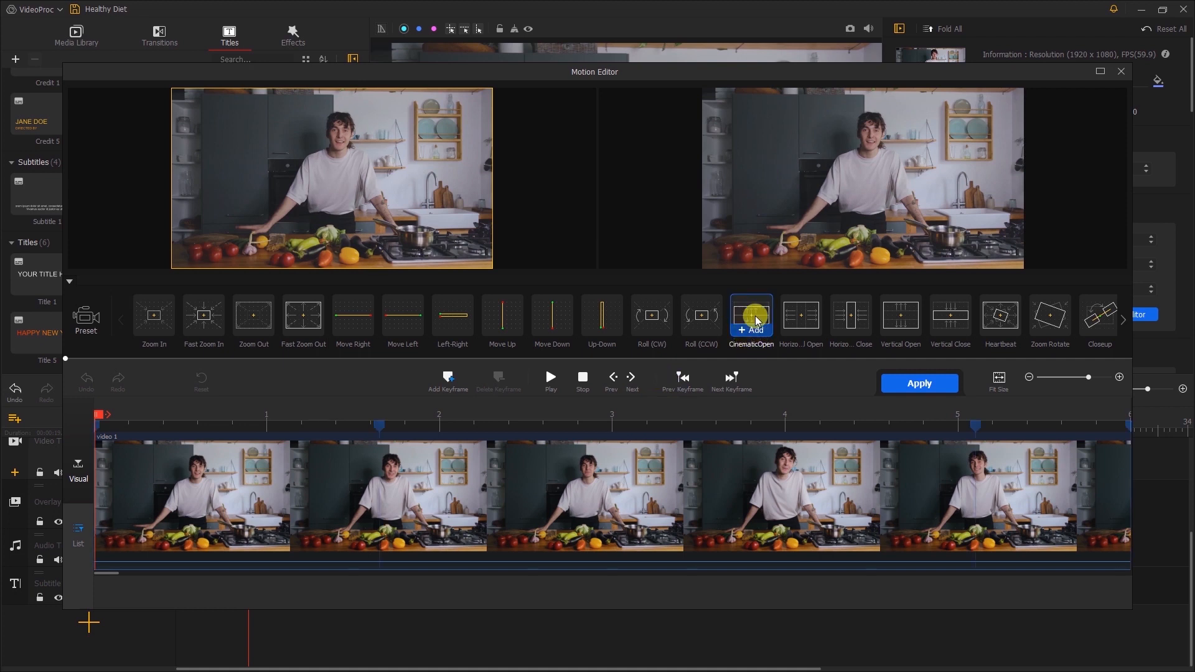
{"action": "left_click", "coordinate": [749, 315]}
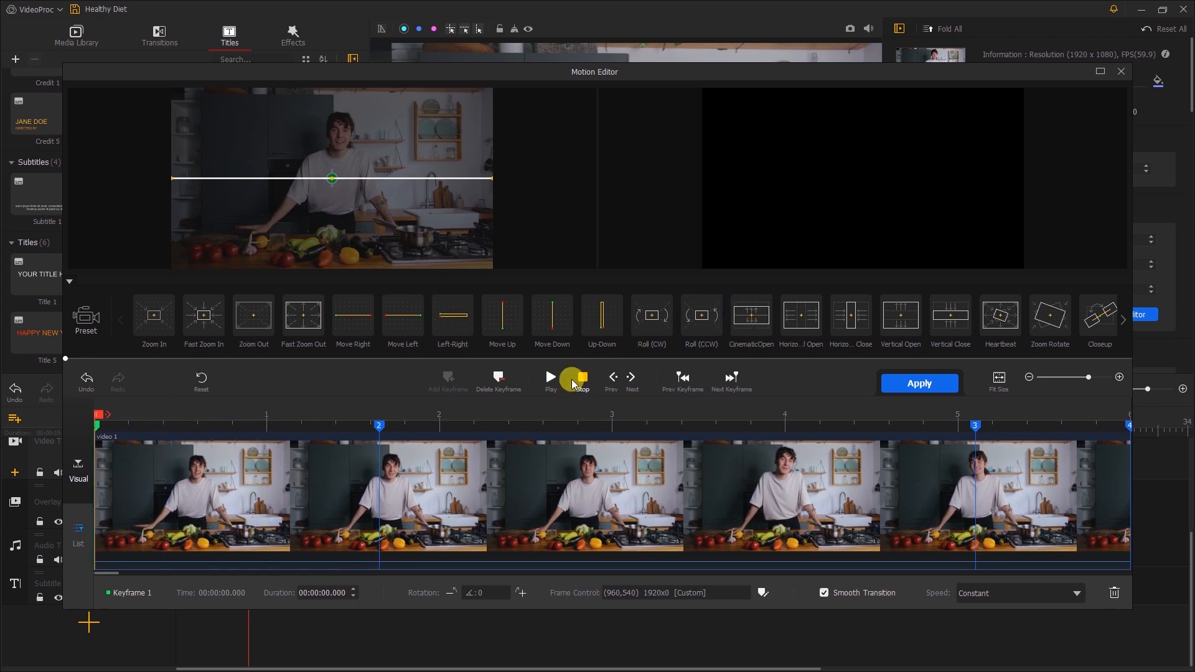
{"action": "left_click", "coordinate": [549, 378]}
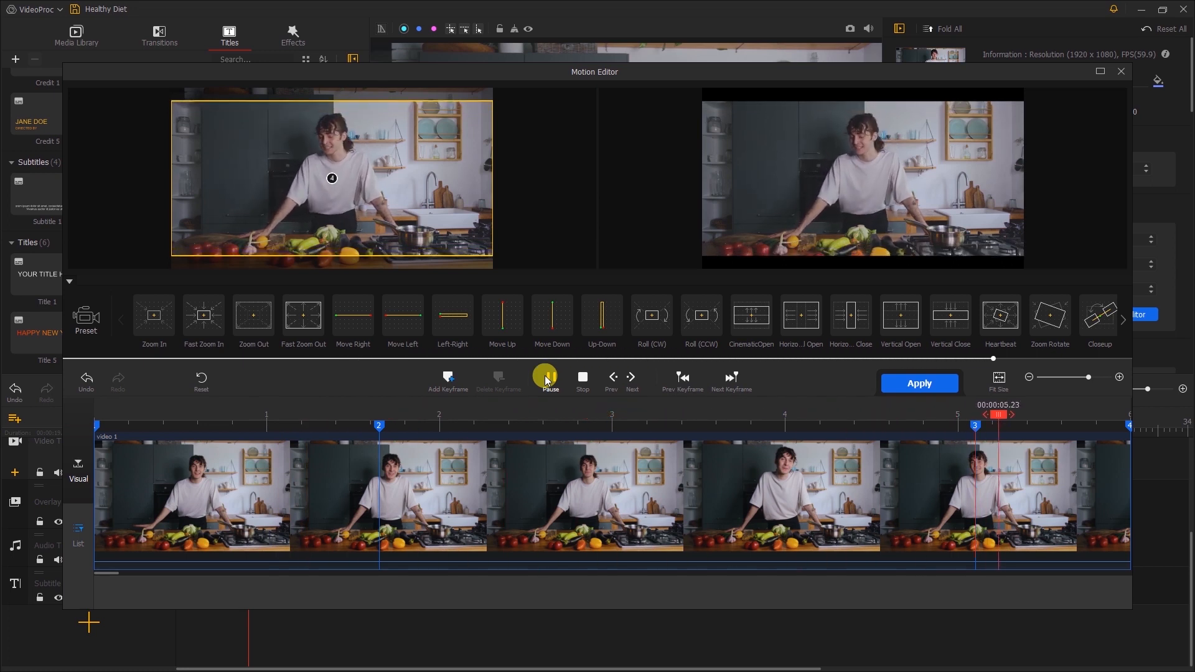
{"action": "left_click", "coordinate": [581, 377]}
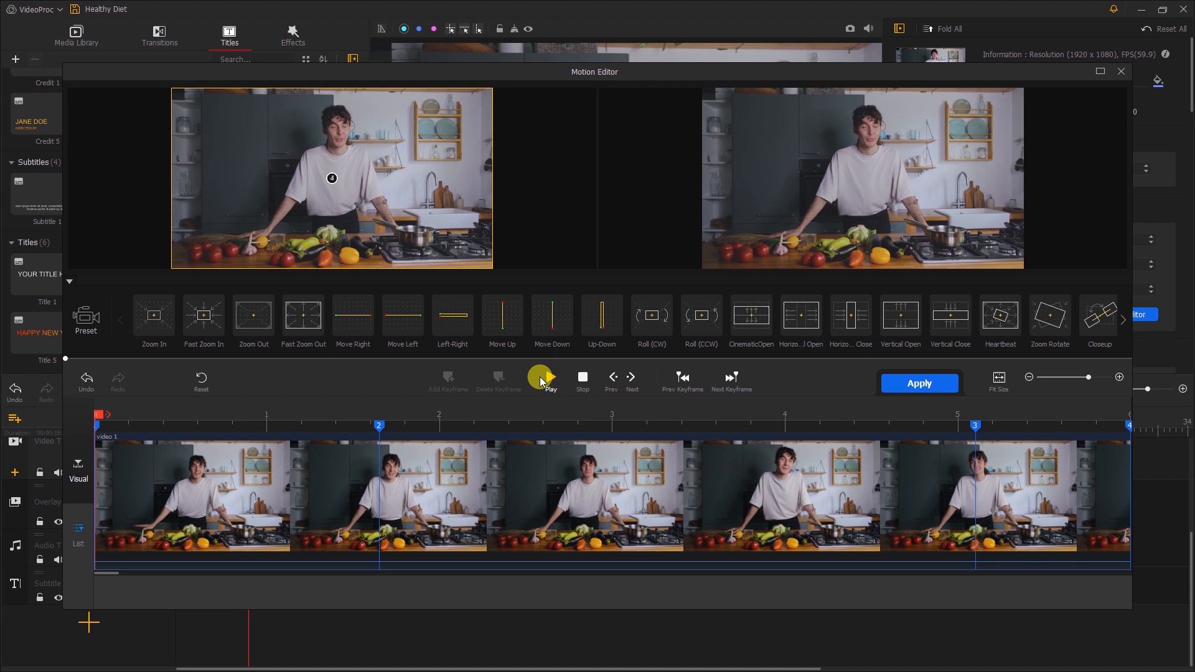
{"action": "left_click", "coordinate": [1119, 70]}
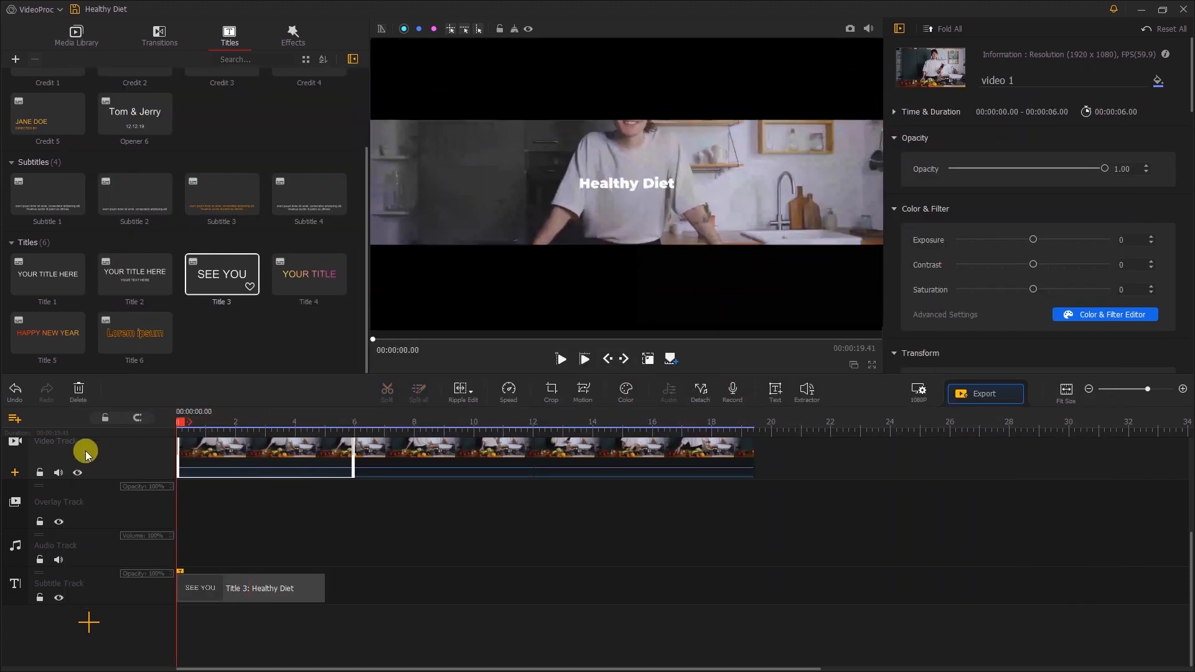
{"action": "left_click", "coordinate": [560, 358]}
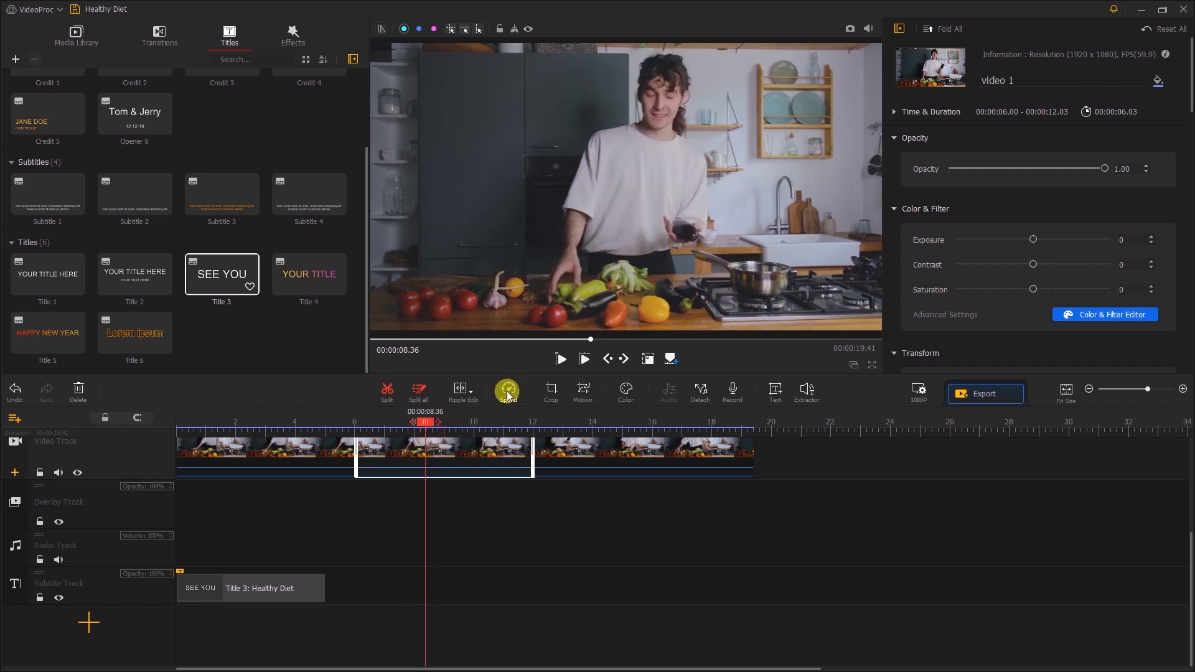
Shape a custom speed curve for the middle piece — faster in the middle, half speed early — and preview it
{"action": "left_click", "coordinate": [506, 389]}
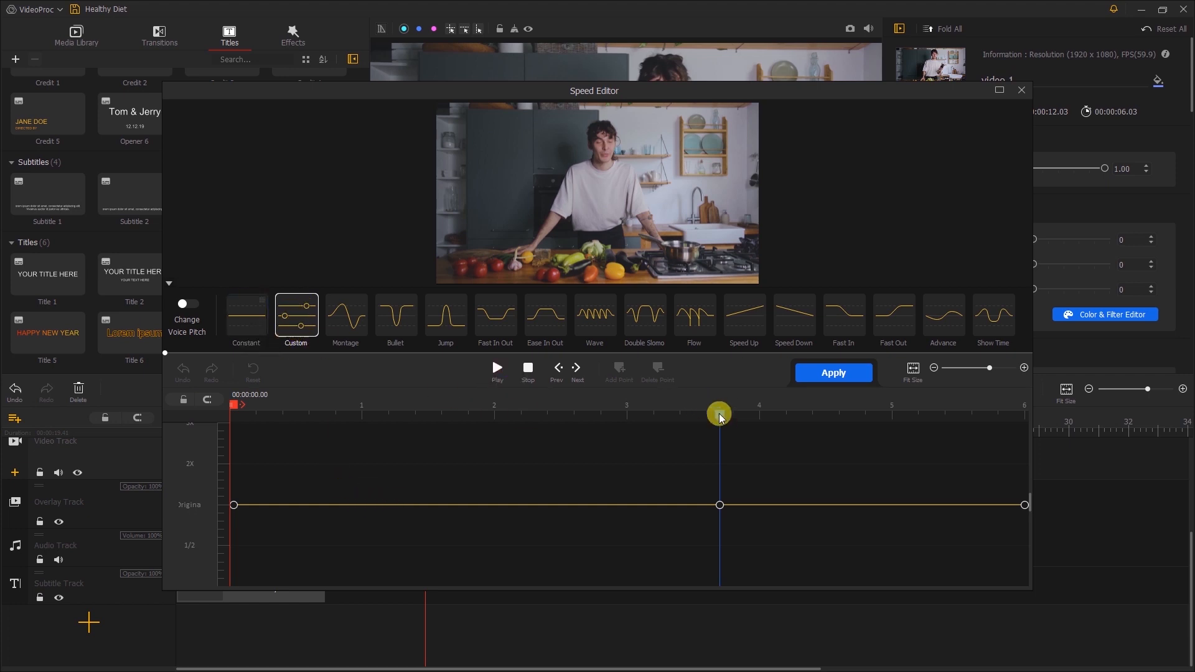
{"action": "left_click_drag", "start_coordinate": [719, 416], "coordinate": [782, 442]}
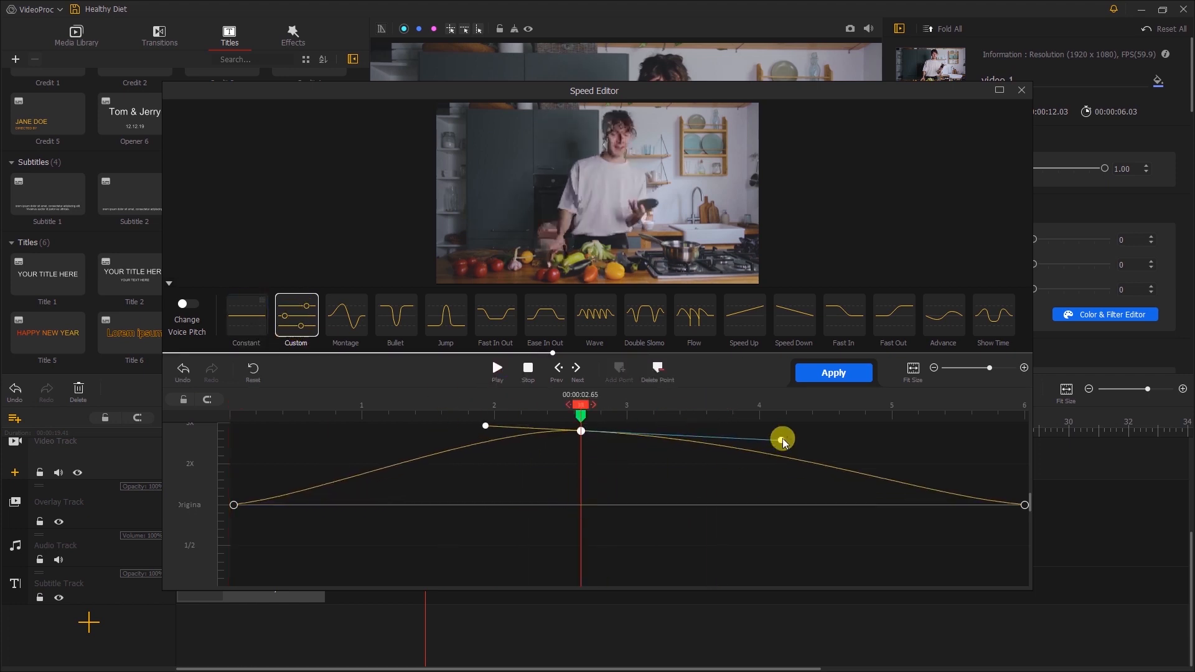
{"action": "left_click_drag", "start_coordinate": [782, 439], "coordinate": [637, 440]}
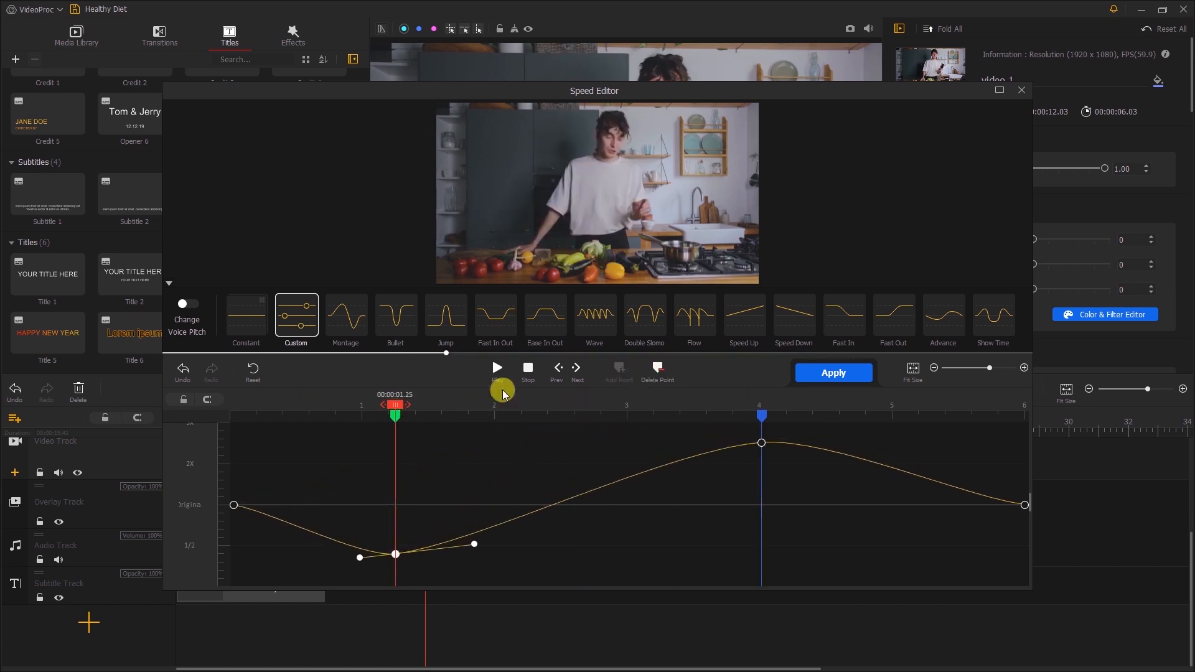
{"action": "left_click", "coordinate": [497, 369]}
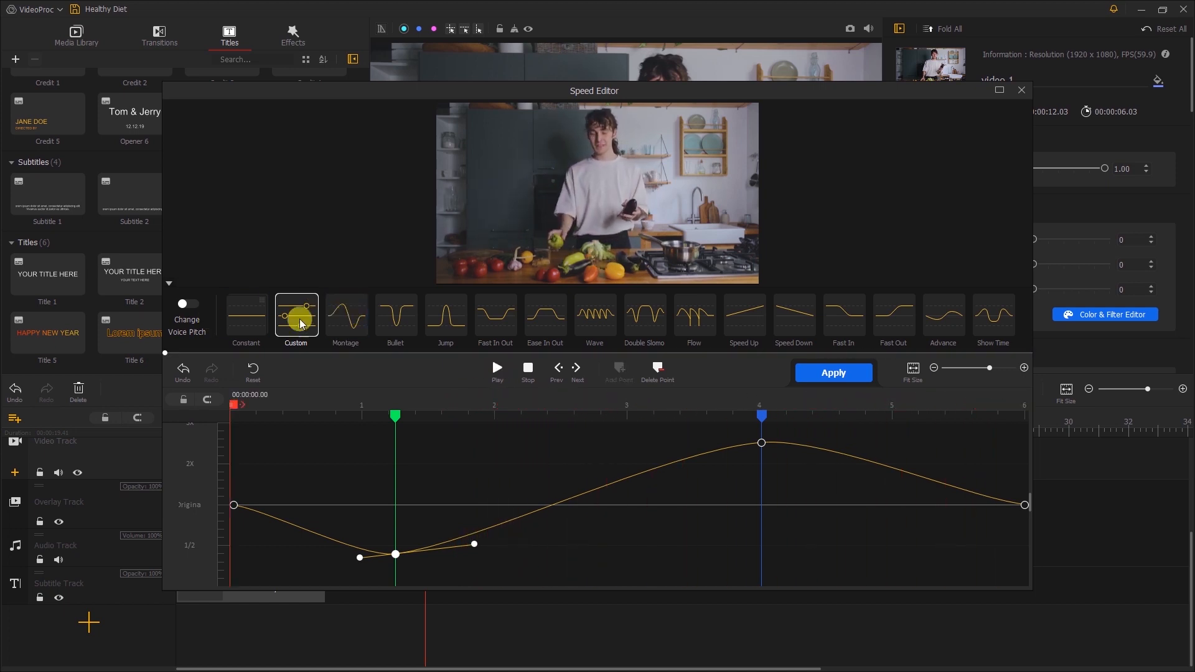
Compare the Bullet and Show Time speed presets and apply the Show Time curve to the piece
{"action": "left_click", "coordinate": [395, 315]}
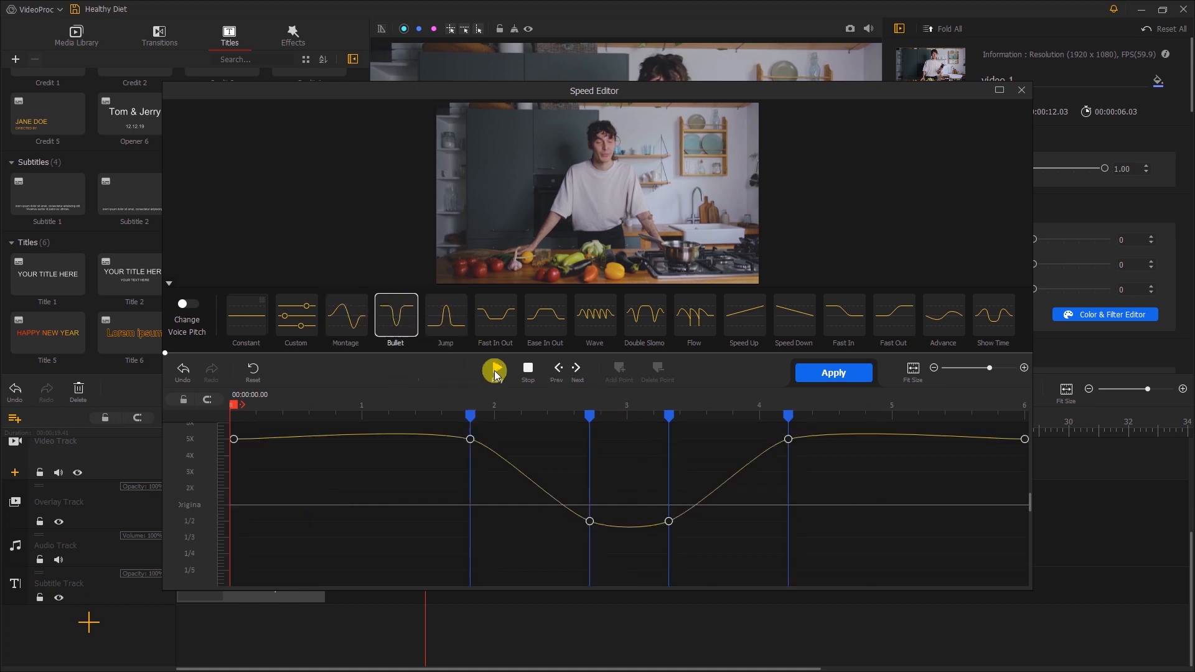
{"action": "left_click", "coordinate": [495, 369]}
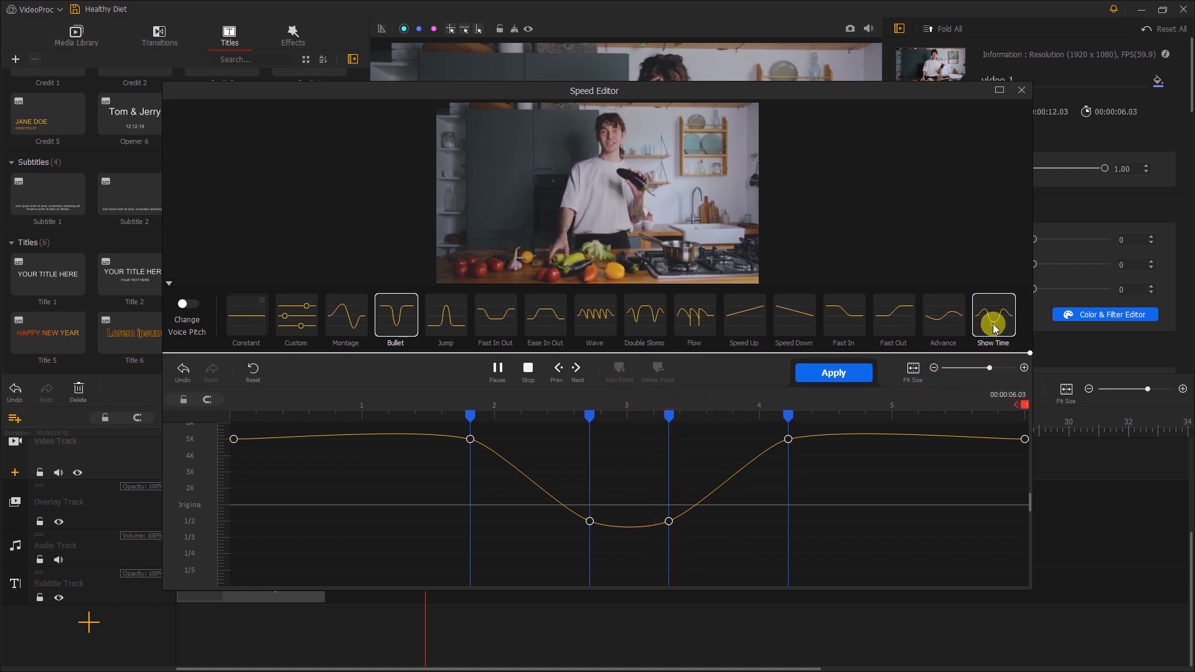
{"action": "left_click", "coordinate": [992, 315]}
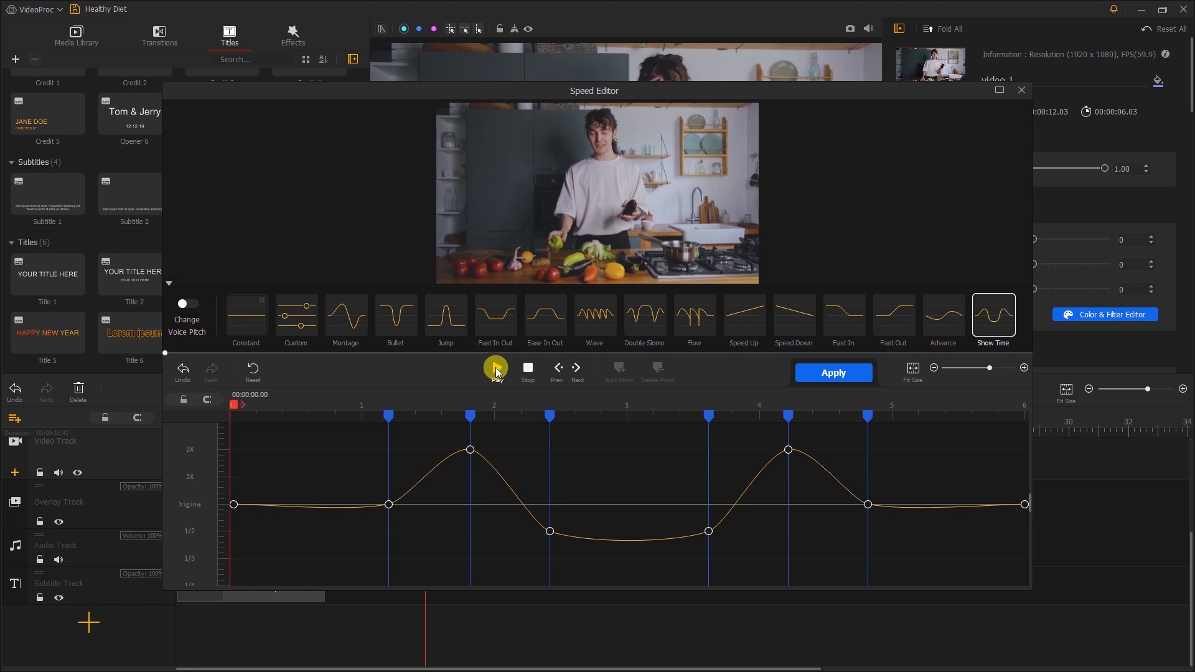
{"action": "left_click", "coordinate": [497, 368]}
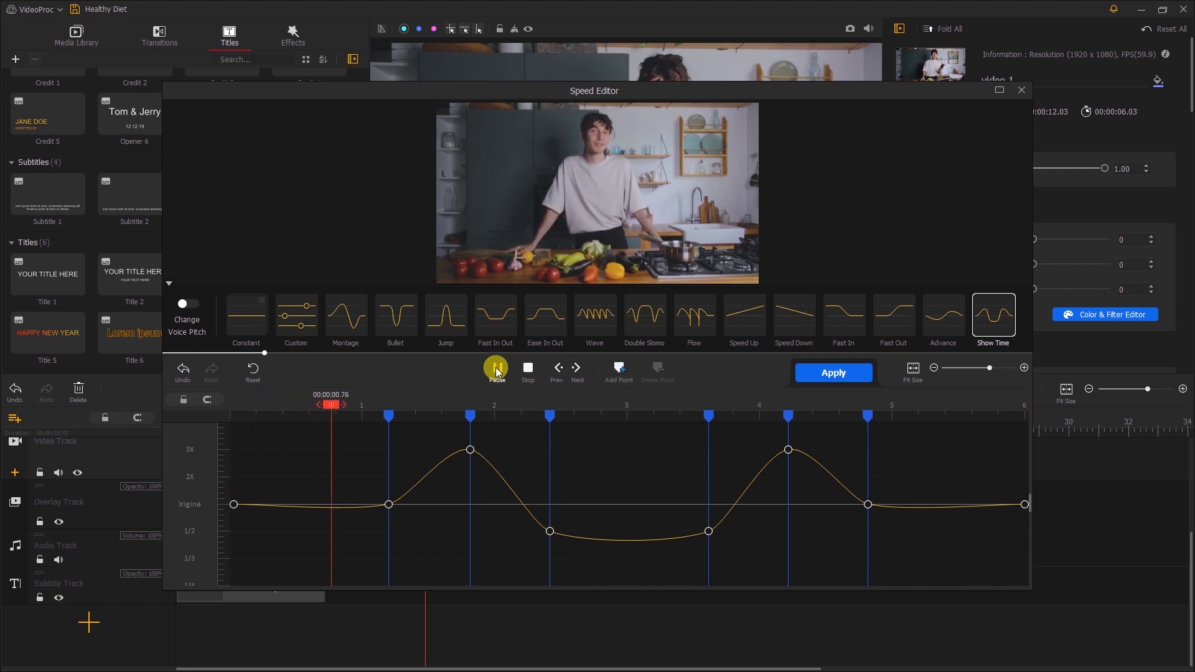
{"action": "left_click", "coordinate": [497, 369]}
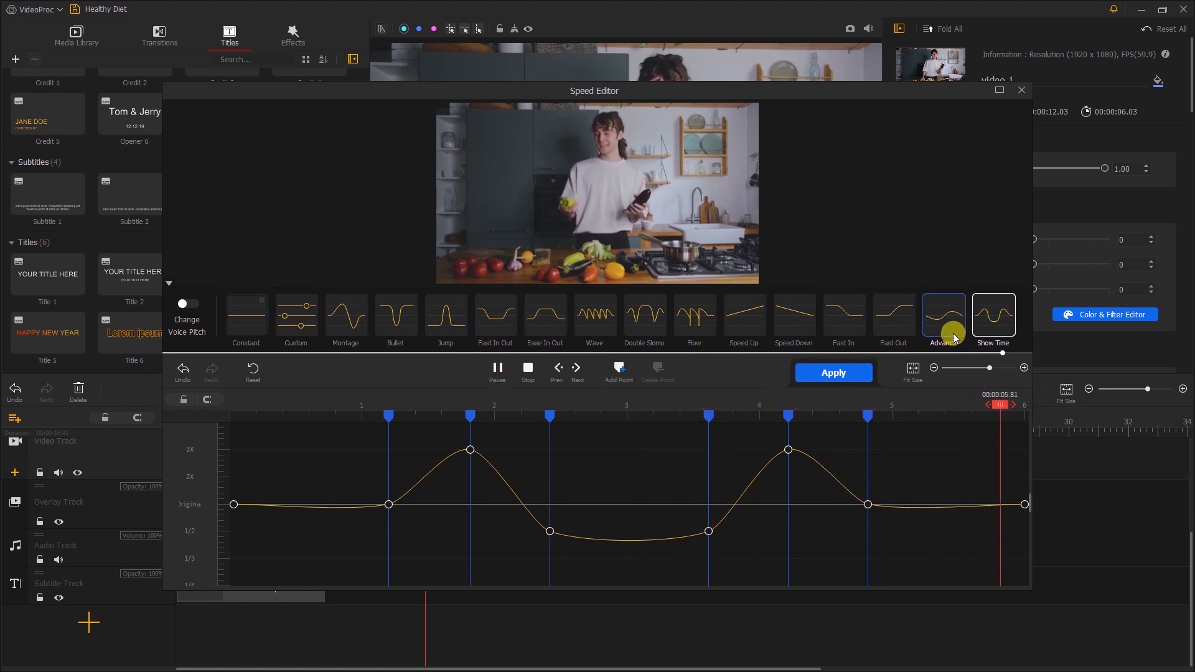
{"action": "left_click", "coordinate": [832, 372]}
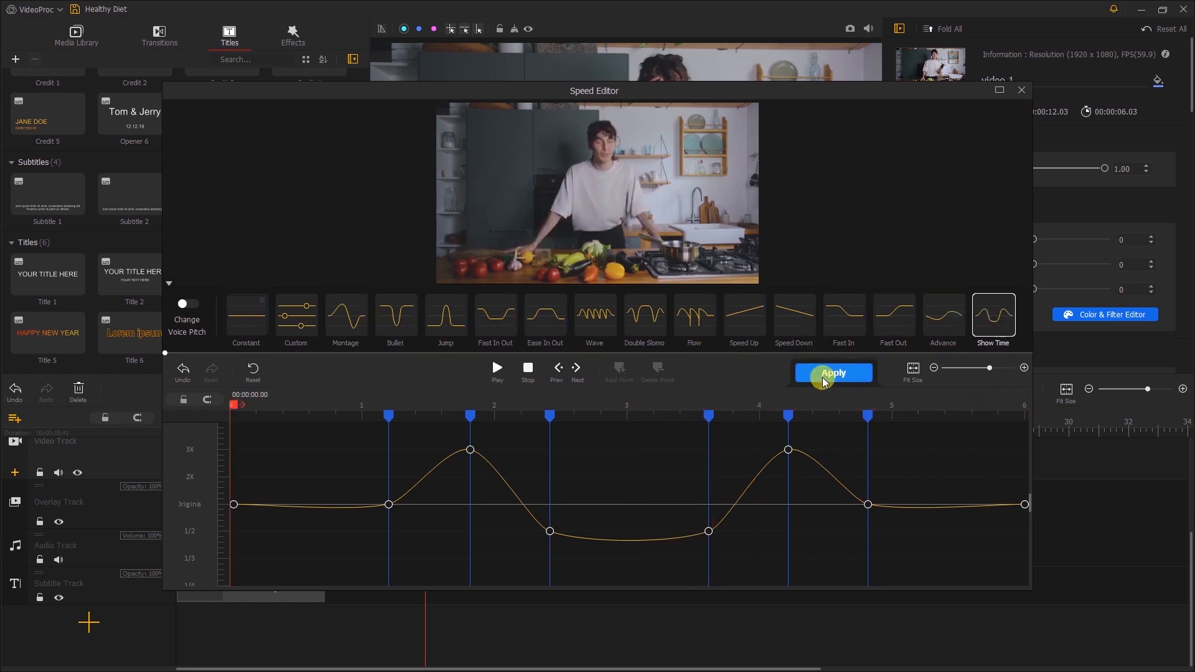
{"action": "left_click", "coordinate": [833, 372]}
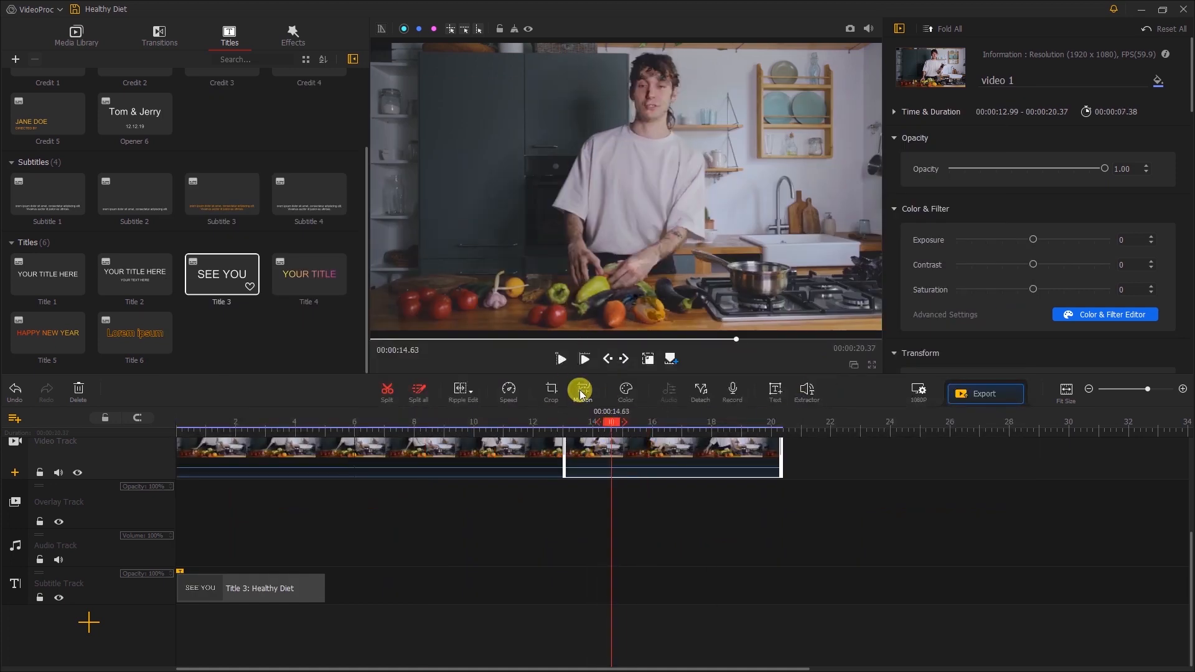
Apply a Move Left pan to the piece with its ending frame lowered onto the countertop vegetables
{"action": "left_click", "coordinate": [579, 391]}
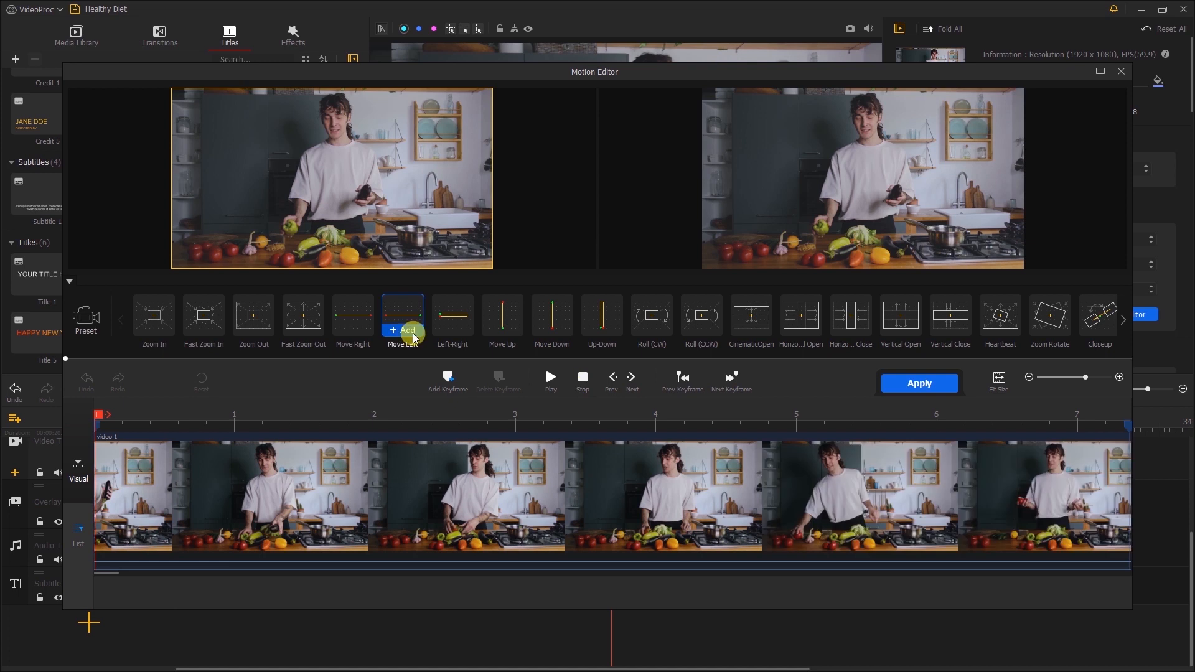
{"action": "left_click", "coordinate": [402, 315]}
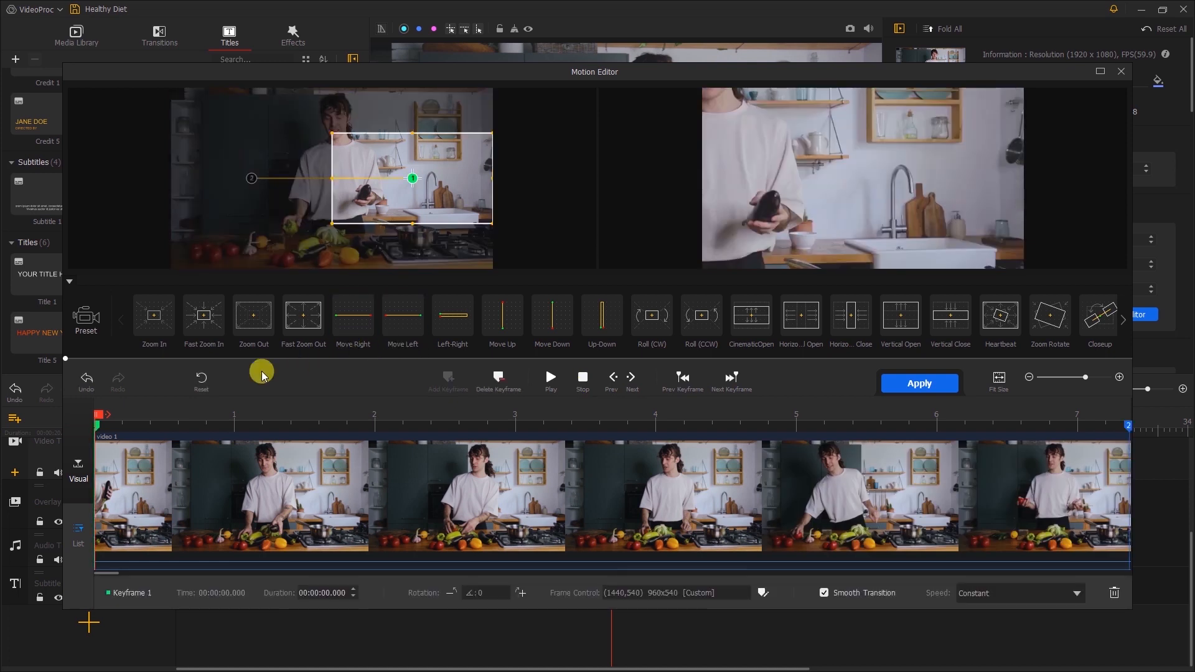
{"action": "left_click", "coordinate": [549, 378]}
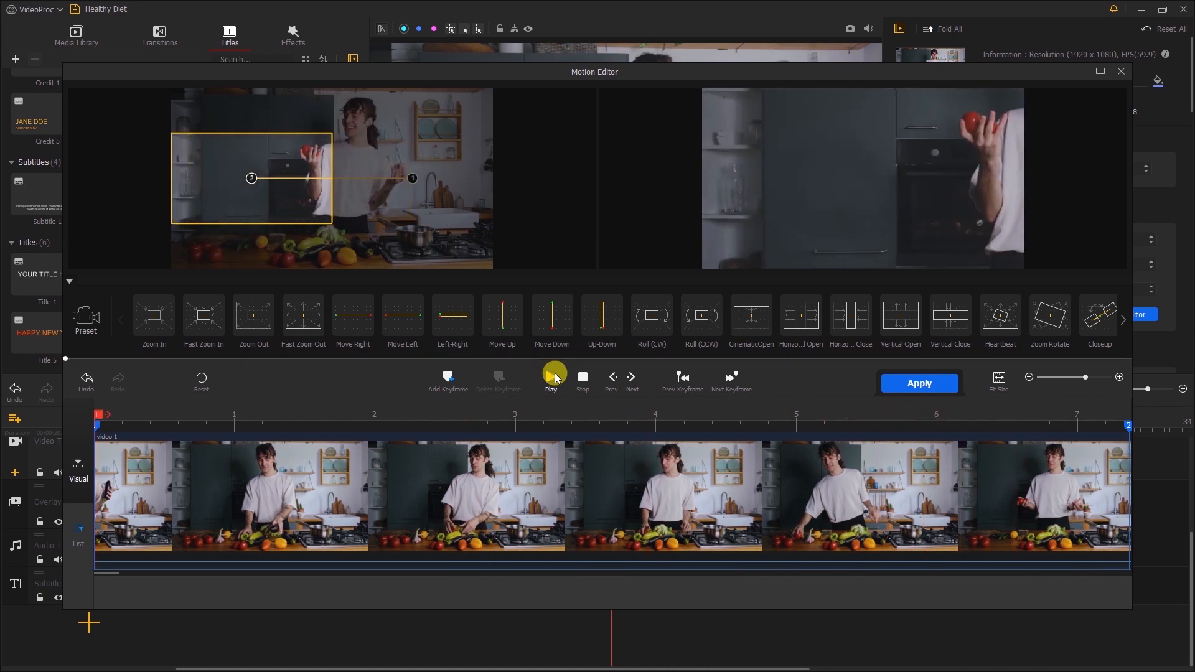
{"action": "left_click", "coordinate": [551, 380]}
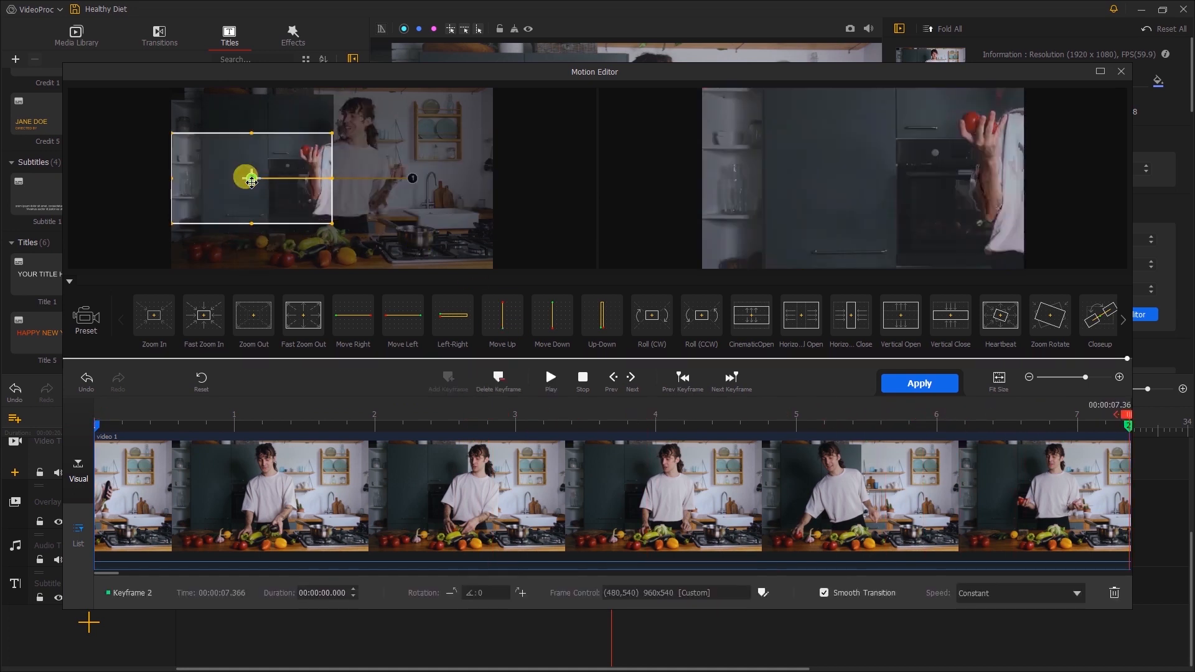
{"action": "left_click_drag", "start_coordinate": [253, 177], "coordinate": [253, 232]}
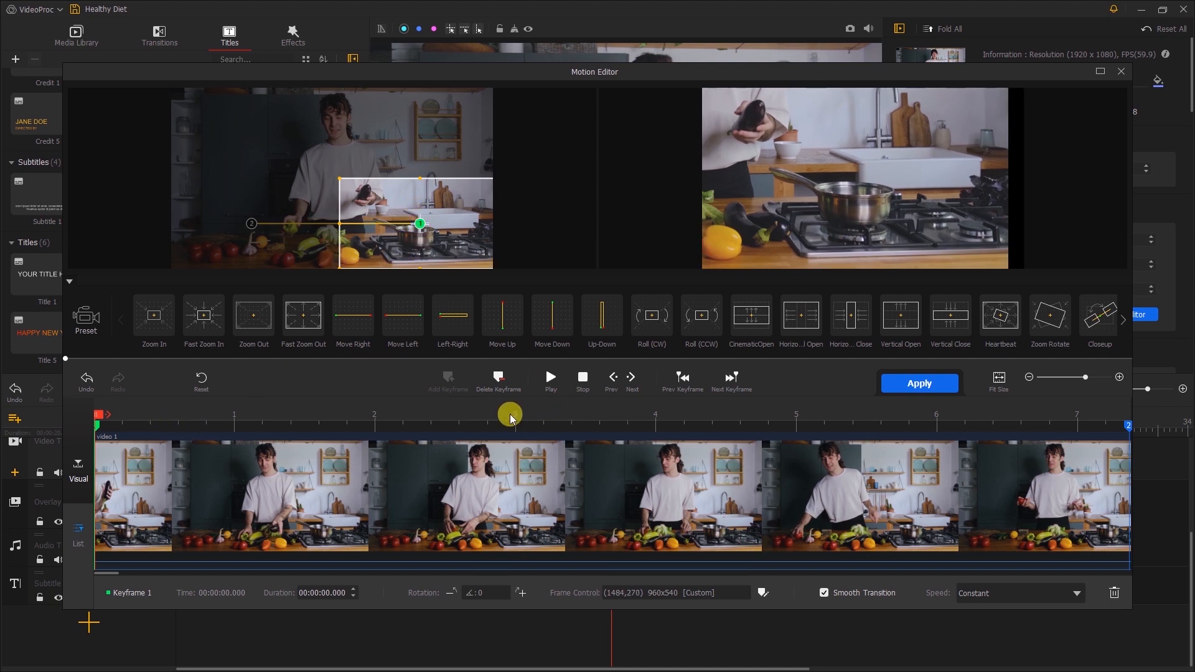
{"action": "left_click", "coordinate": [549, 377]}
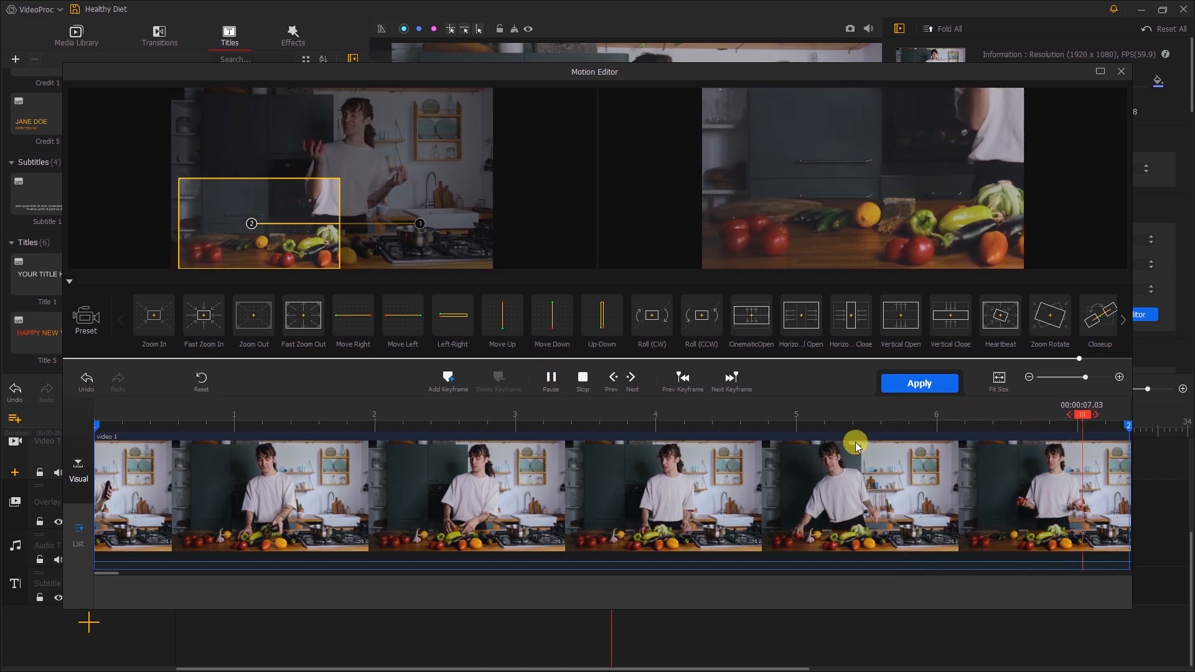
{"action": "left_click", "coordinate": [1119, 71]}
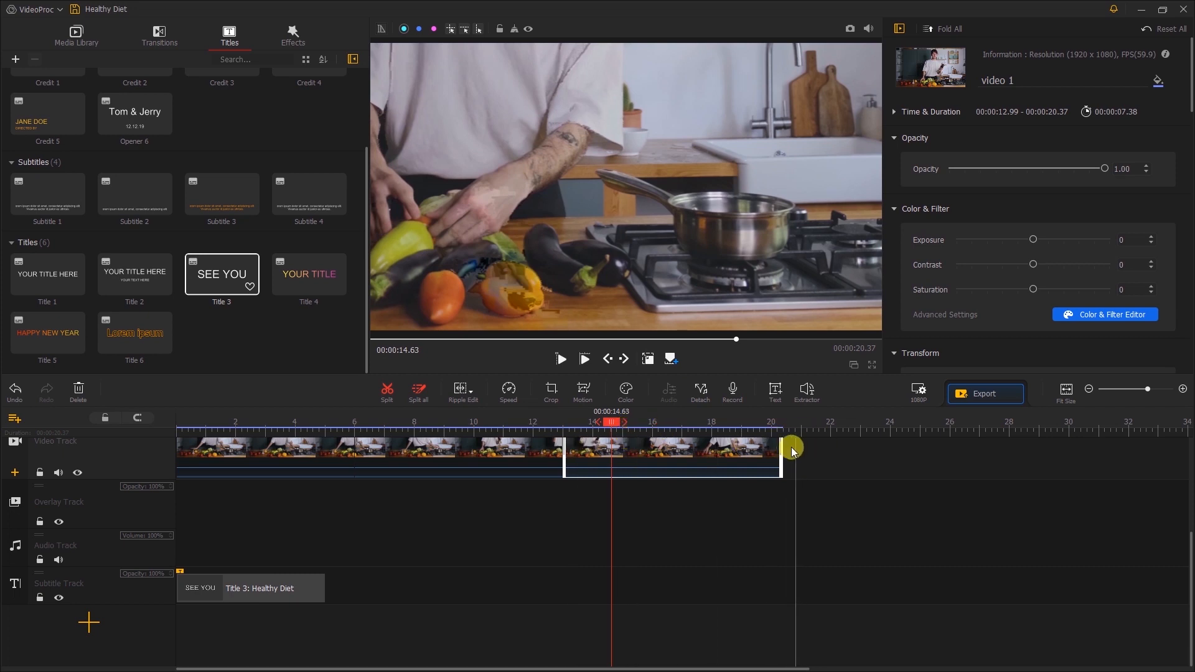
Place the food clip after video 1 on the video track, starting at 00:00:20.37
{"action": "left_click", "coordinate": [76, 33]}
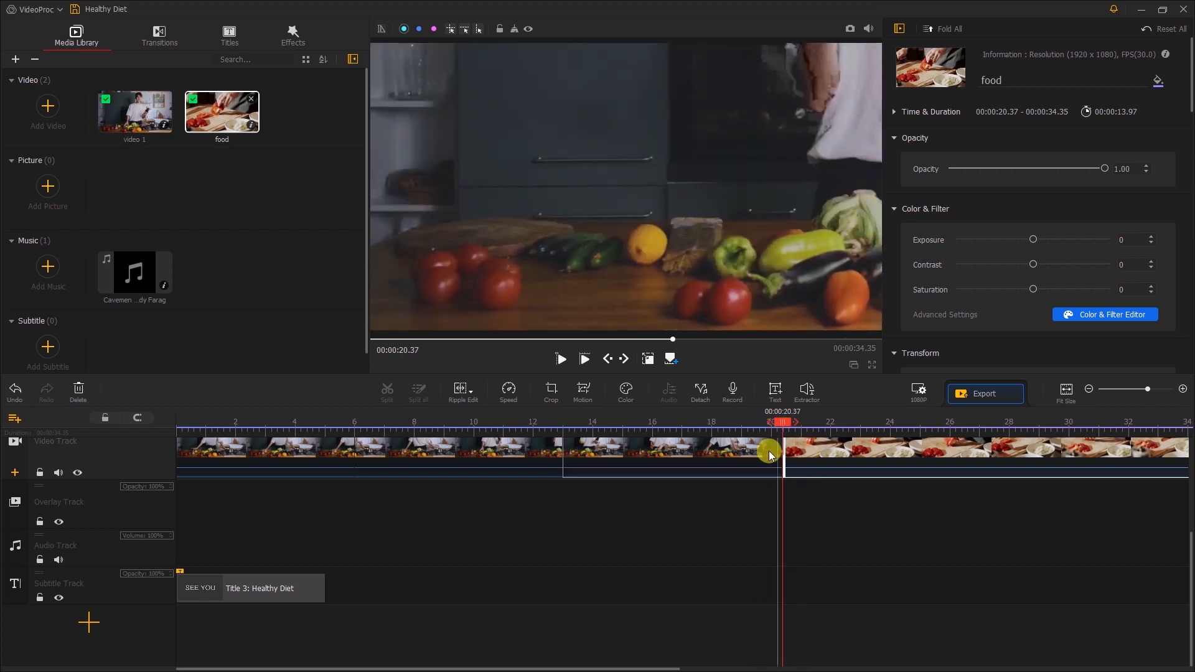
{"action": "left_click_drag", "start_coordinate": [770, 449], "coordinate": [793, 449]}
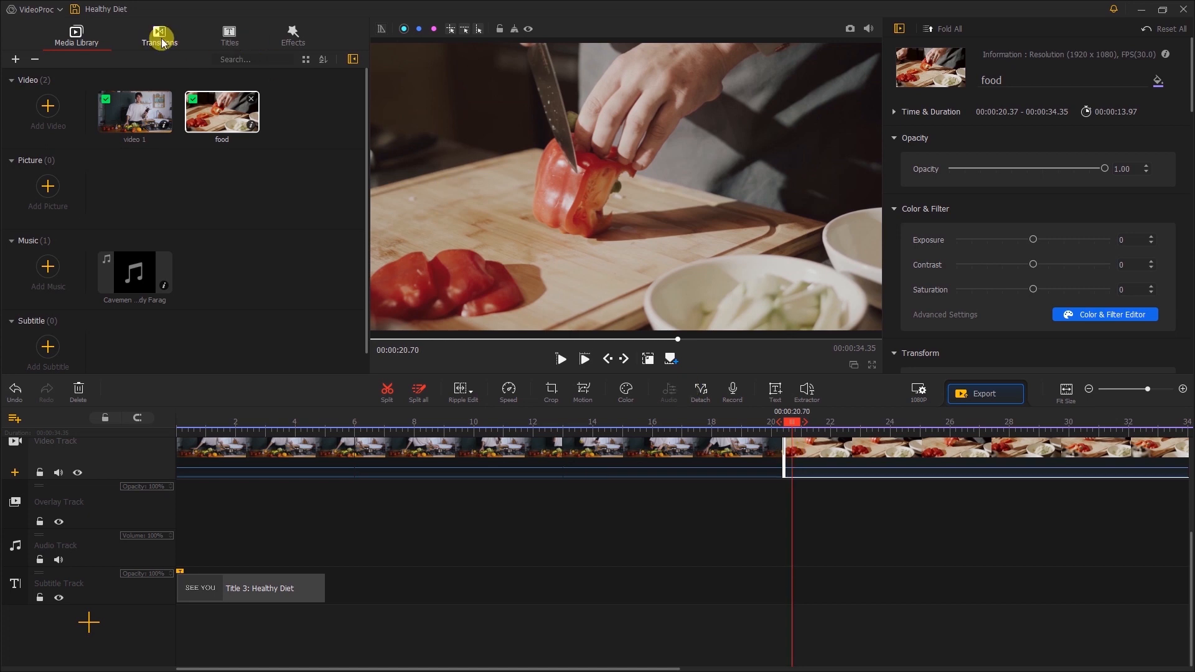
Join video 1 and the food clip with a three-second Fade to Black transition and preview it
{"action": "left_click", "coordinate": [158, 35]}
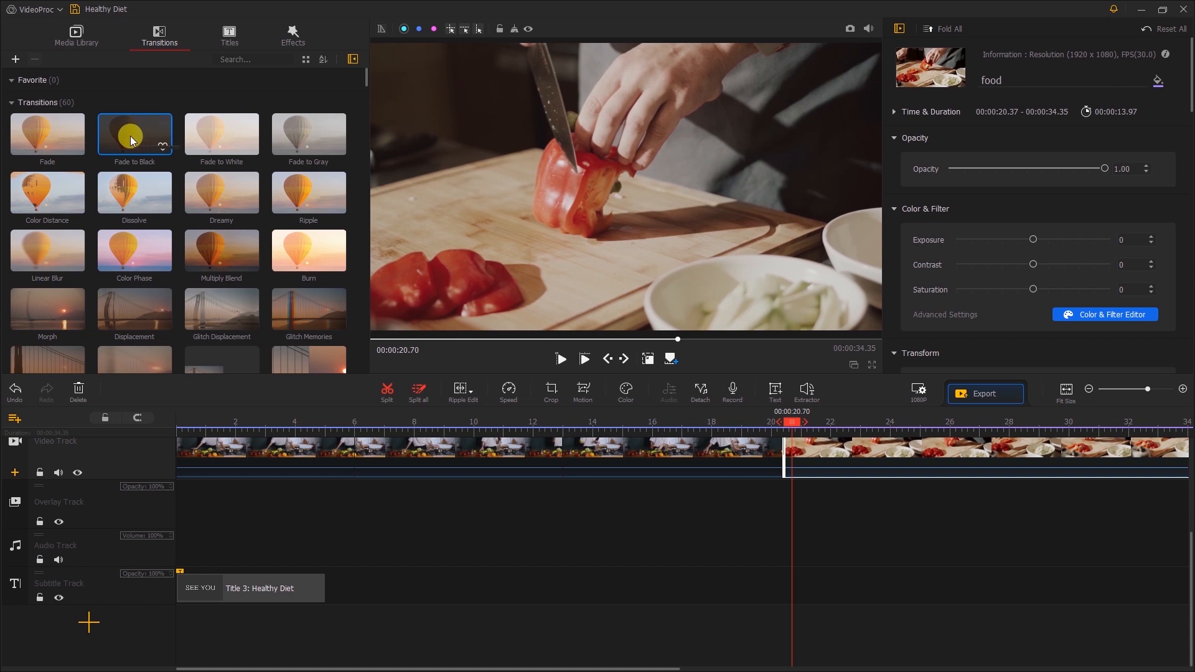
{"action": "scroll", "scroll_direction": "down", "scroll_amount": 3}
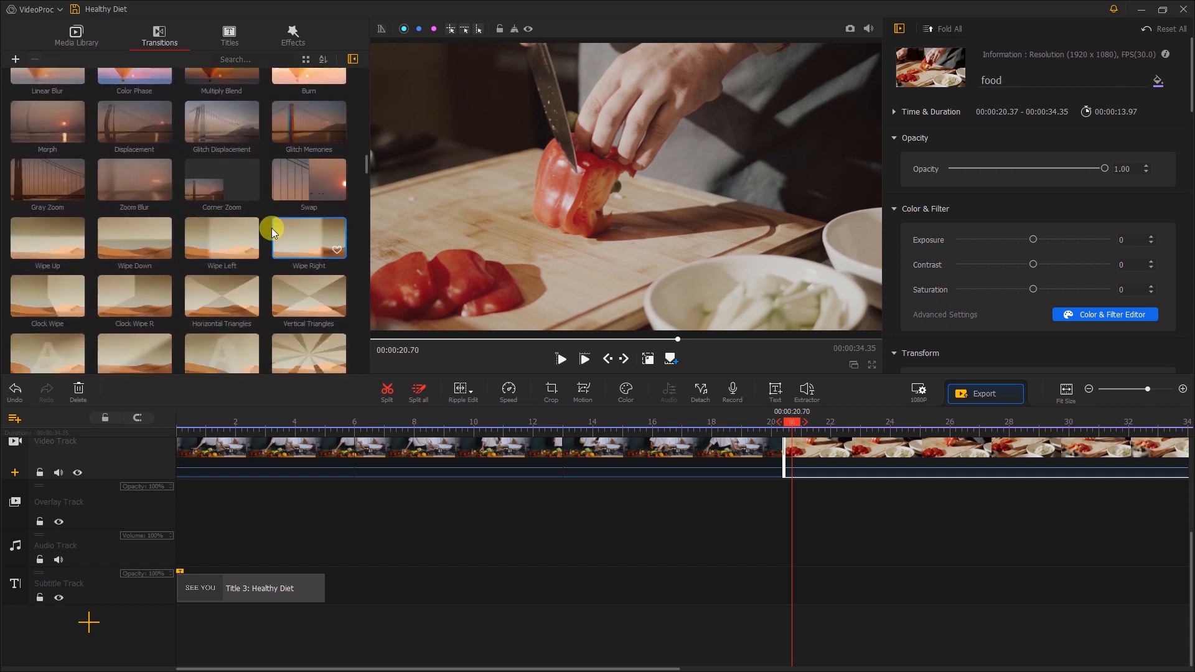
{"action": "scroll", "scroll_direction": "down", "scroll_amount": 3}
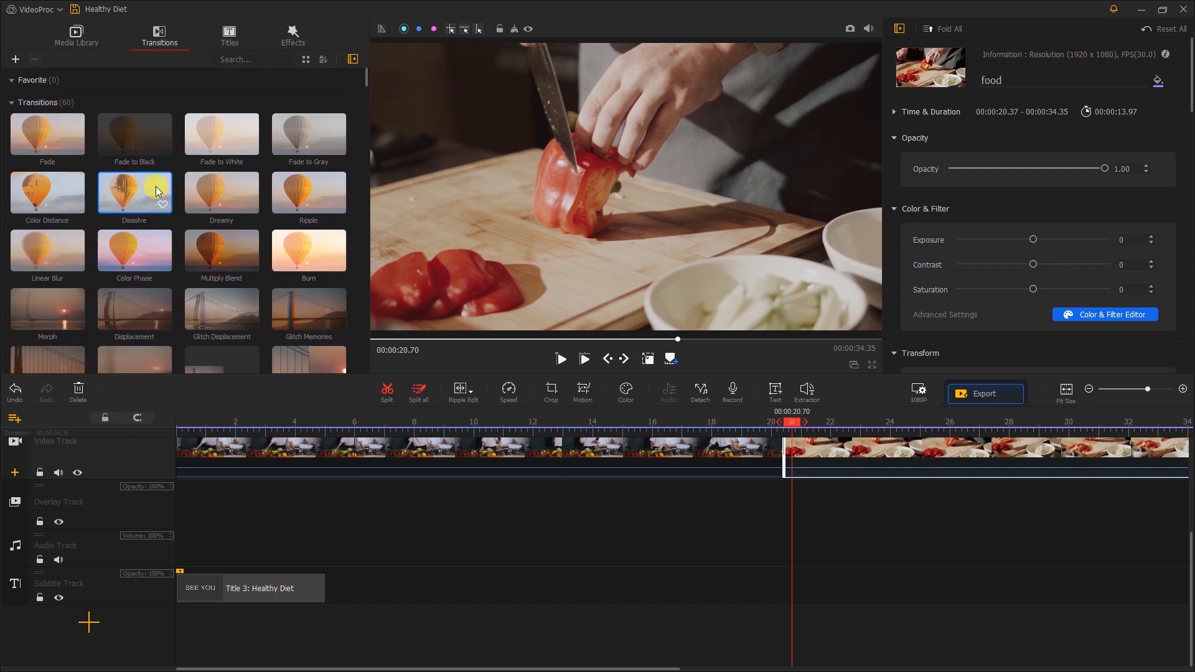
{"action": "mouse_move", "coordinate": [151, 185]}
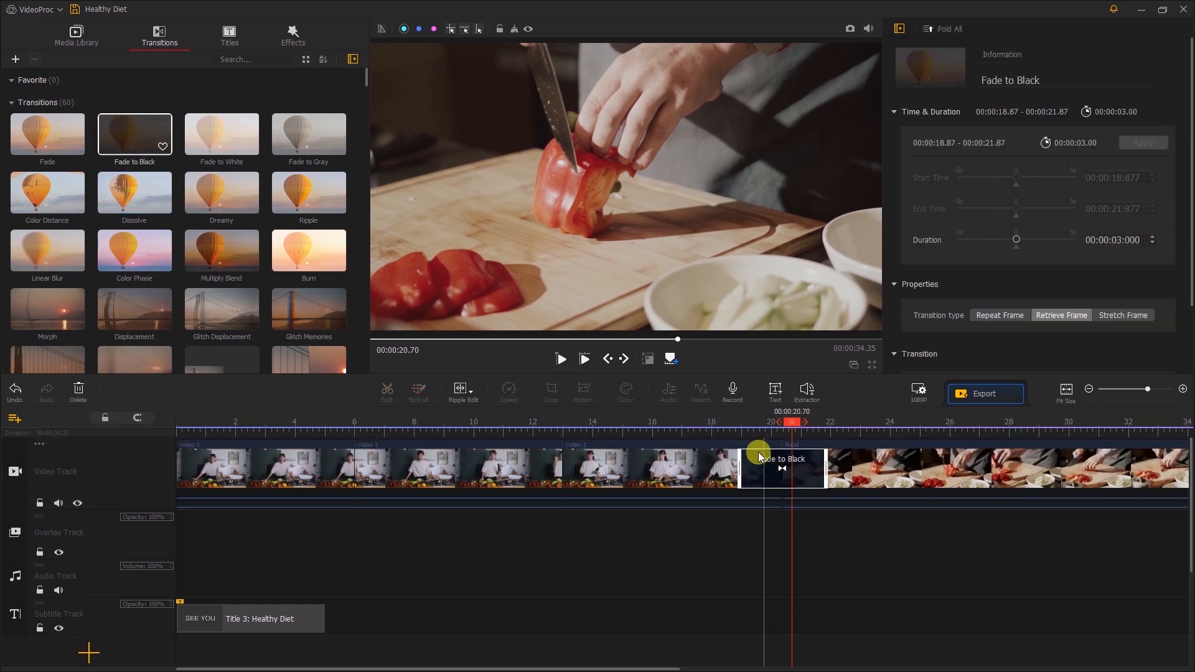
{"action": "left_click", "coordinate": [559, 359]}
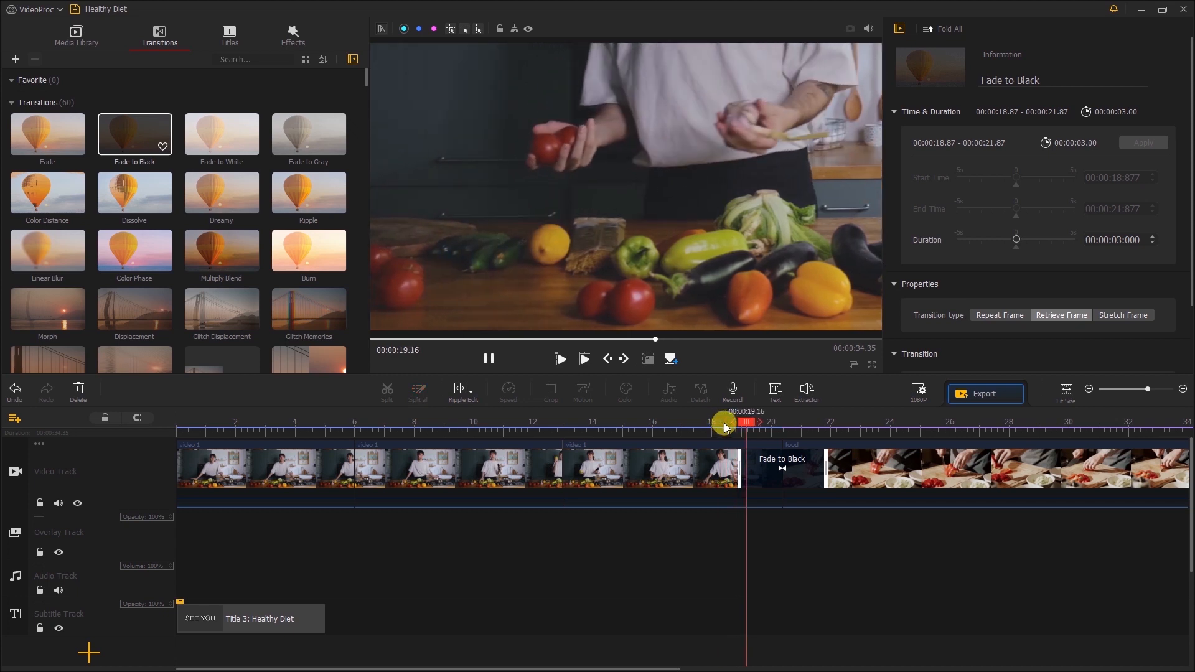
{"action": "left_click_drag", "start_coordinate": [721, 423], "coordinate": [757, 432]}
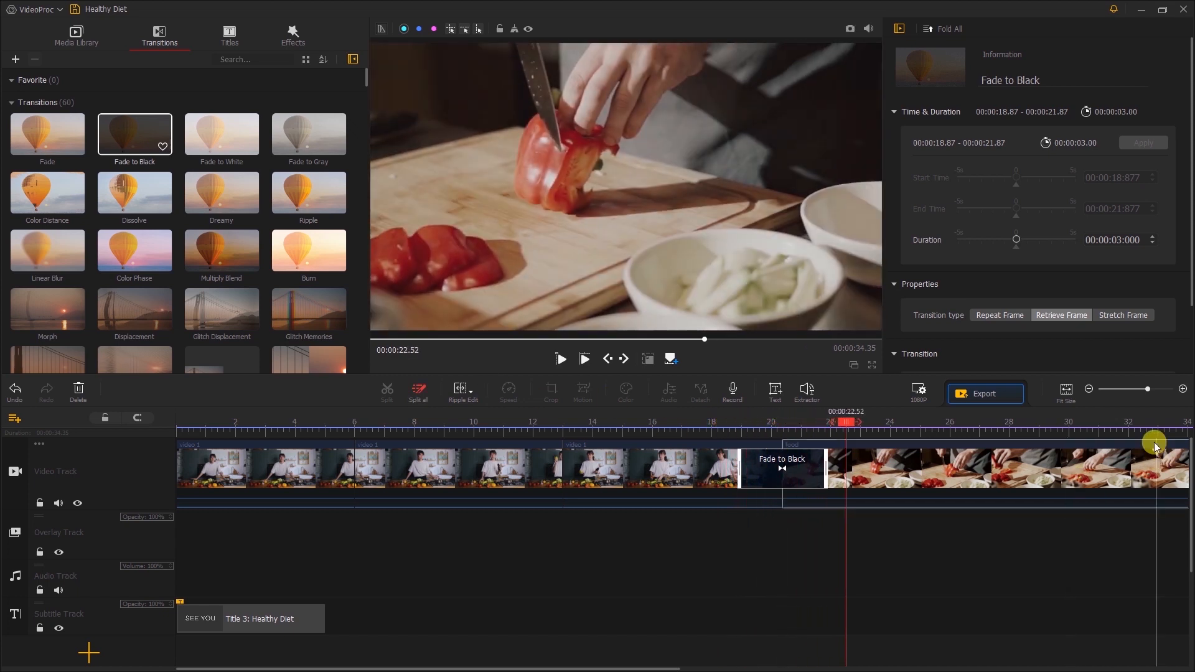
{"action": "left_click_drag", "start_coordinate": [1155, 389], "coordinate": [1121, 389]}
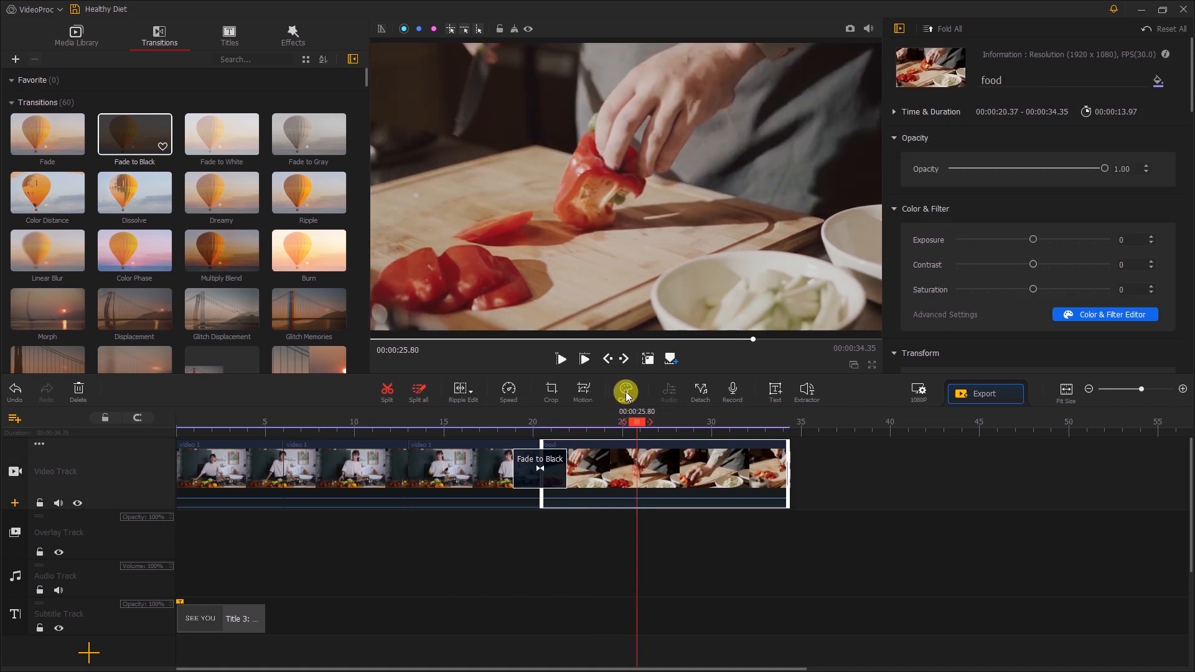
Grade the food clip warmer with contrast 30 and slightly lifted highlights, and apply it
{"action": "left_click", "coordinate": [1104, 314]}
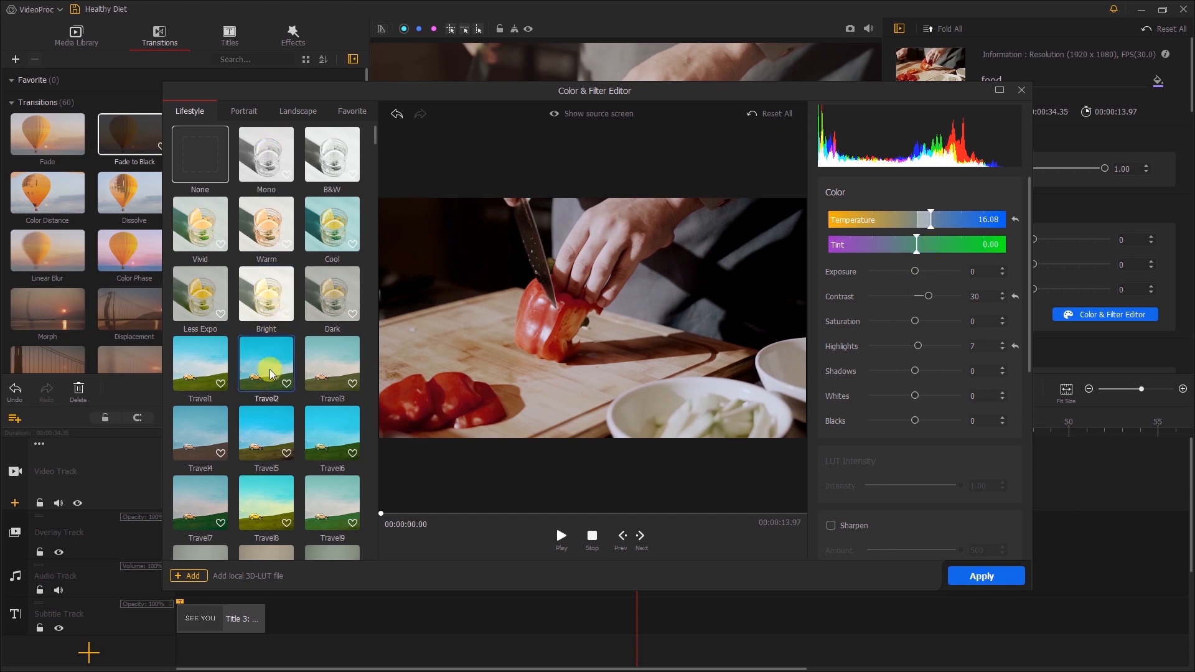
{"action": "scroll", "scroll_direction": "down", "scroll_amount": 3}
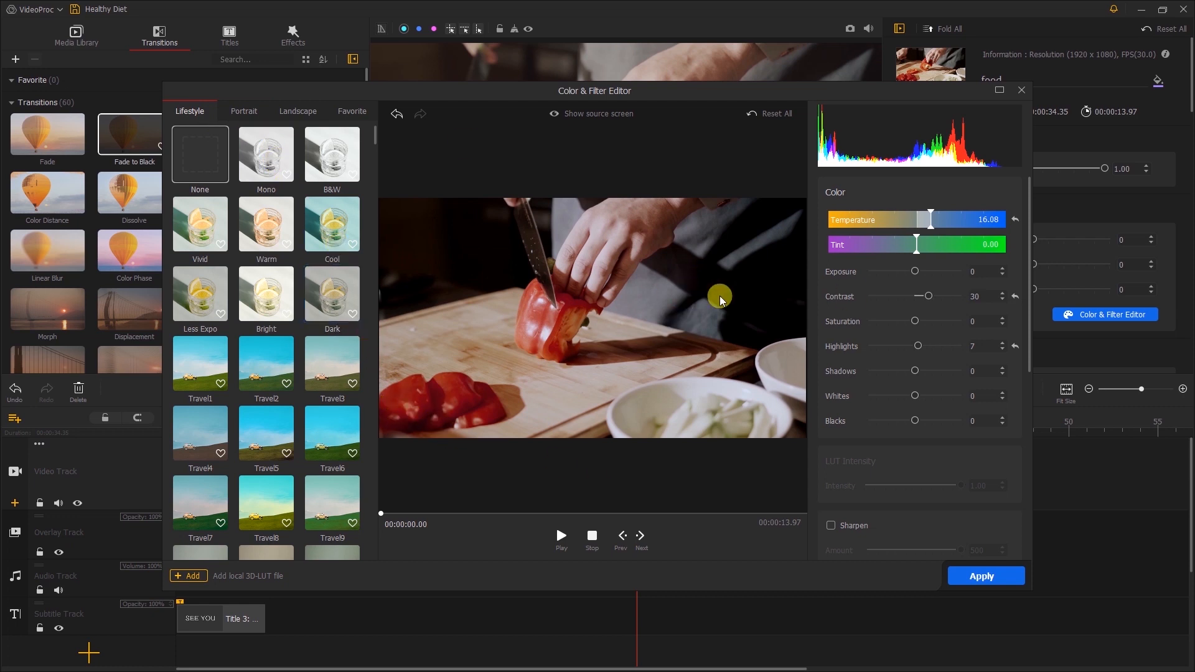
{"action": "left_click", "coordinate": [983, 575]}
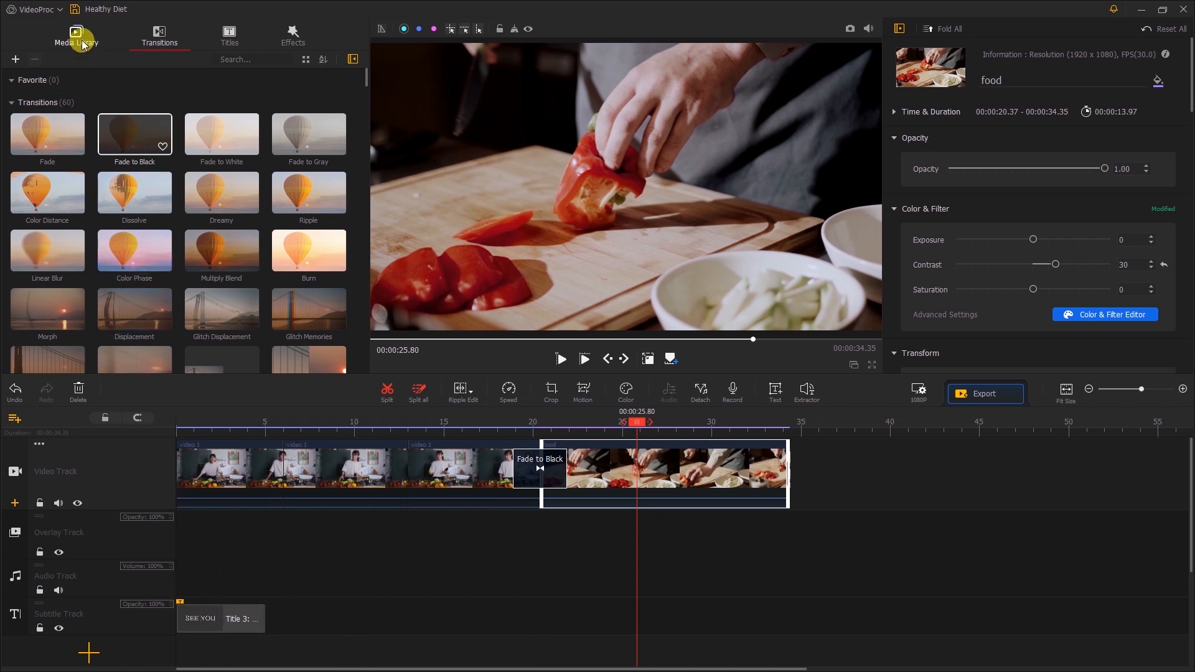
Lay the Cavemen of the Future music on the audio track from the start, trimmed to the video's end
{"action": "left_click", "coordinate": [76, 36]}
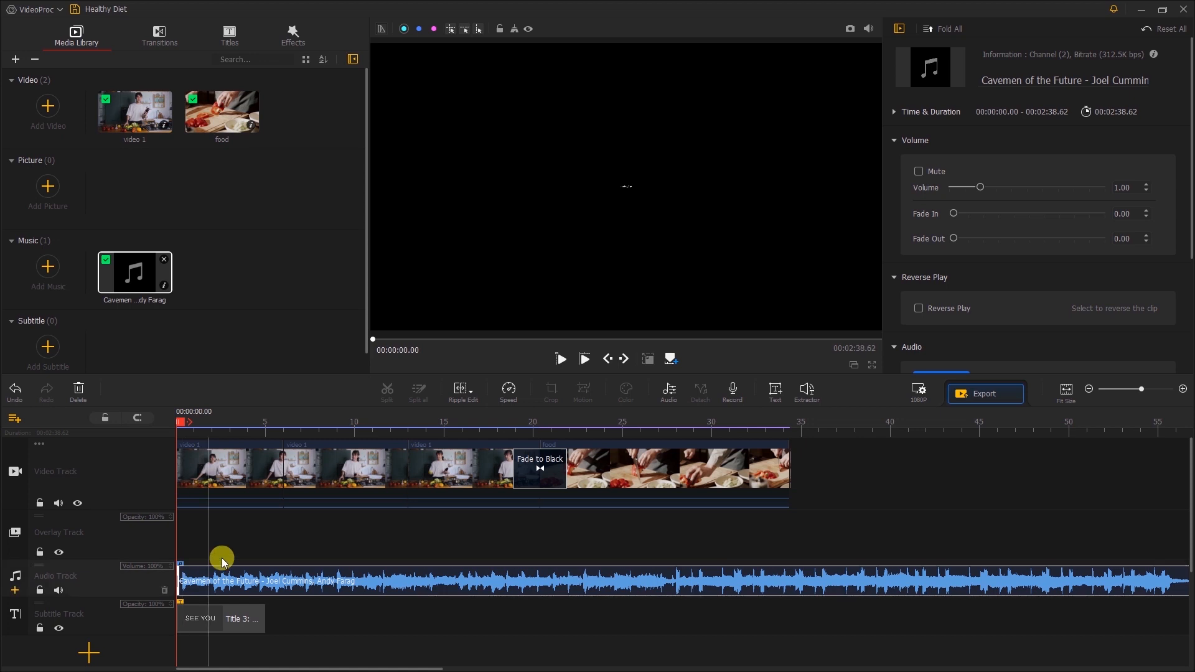
{"action": "left_click_drag", "start_coordinate": [221, 557], "coordinate": [796, 571]}
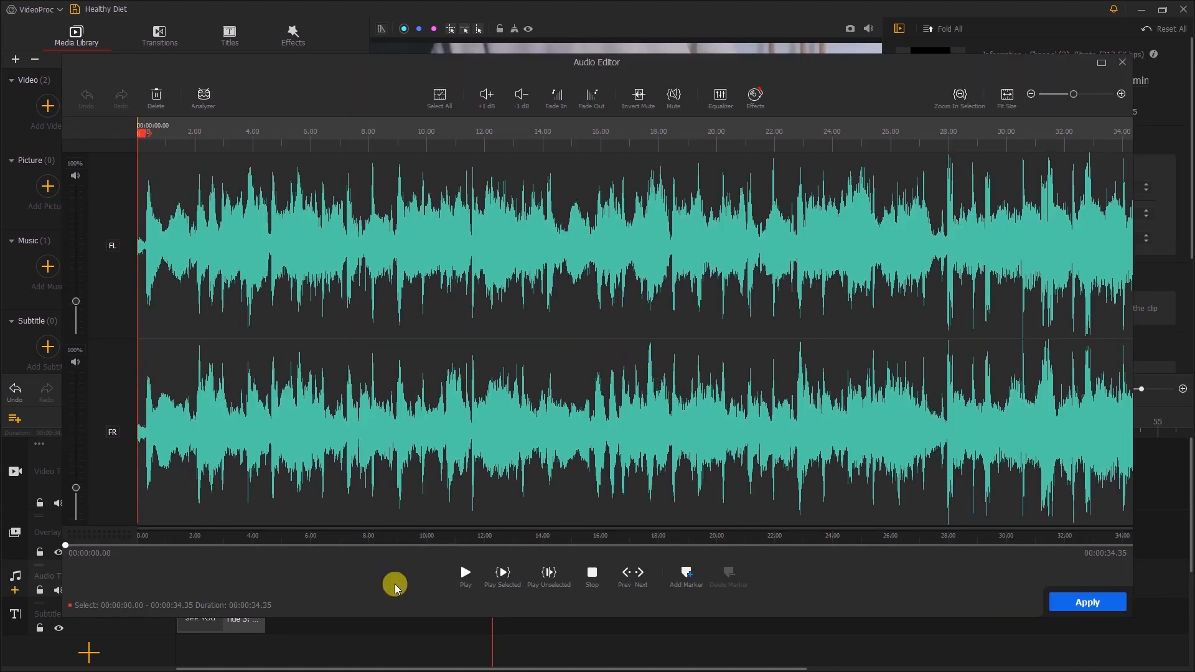
Audition the music, then give it a fade-in at the start and a fade-out at the end
{"action": "left_click", "coordinate": [464, 573]}
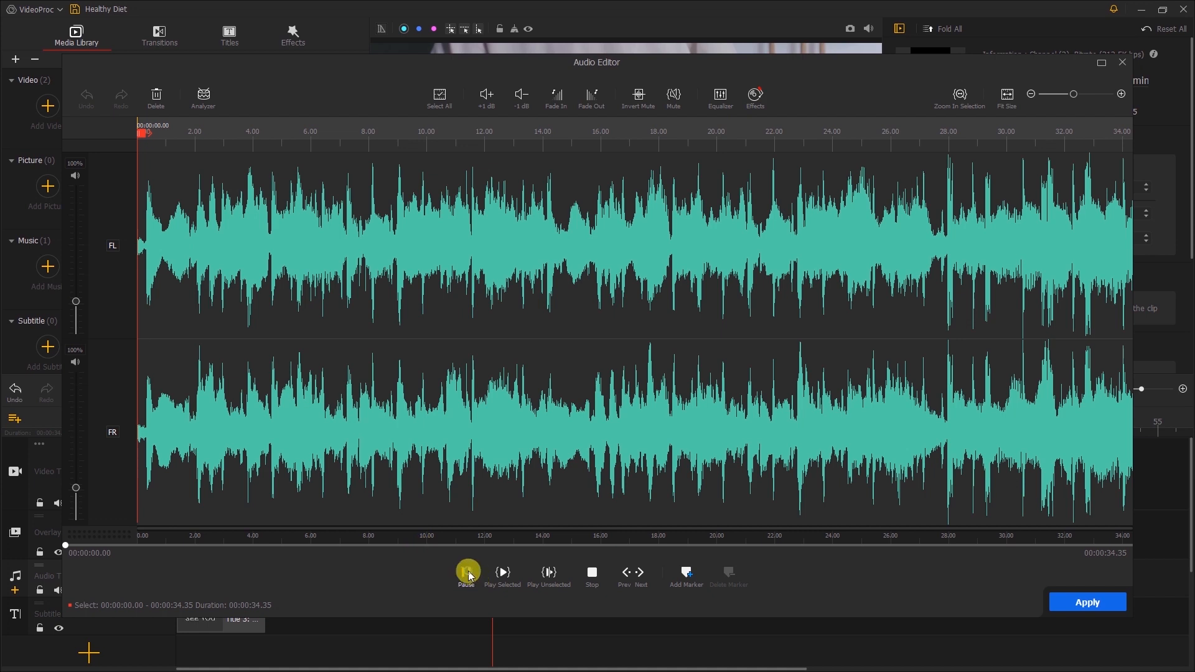
{"action": "left_click", "coordinate": [467, 571]}
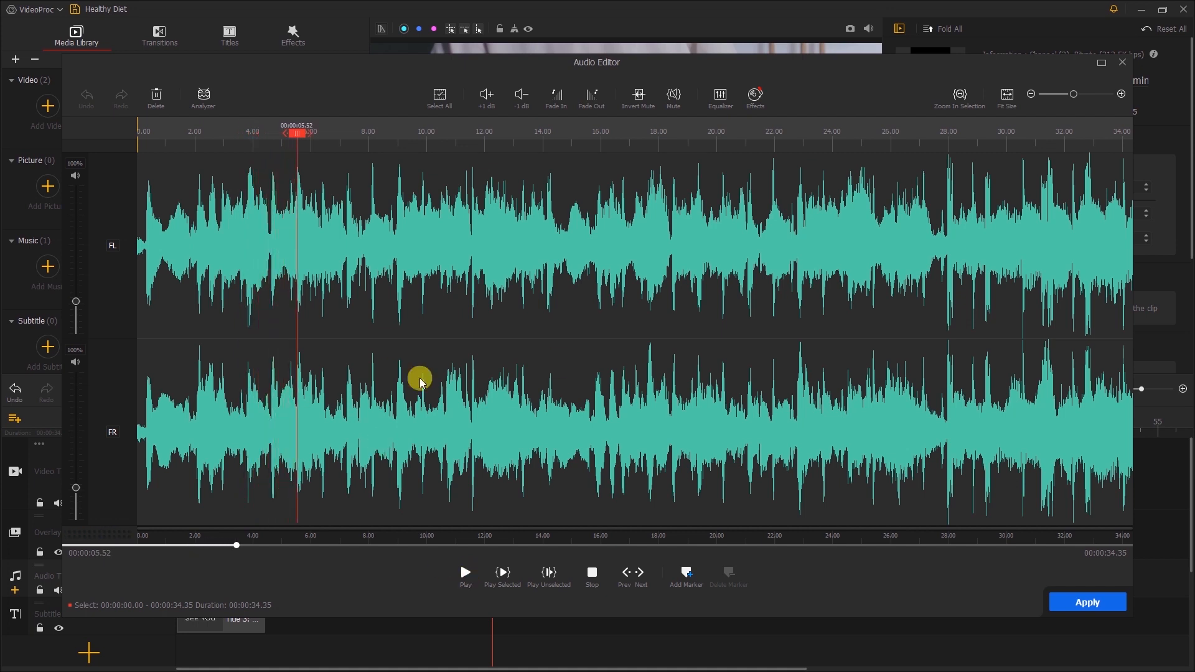
{"action": "mouse_move", "coordinate": [1122, 286]}
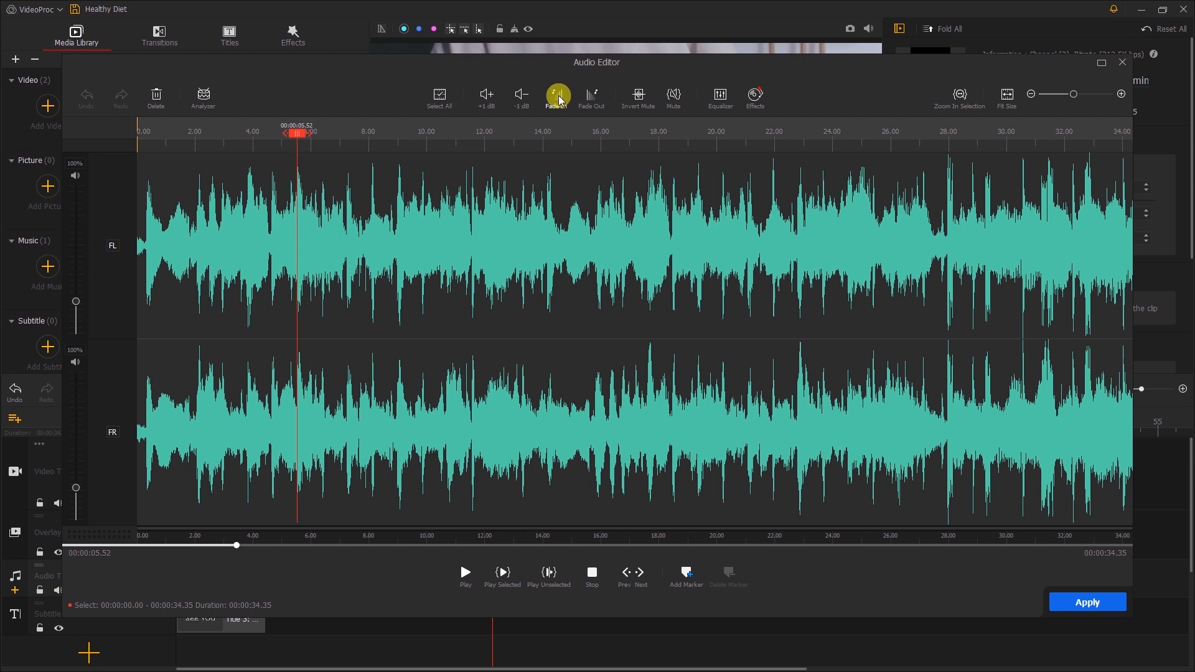
{"action": "left_click", "coordinate": [555, 96]}
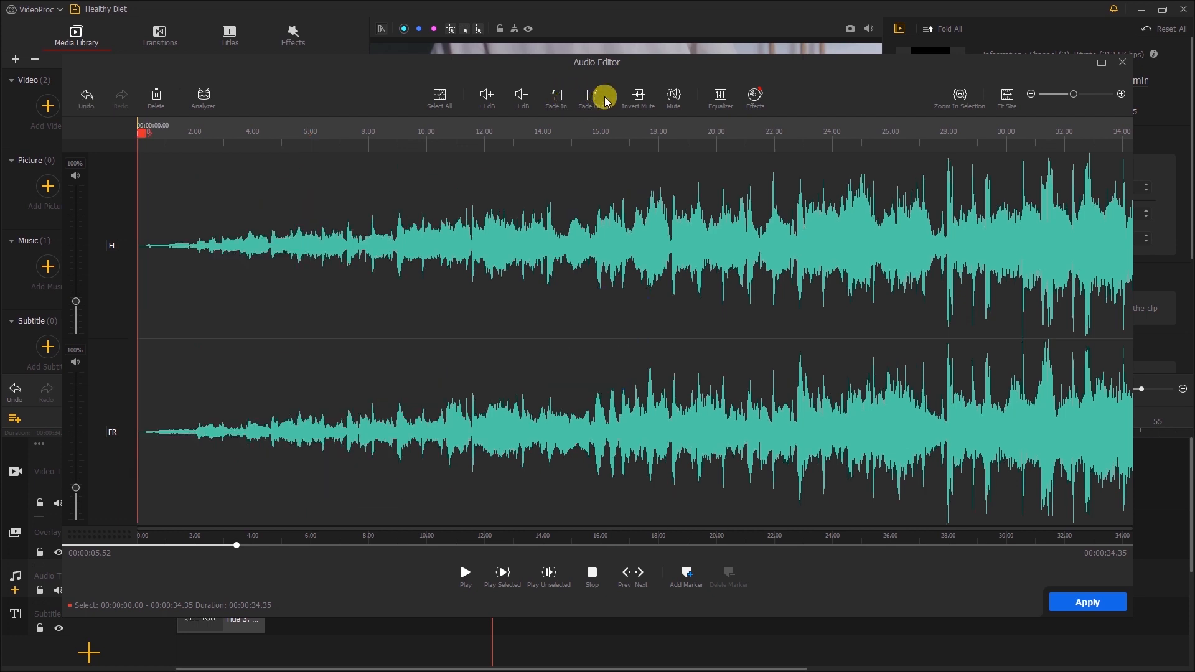
{"action": "left_click", "coordinate": [464, 573]}
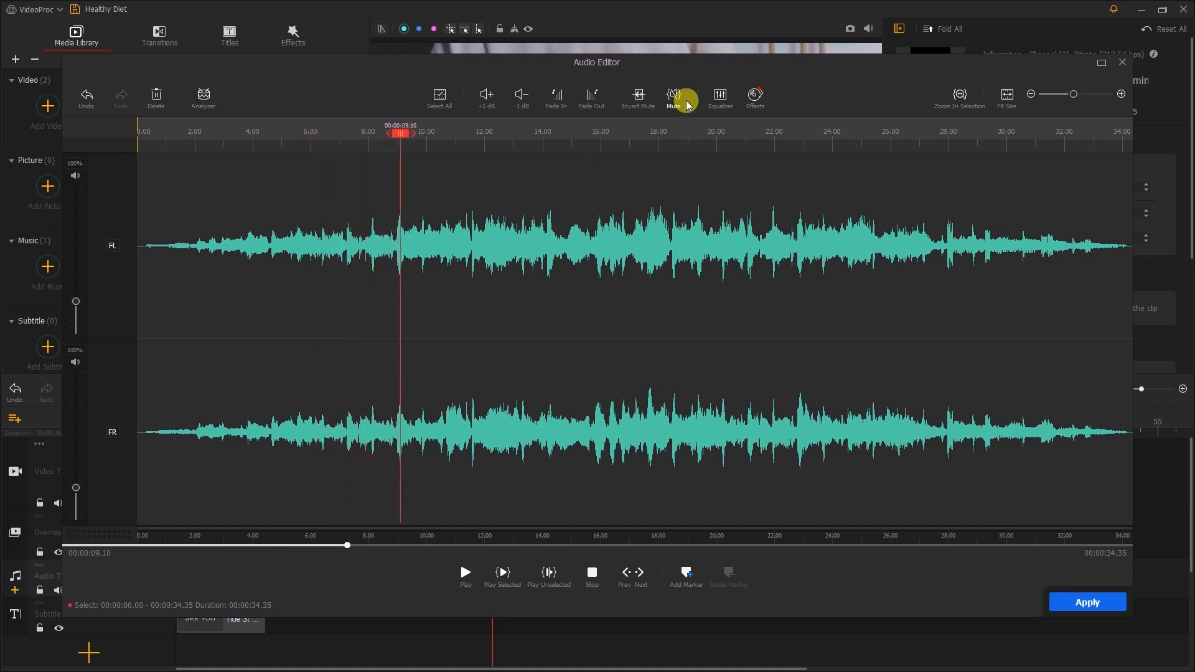
{"action": "left_click", "coordinate": [755, 97]}
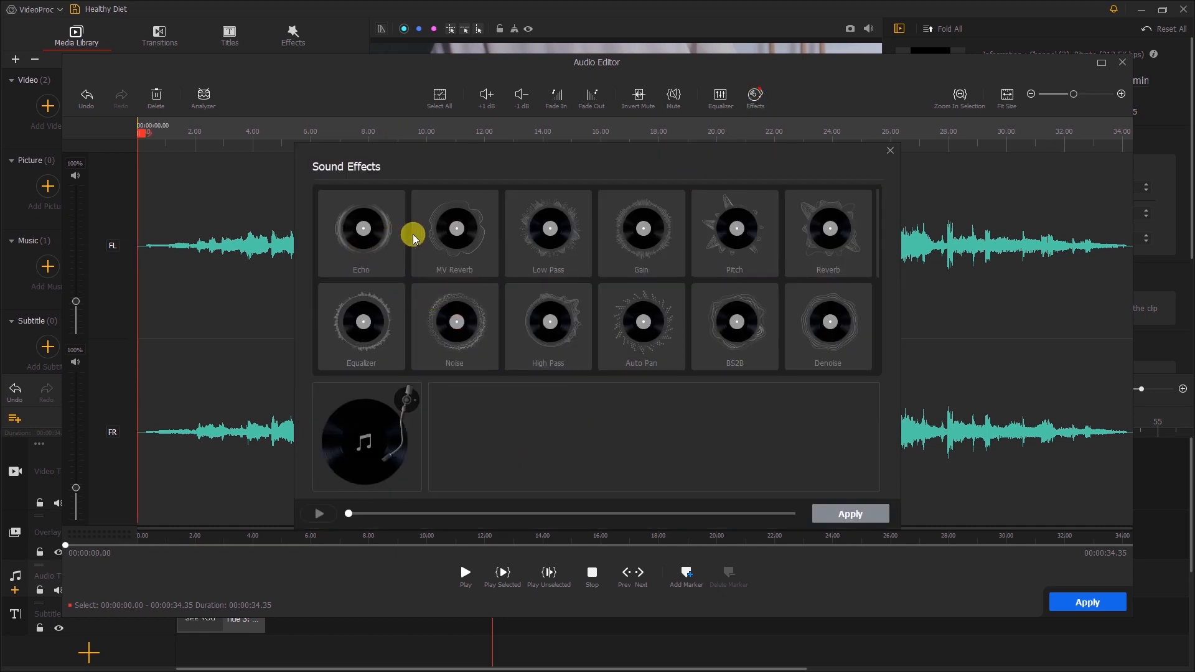
Audition the Classic, Dance, Bass, Sparkle and Pop equalizer presets, then apply the audio edits
{"action": "left_click", "coordinate": [361, 326]}
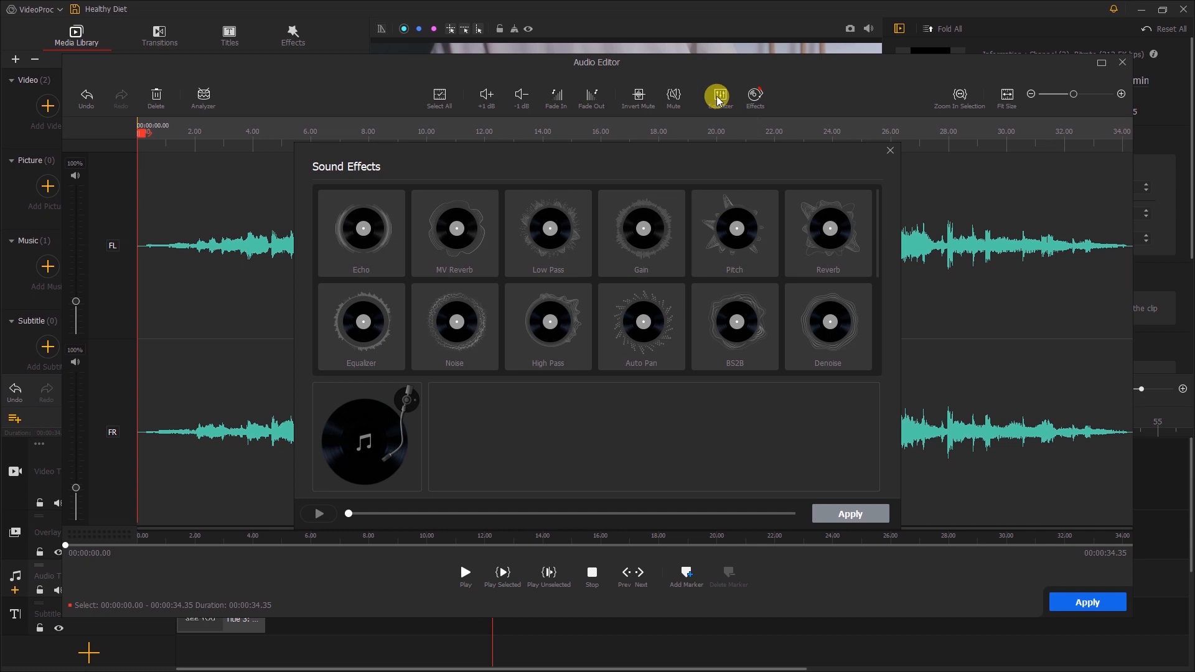
{"action": "left_click", "coordinate": [717, 94]}
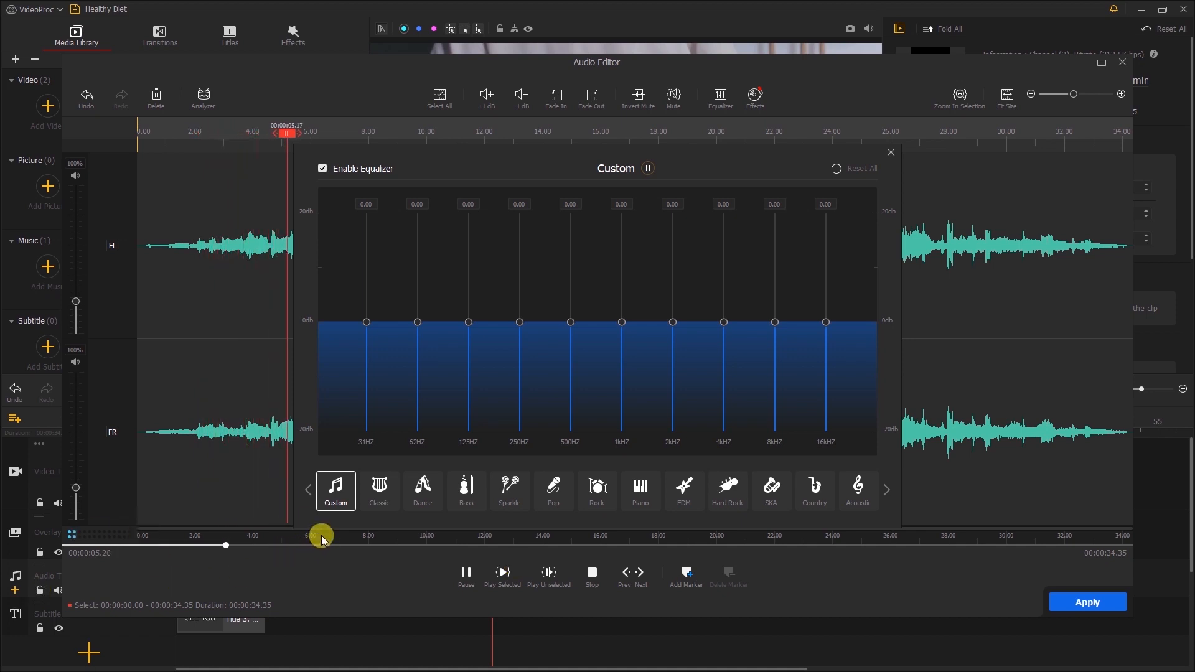
{"action": "left_click", "coordinate": [378, 490]}
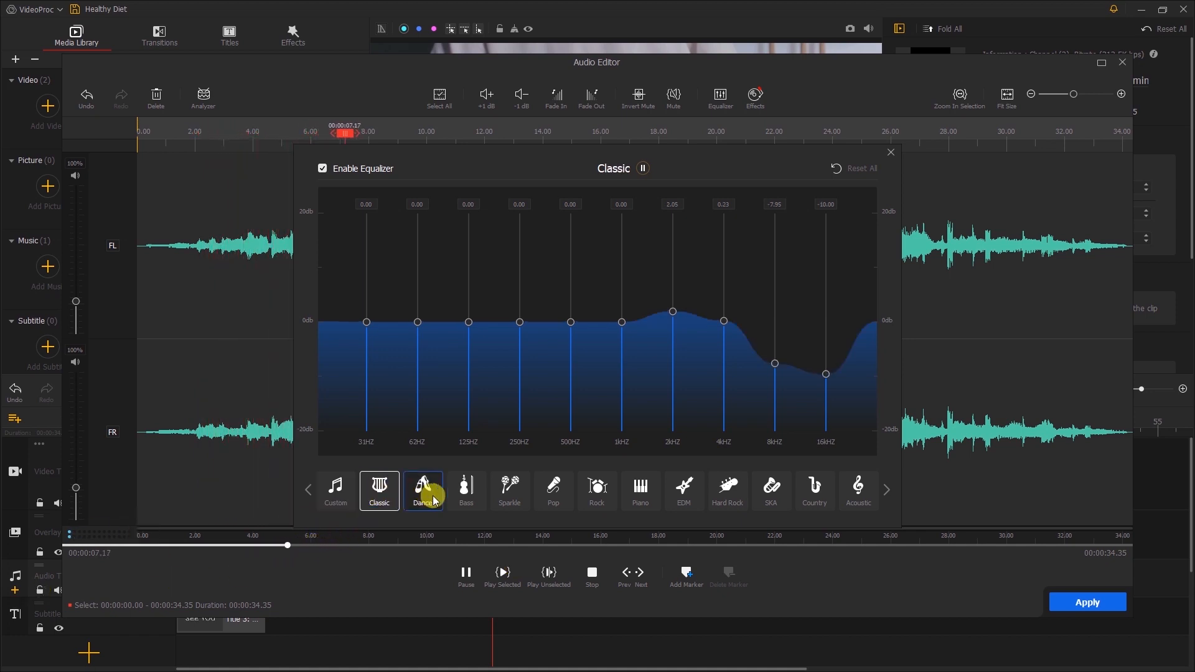
{"action": "left_click", "coordinate": [422, 490]}
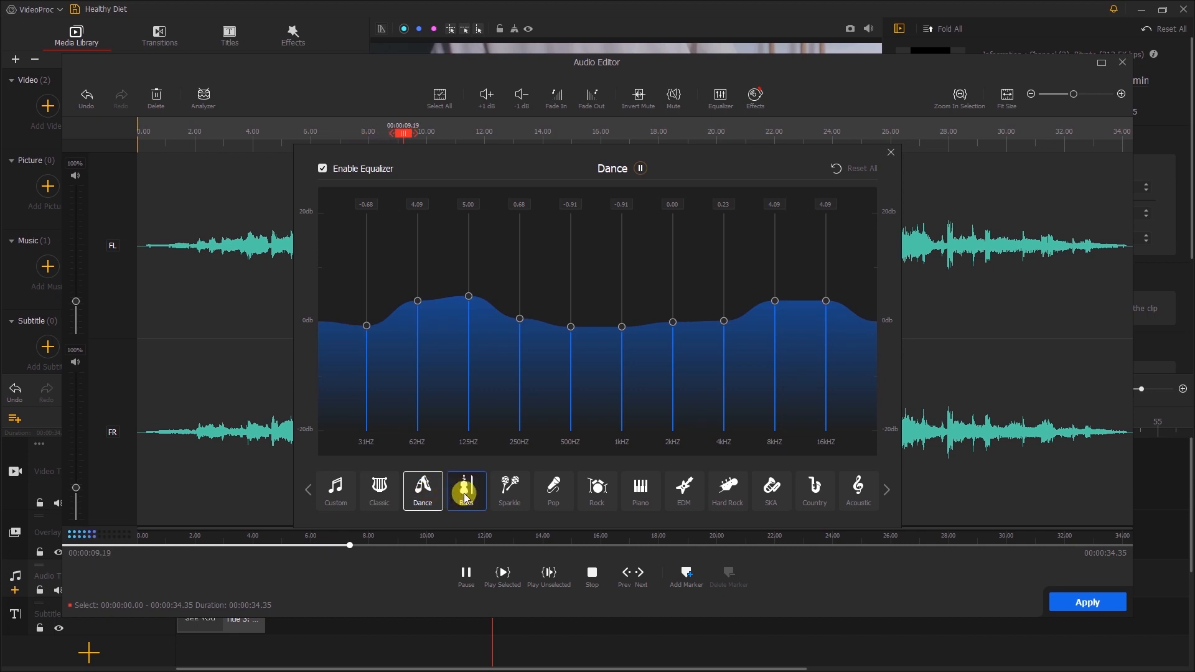
{"action": "left_click", "coordinate": [466, 490]}
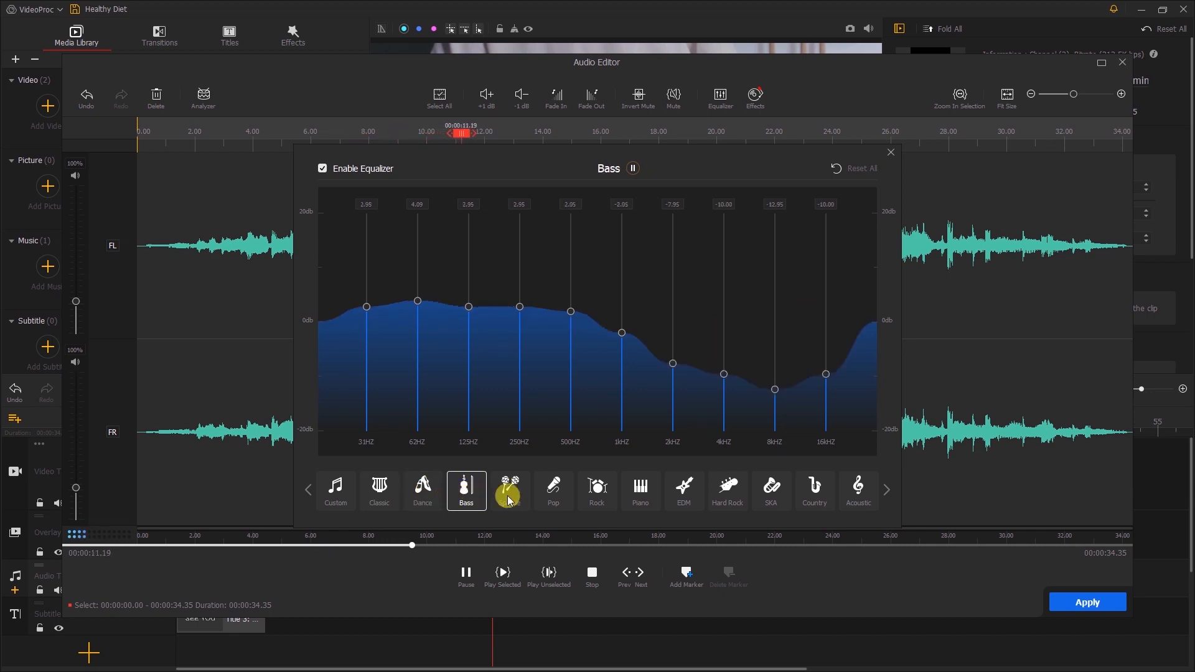
{"action": "left_click", "coordinate": [509, 491]}
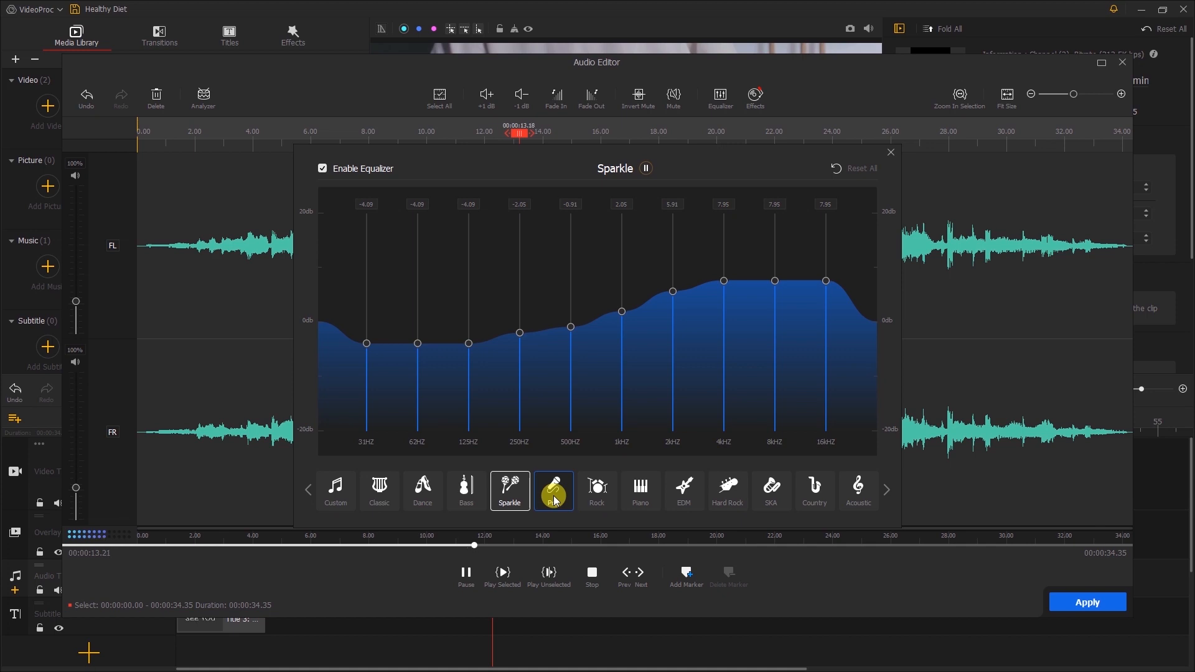
{"action": "left_click", "coordinate": [596, 489]}
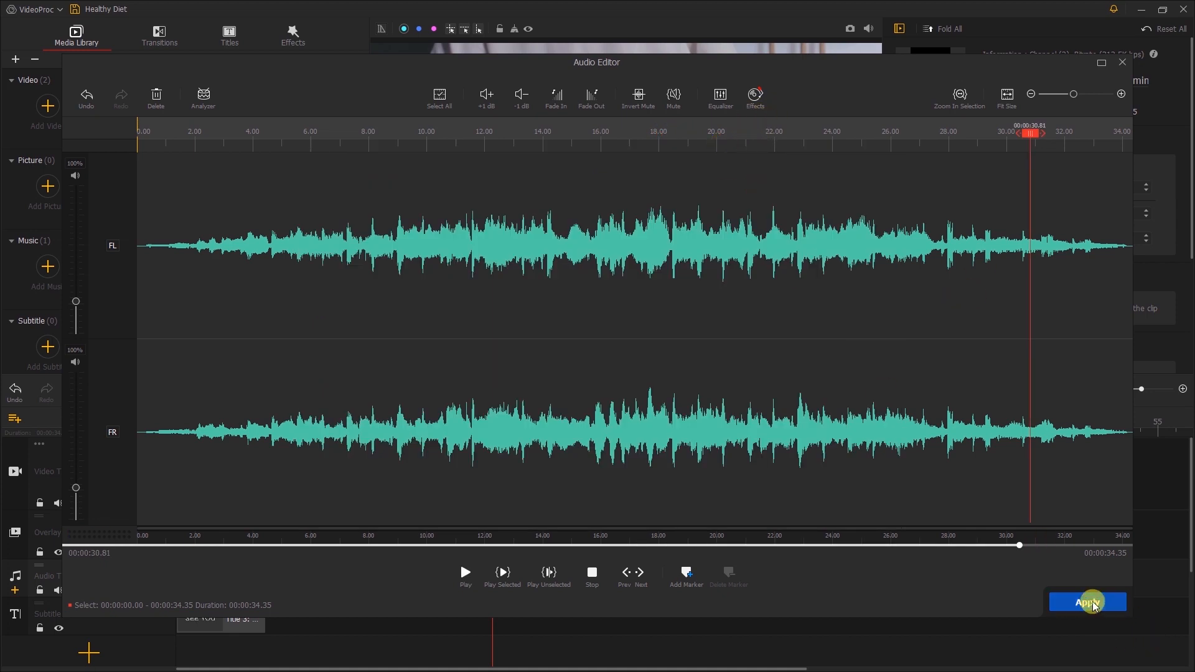
{"action": "left_click", "coordinate": [1086, 602]}
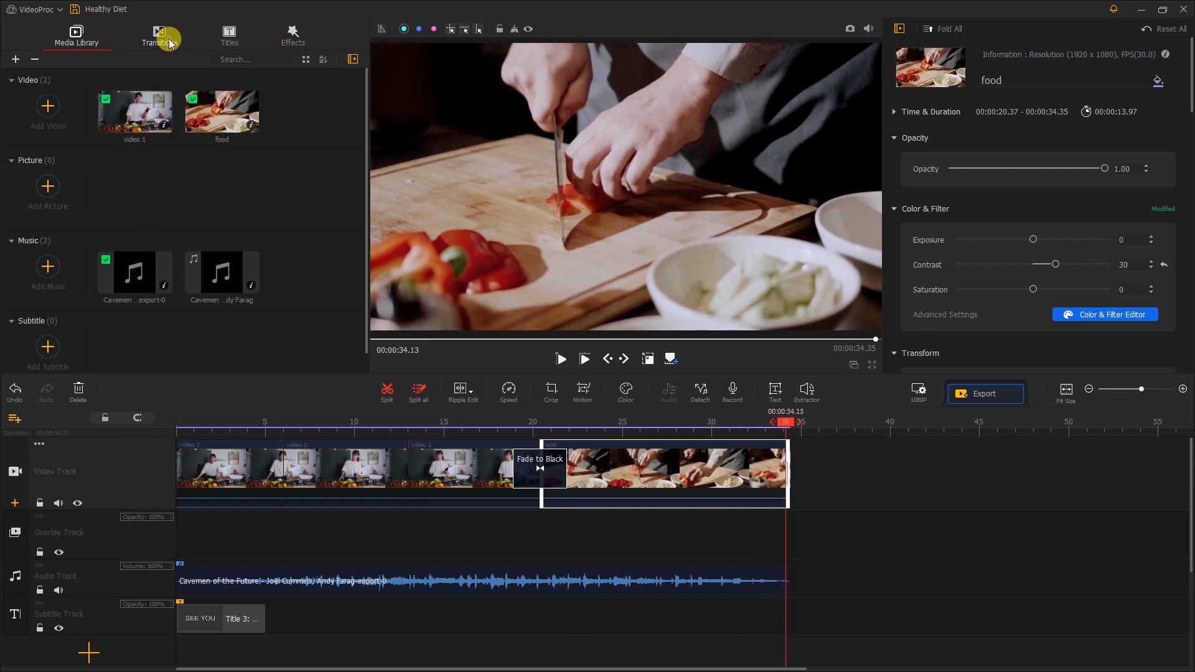
End the food clip with a Fade to Black transition, preview it, and select the 6–13 s video 1 section
{"action": "left_click", "coordinate": [158, 35]}
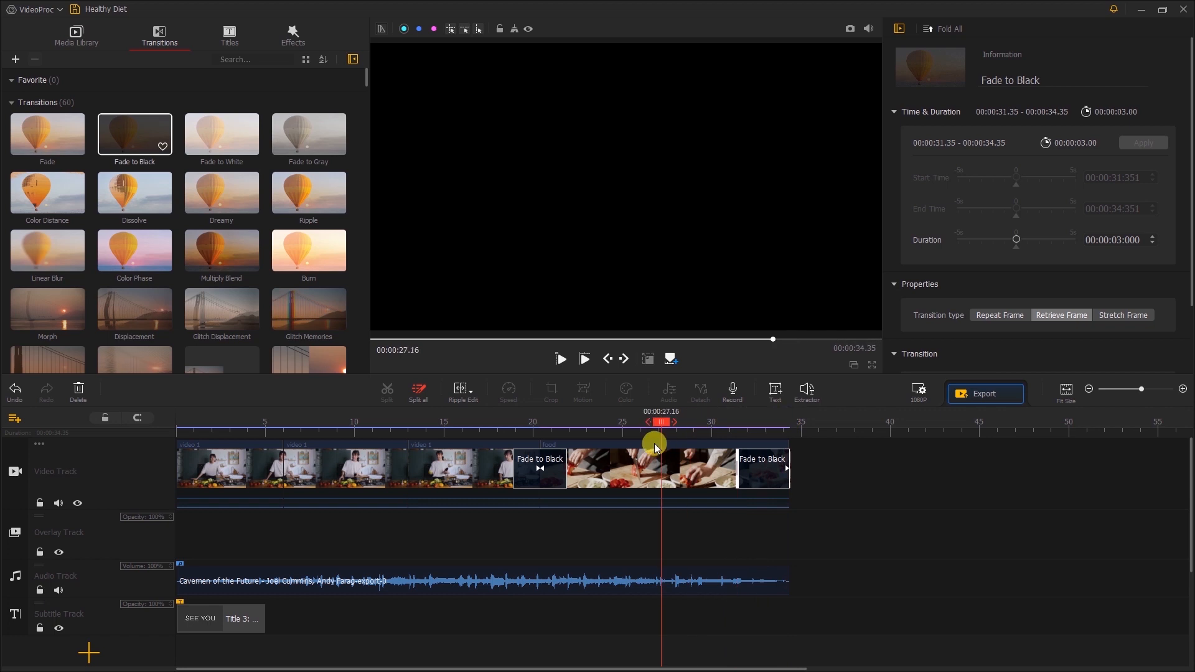
{"action": "left_click", "coordinate": [559, 359]}
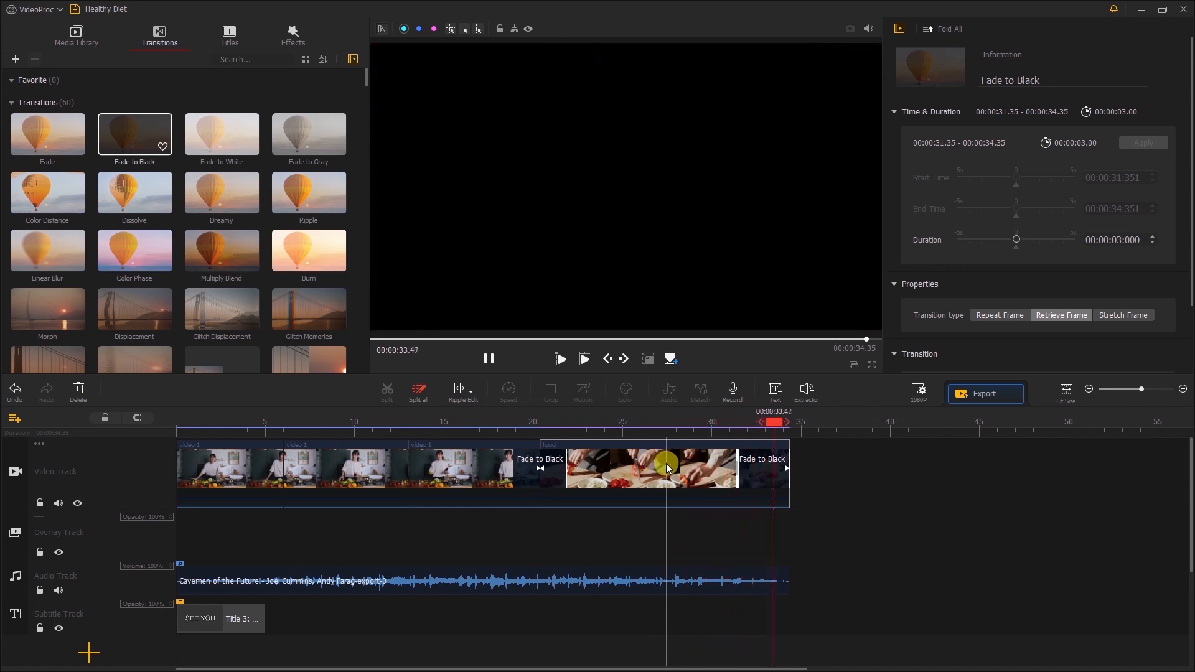
{"action": "left_click", "coordinate": [324, 470]}
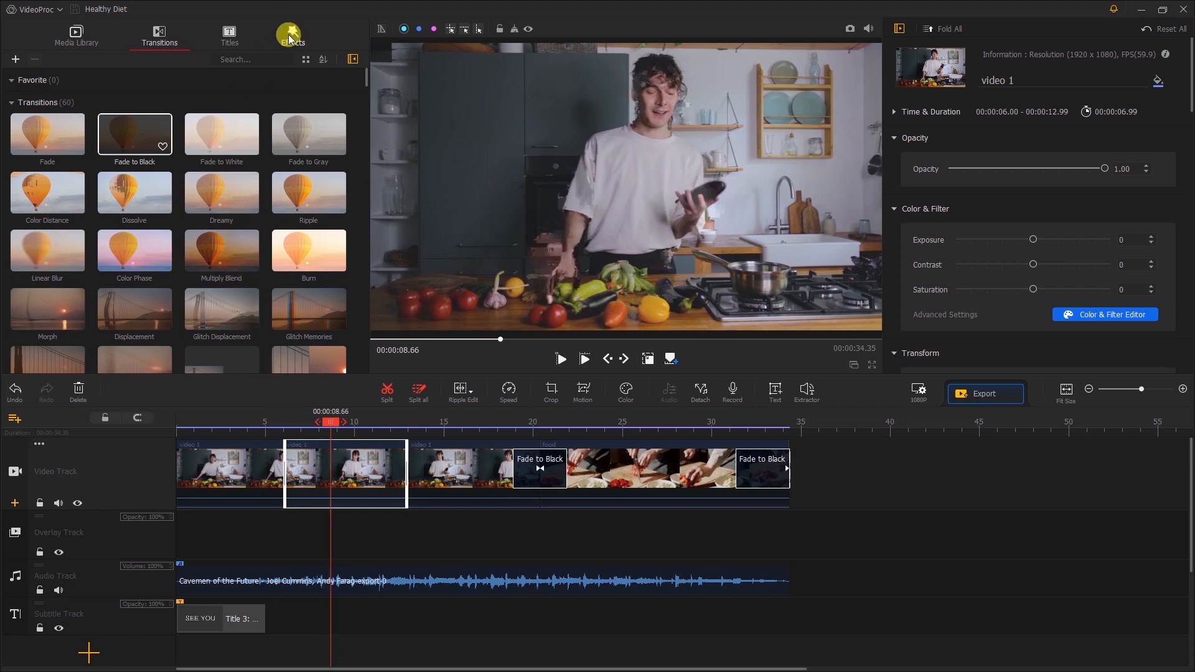
{"action": "left_click", "coordinate": [291, 35]}
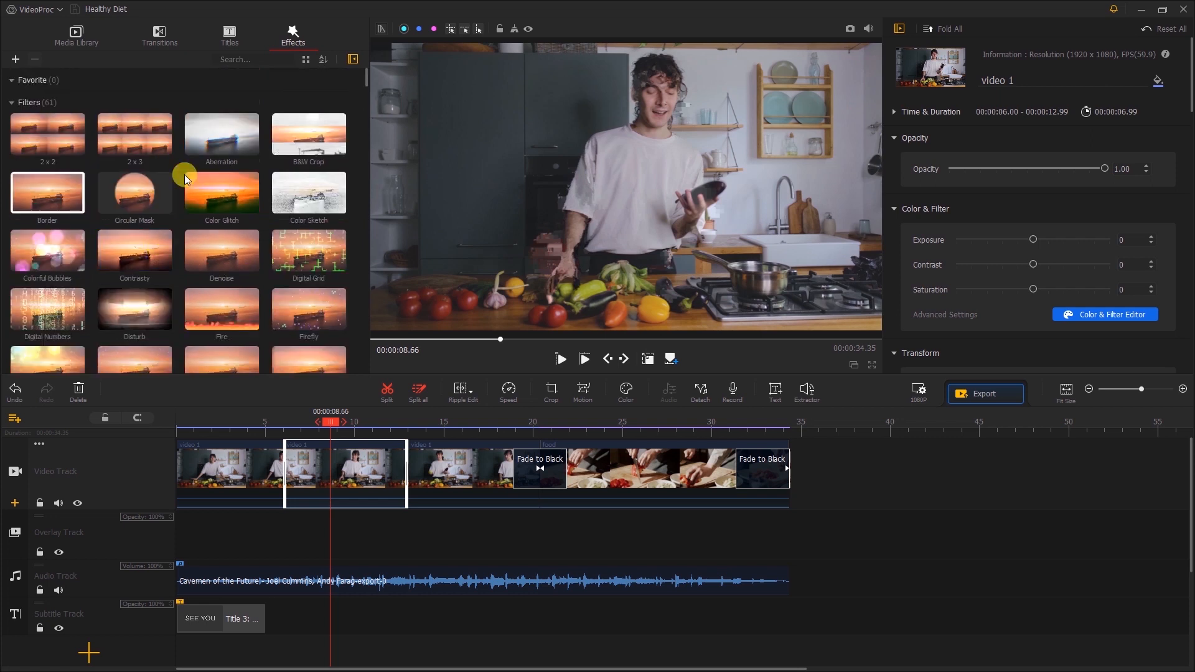
Apply the Gray Color filter from 6 s to 12.99 s on video 1 and play the project
{"action": "scroll", "scroll_direction": "down", "scroll_amount": 3}
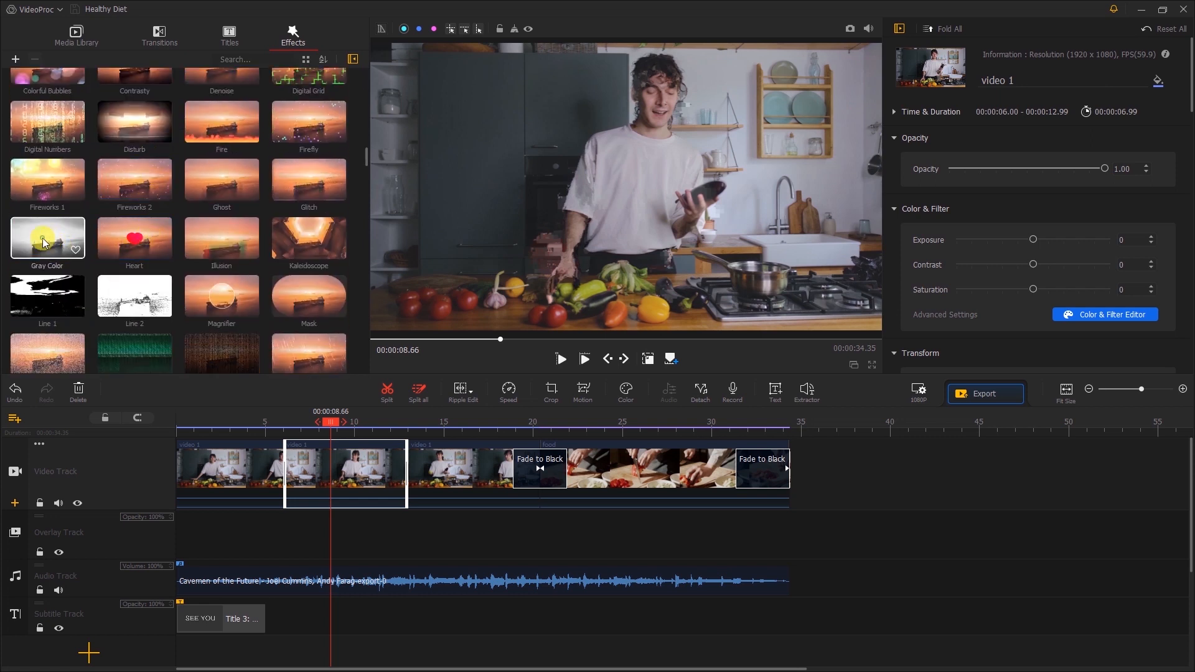
{"action": "left_click_drag", "start_coordinate": [47, 239], "coordinate": [320, 511]}
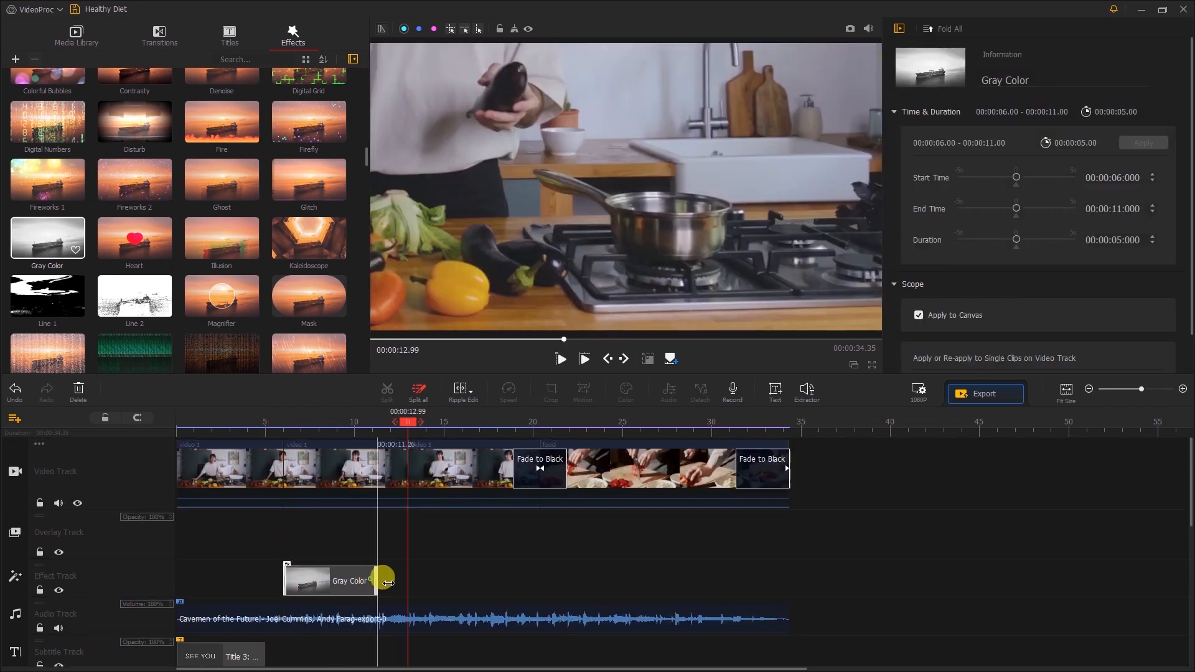
{"action": "left_click_drag", "start_coordinate": [388, 581], "coordinate": [410, 581]}
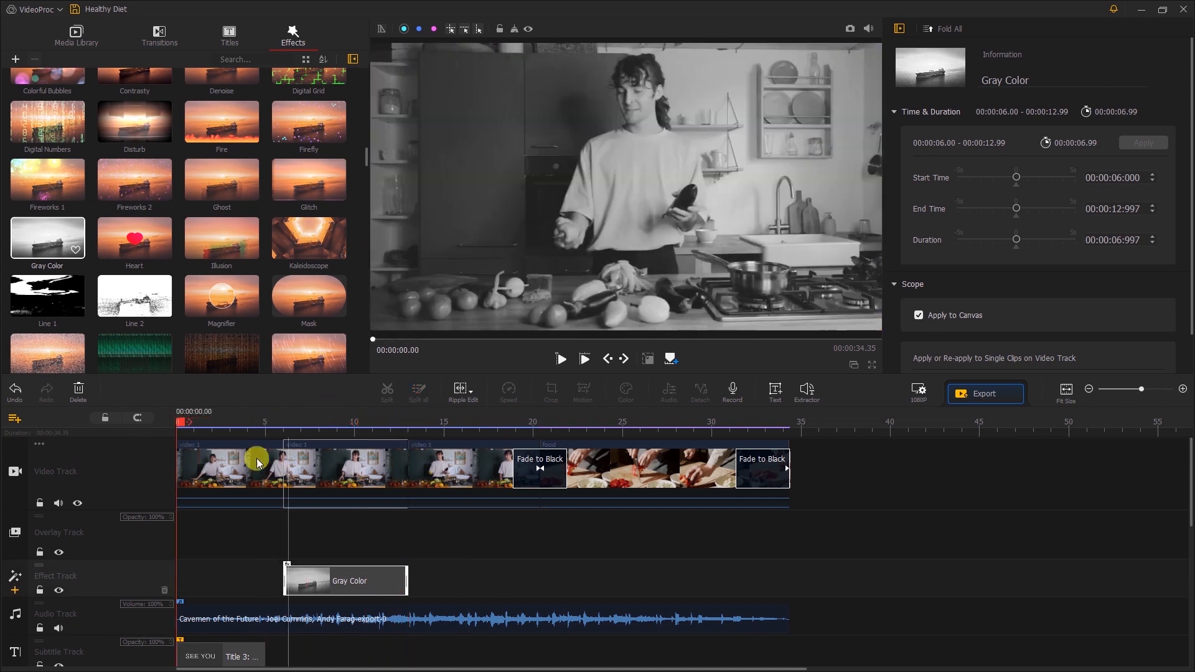
{"action": "left_click", "coordinate": [559, 358]}
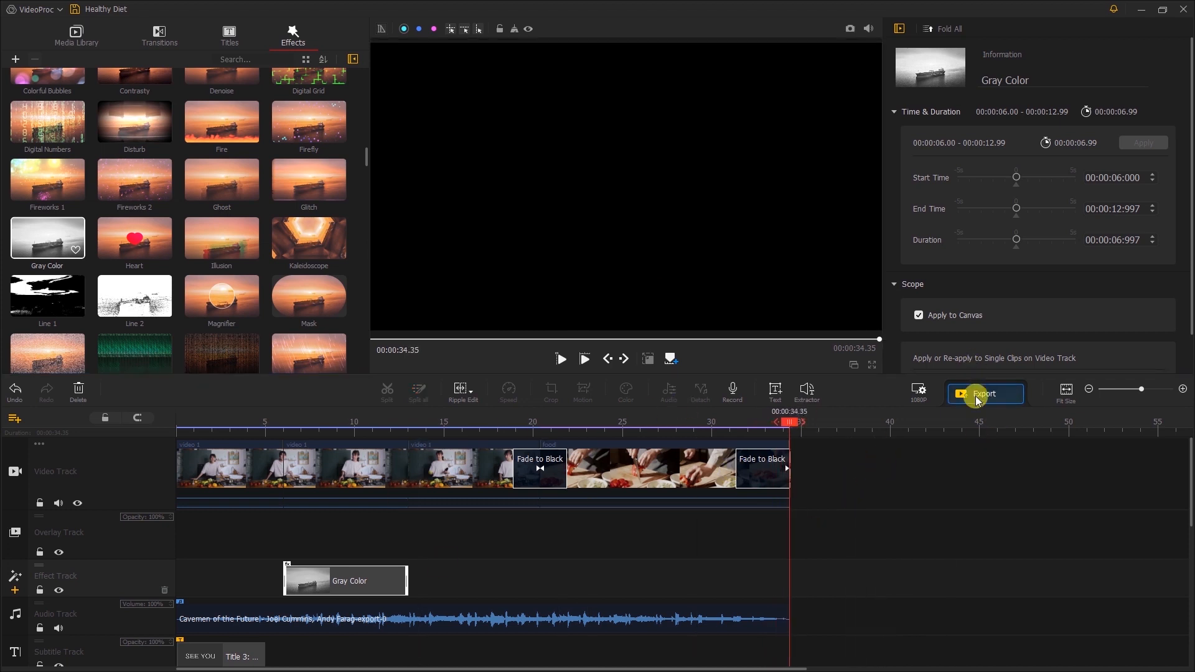
Start exporting the Healthy Diet project as a 1080p MP4
{"action": "left_click", "coordinate": [984, 393]}
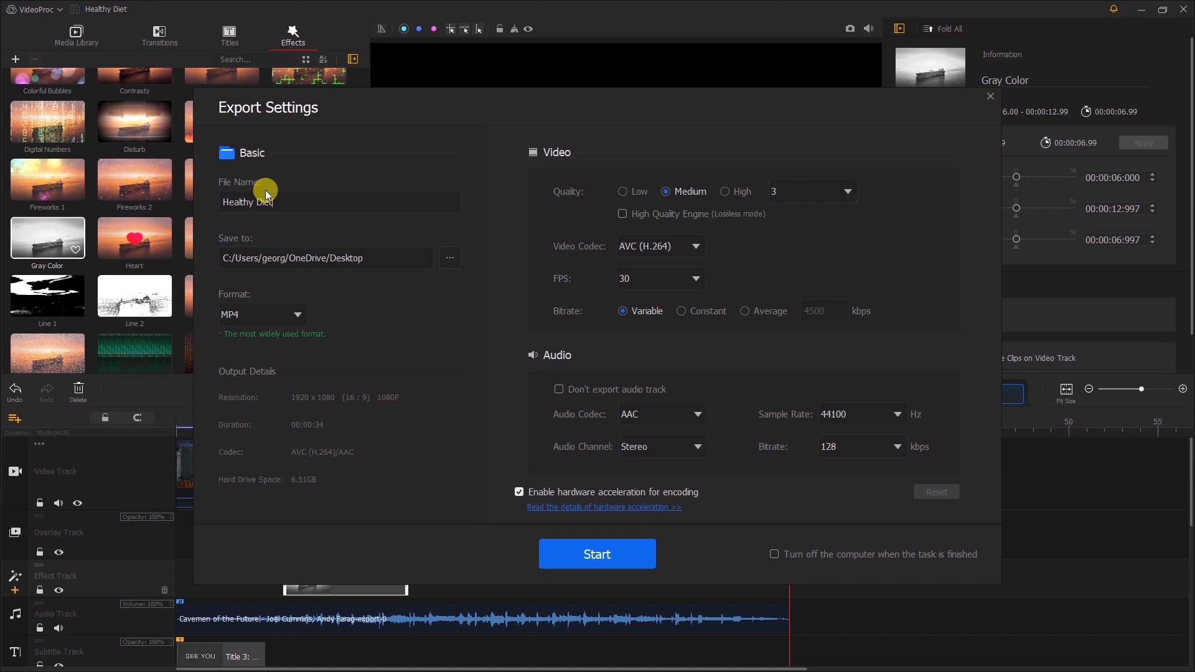
{"action": "mouse_move", "coordinate": [339, 351]}
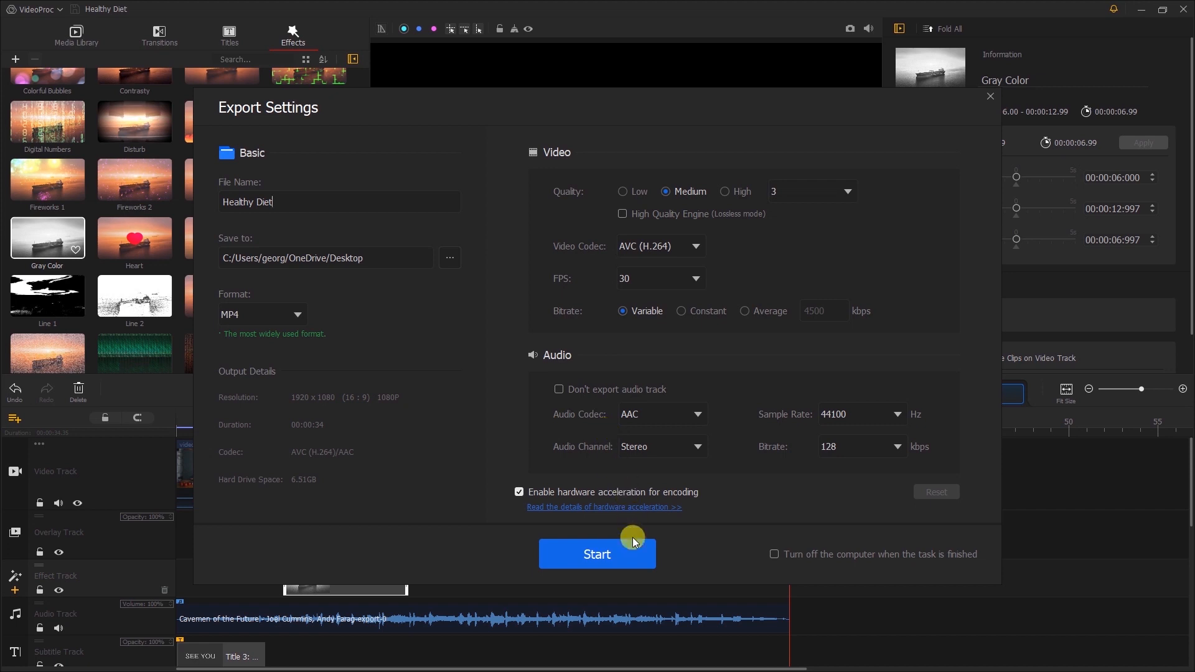
{"action": "left_click", "coordinate": [596, 554]}
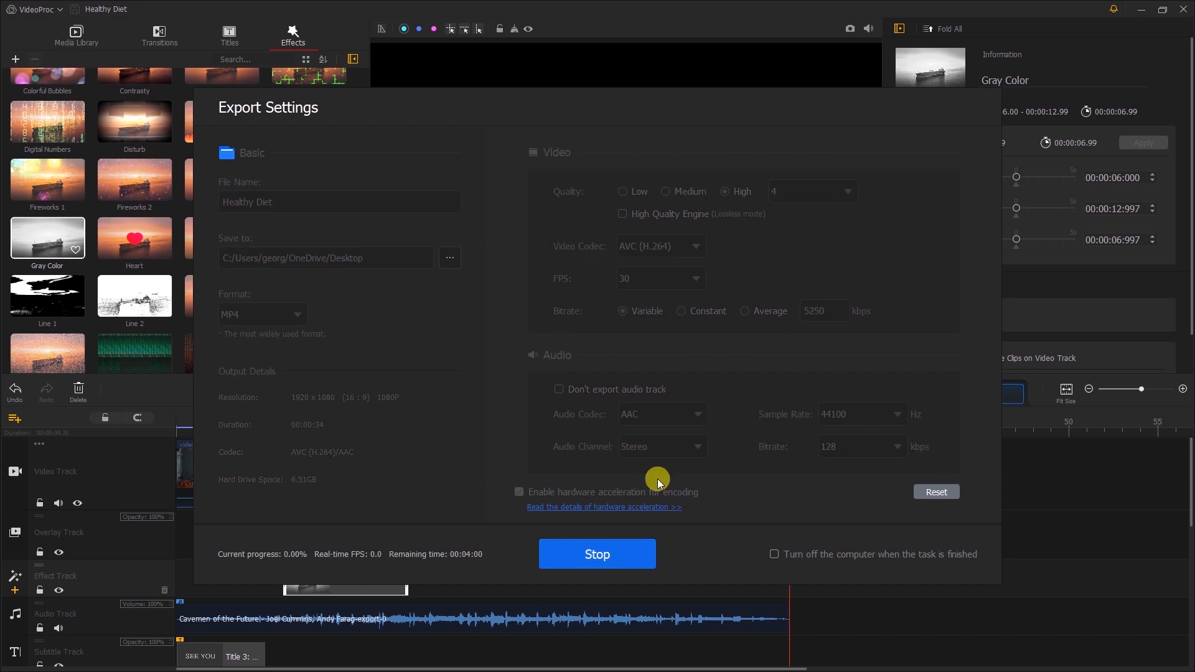